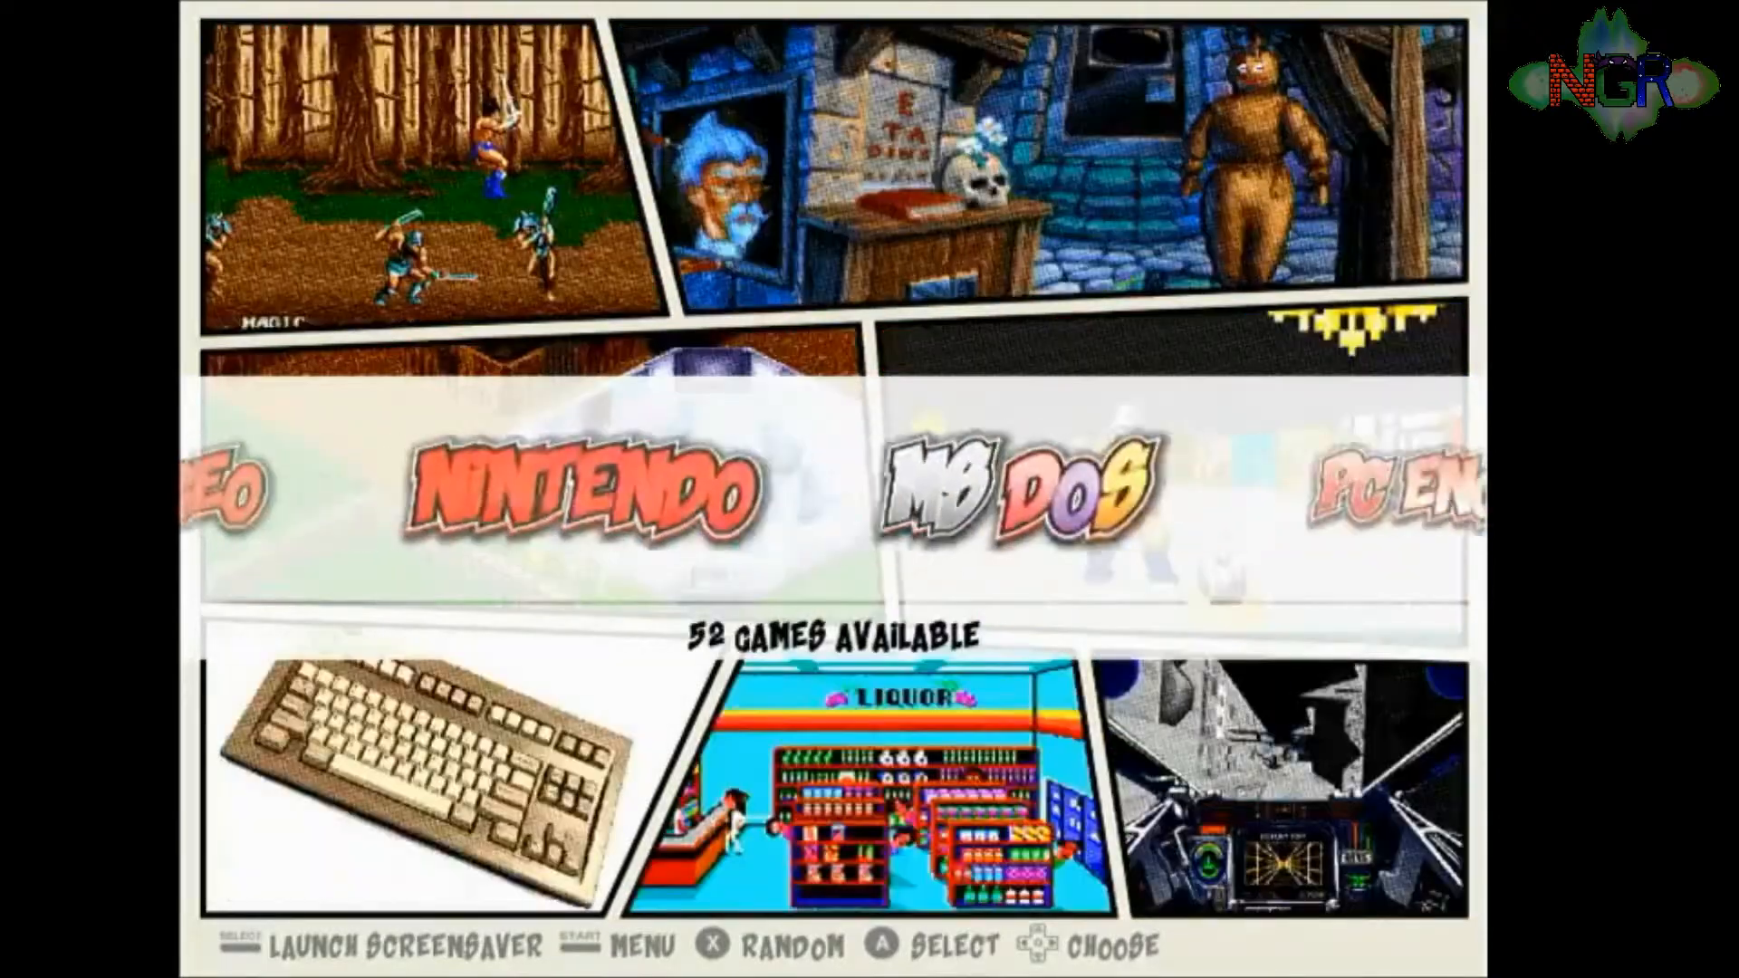
# Step: Scroll the system carousel to RetroPie and move down the tool list to RetroPie Setup
pyautogui.hscroll(3)
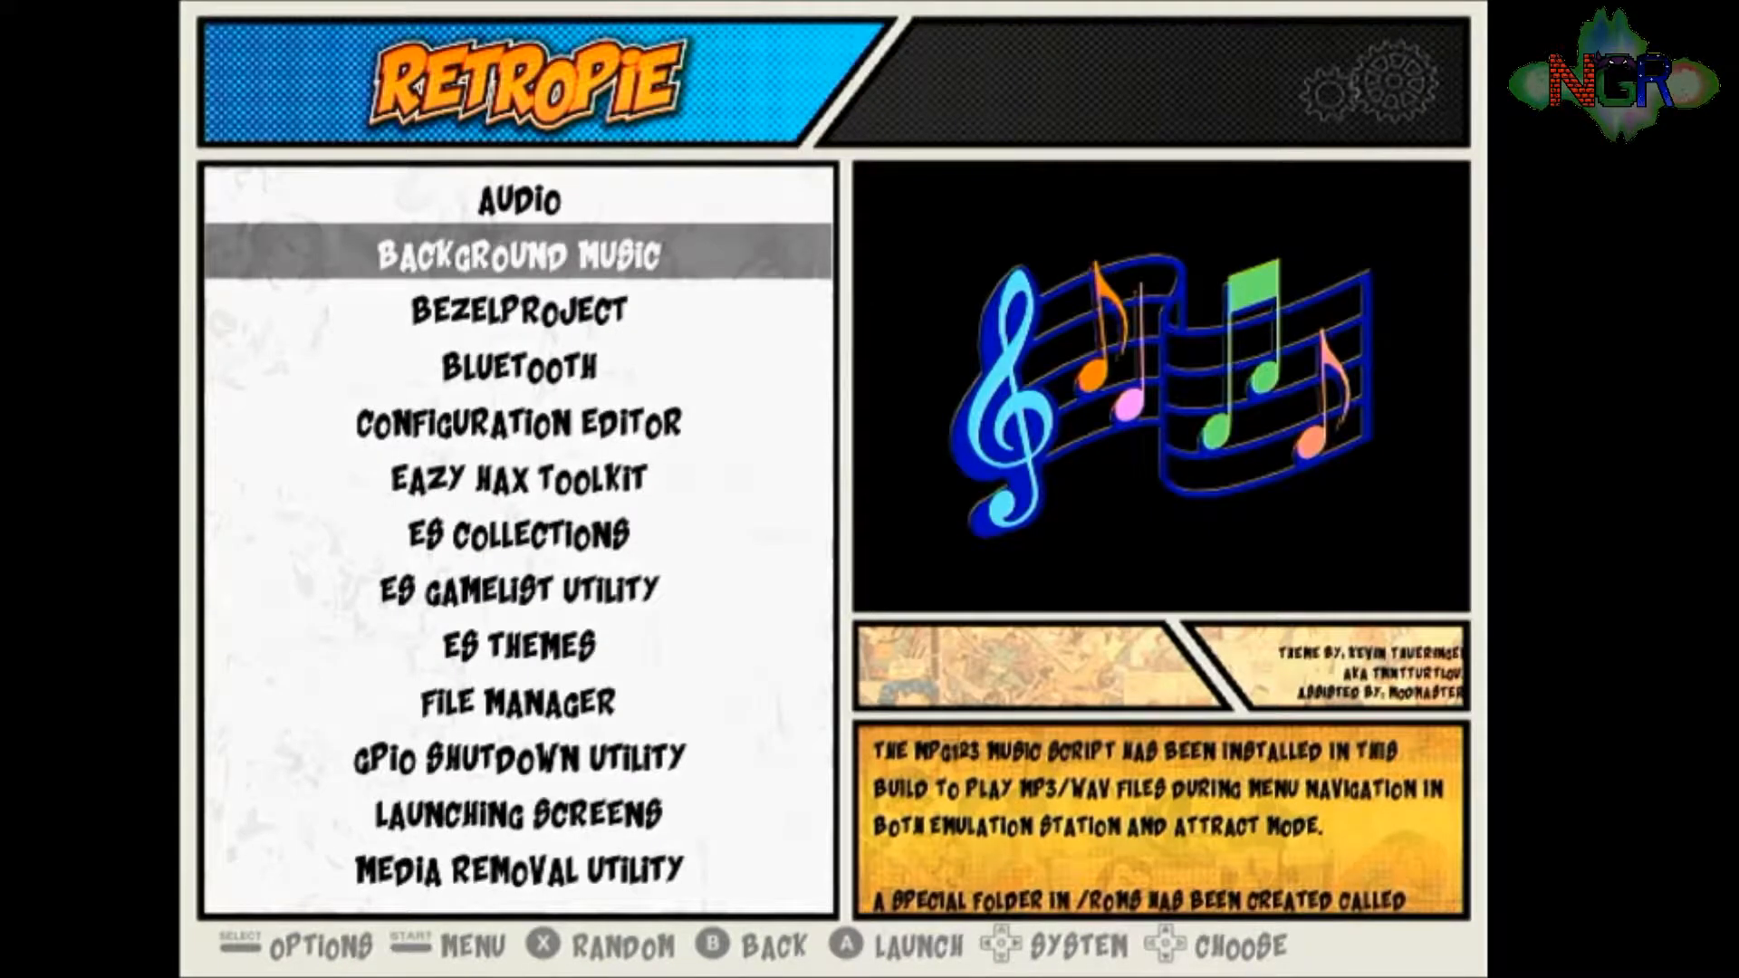
pyautogui.scroll(-3)
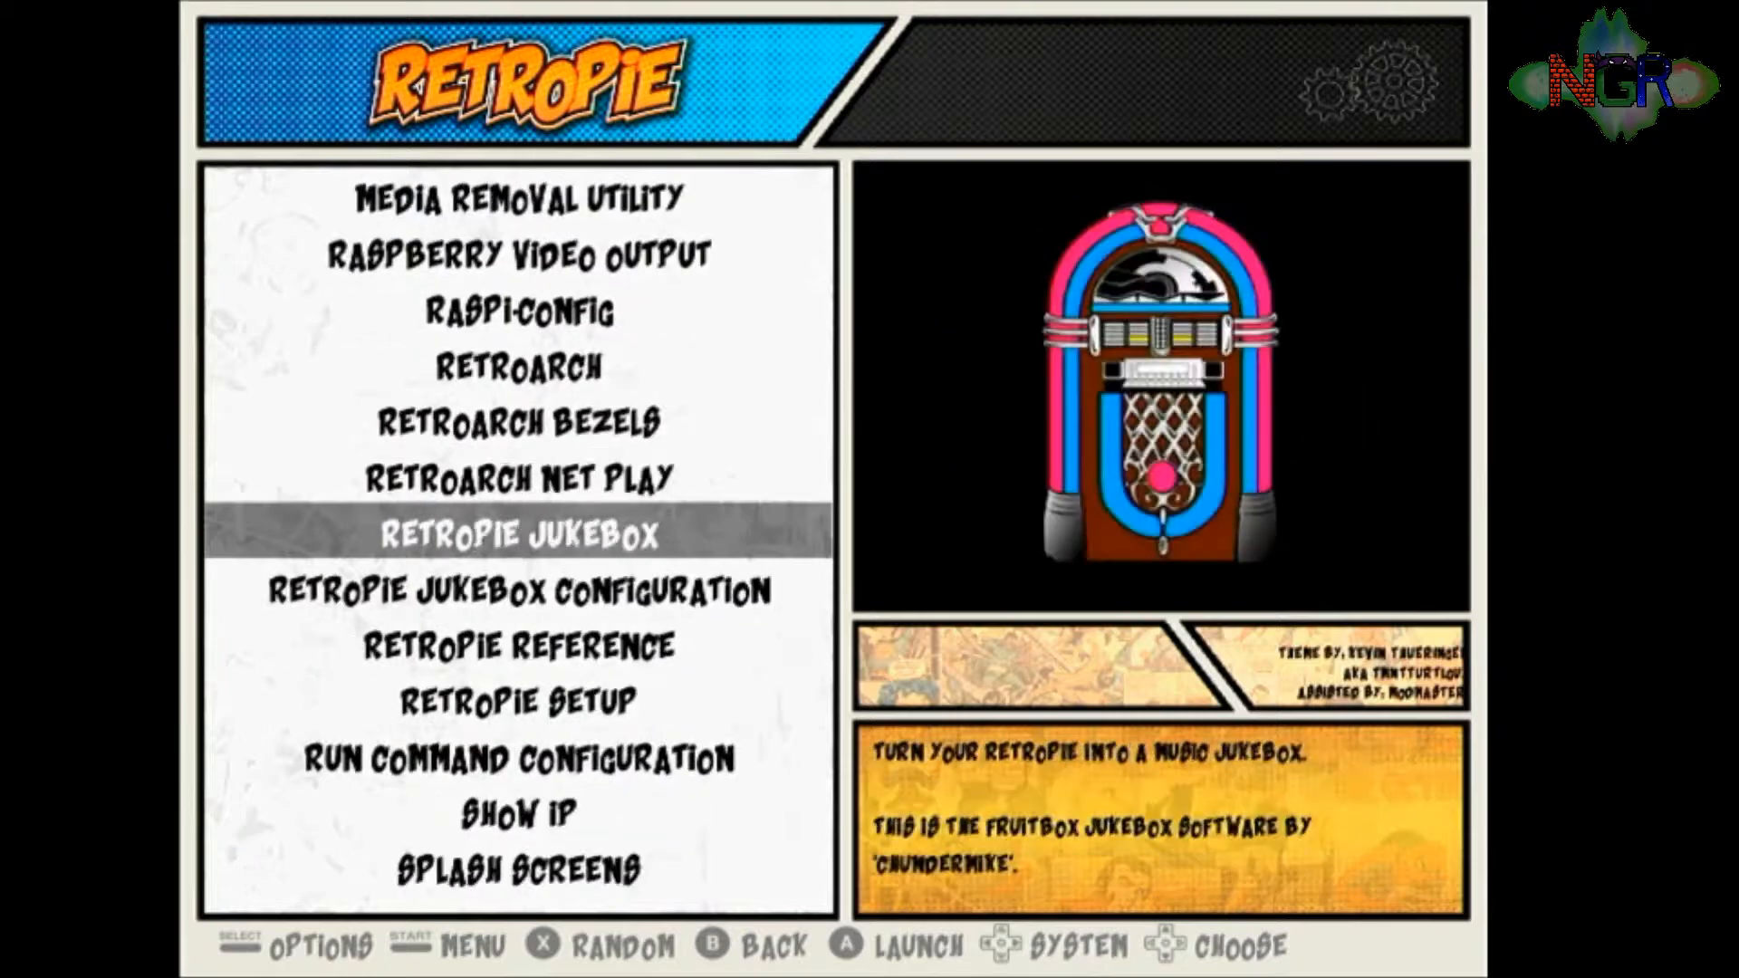
pyautogui.scroll(-3)
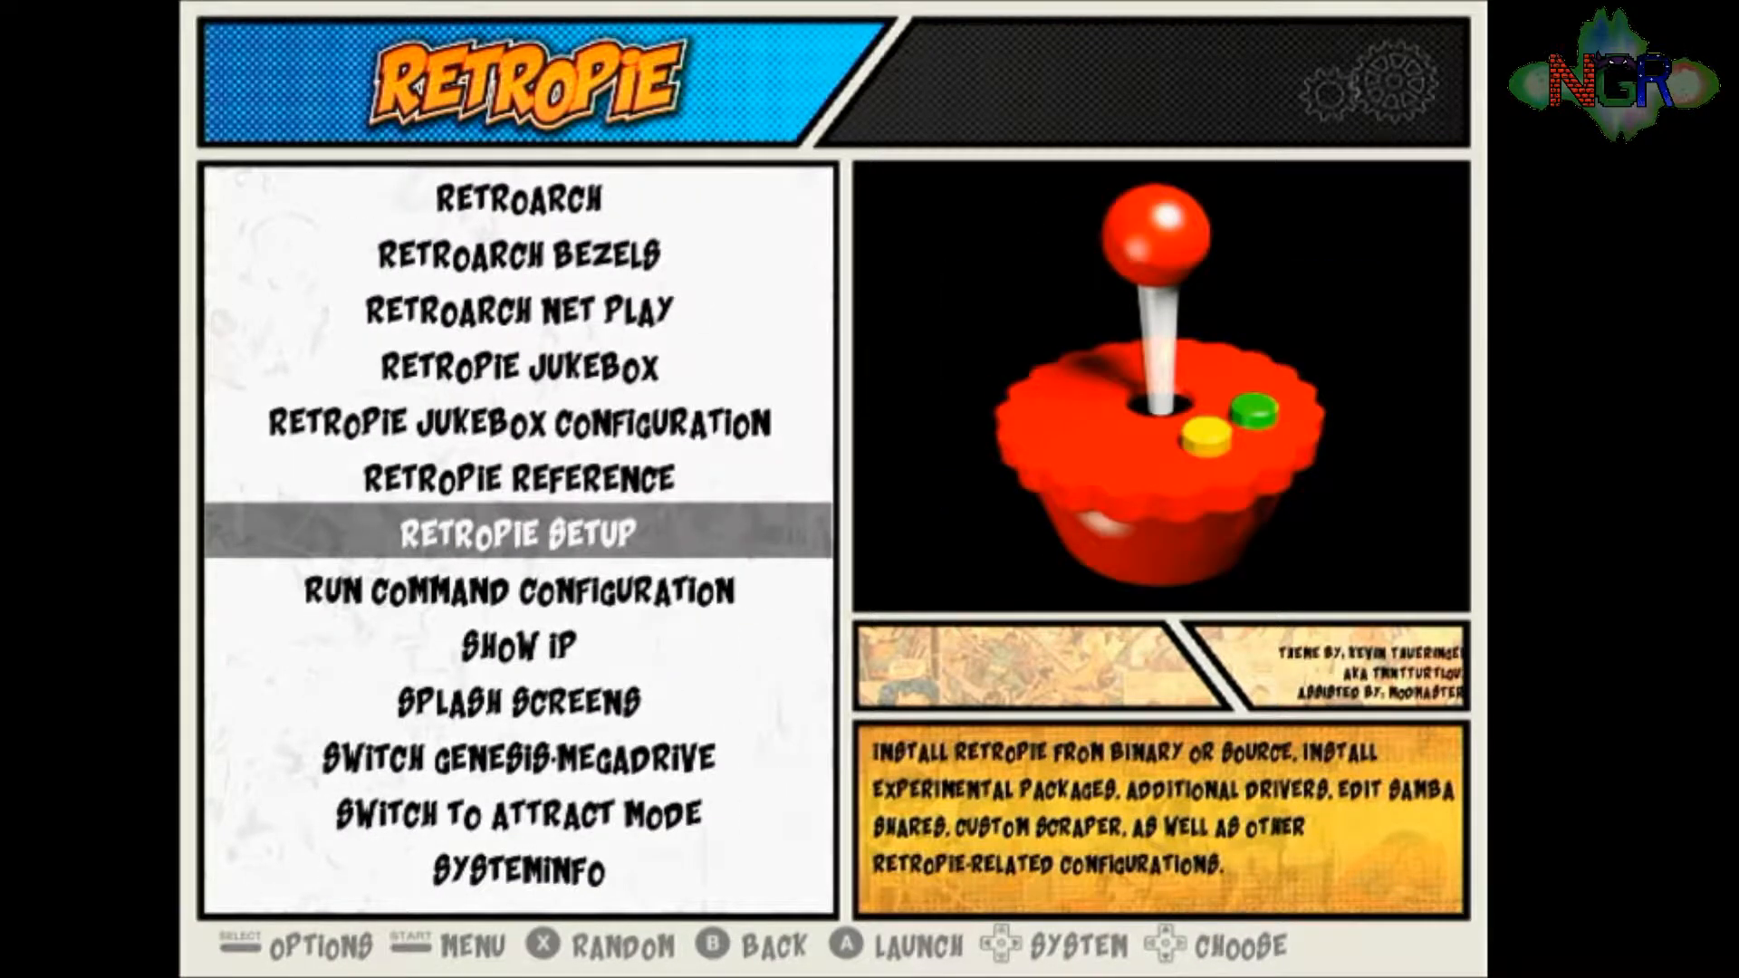
# Step: Launch RetroPie Setup, go into Manage packages then optional packages, and highlight daphne
pyautogui.click(518, 532)
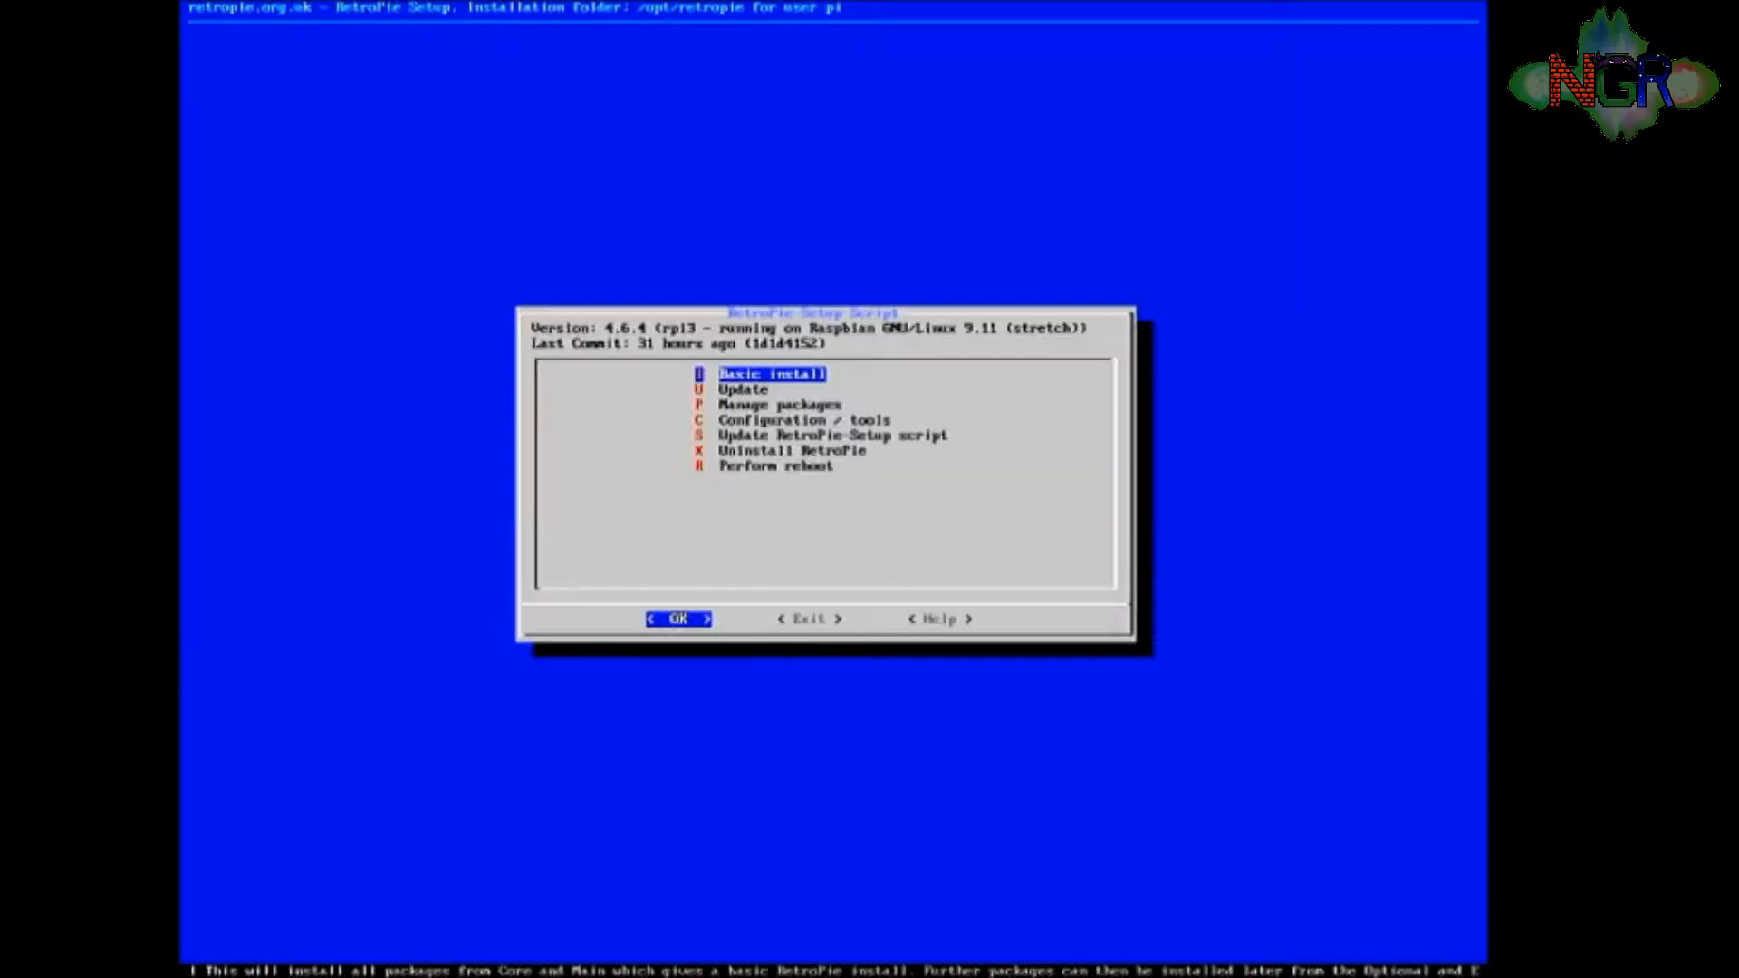
pyautogui.press('Down')
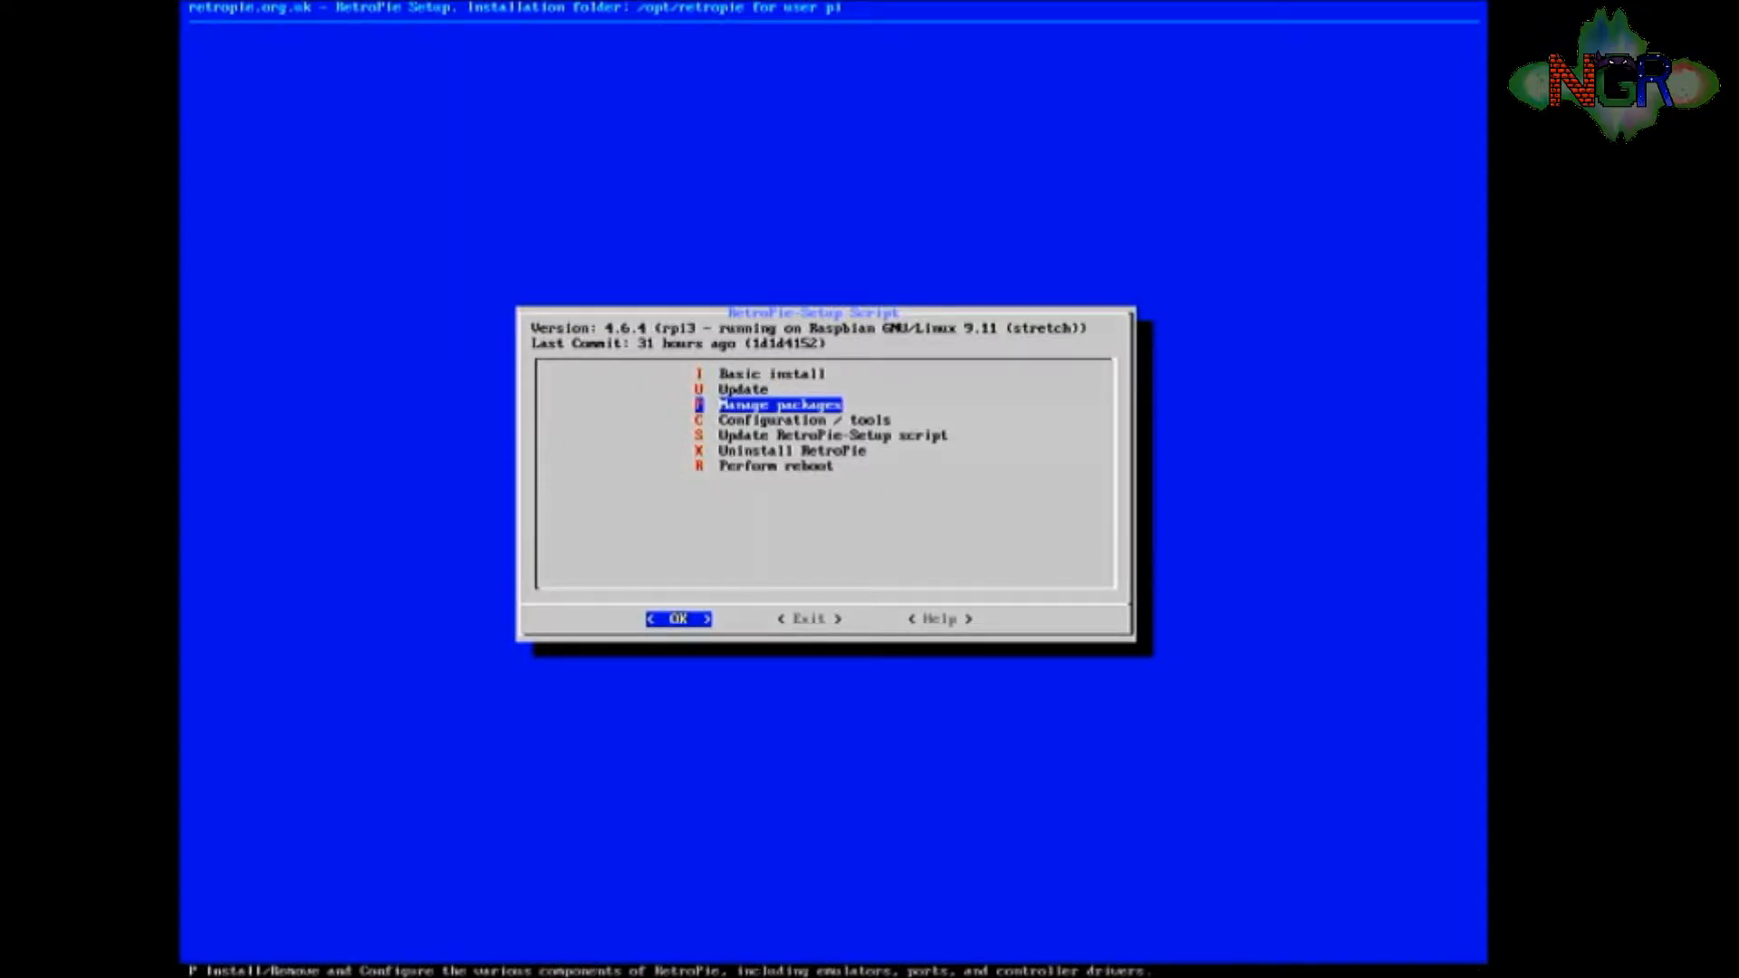
pyautogui.click(676, 617)
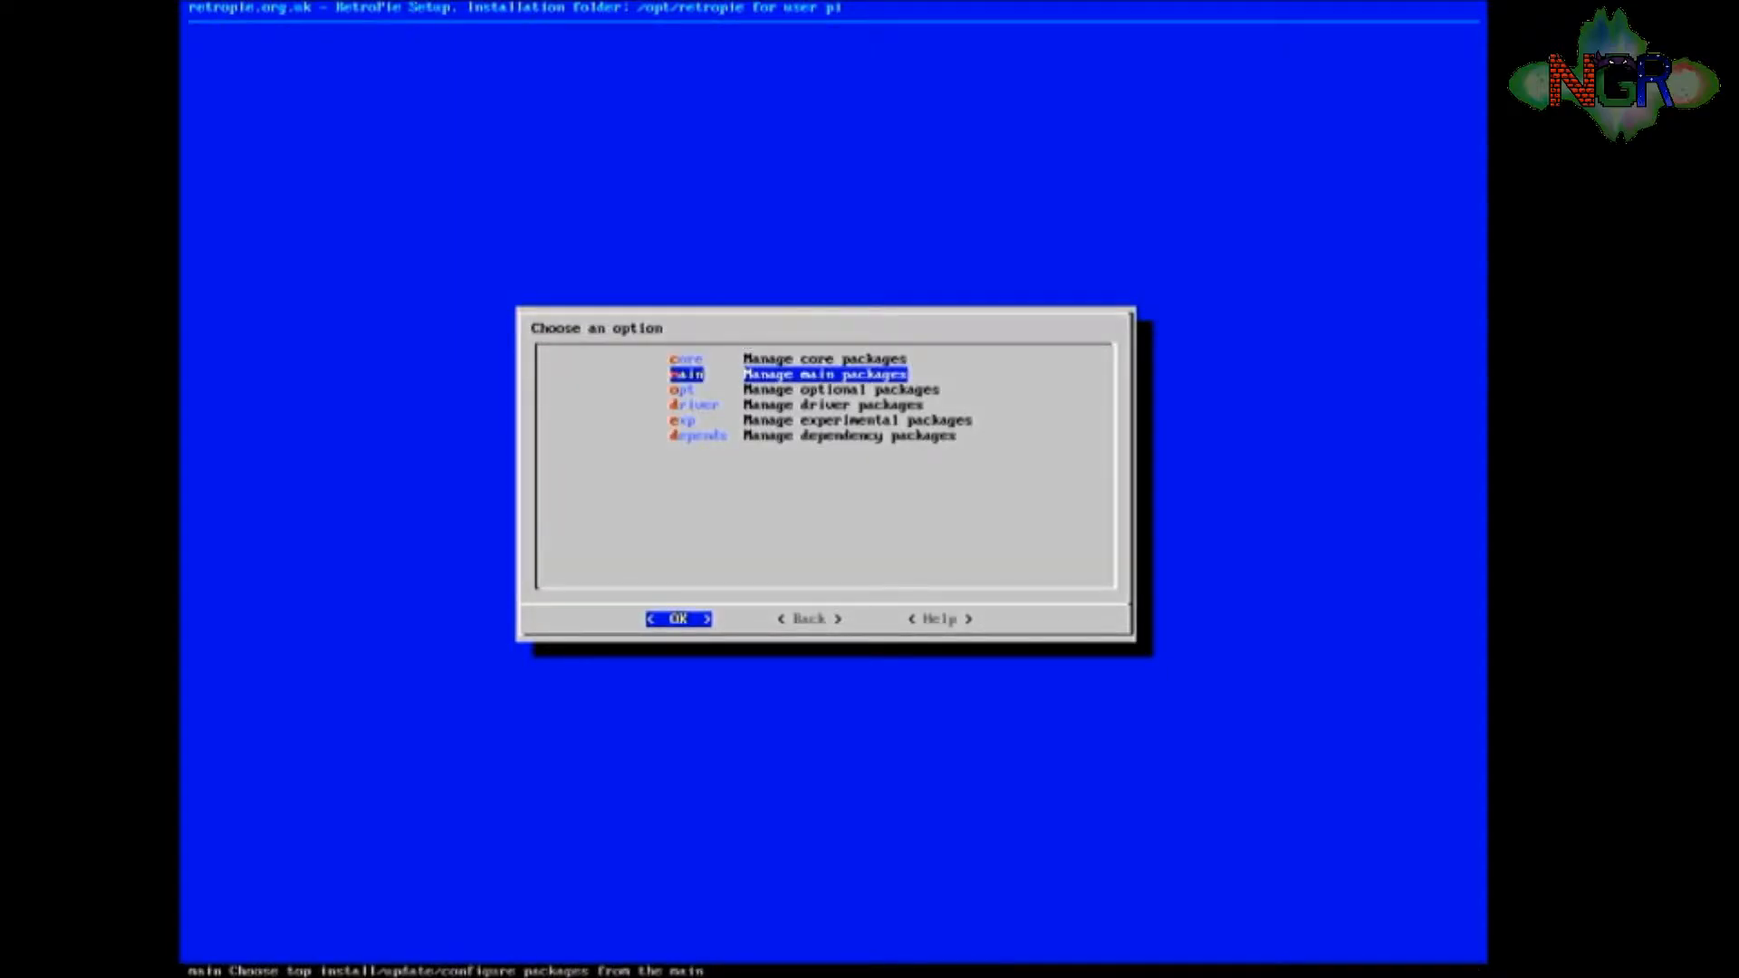
pyautogui.press('Down')
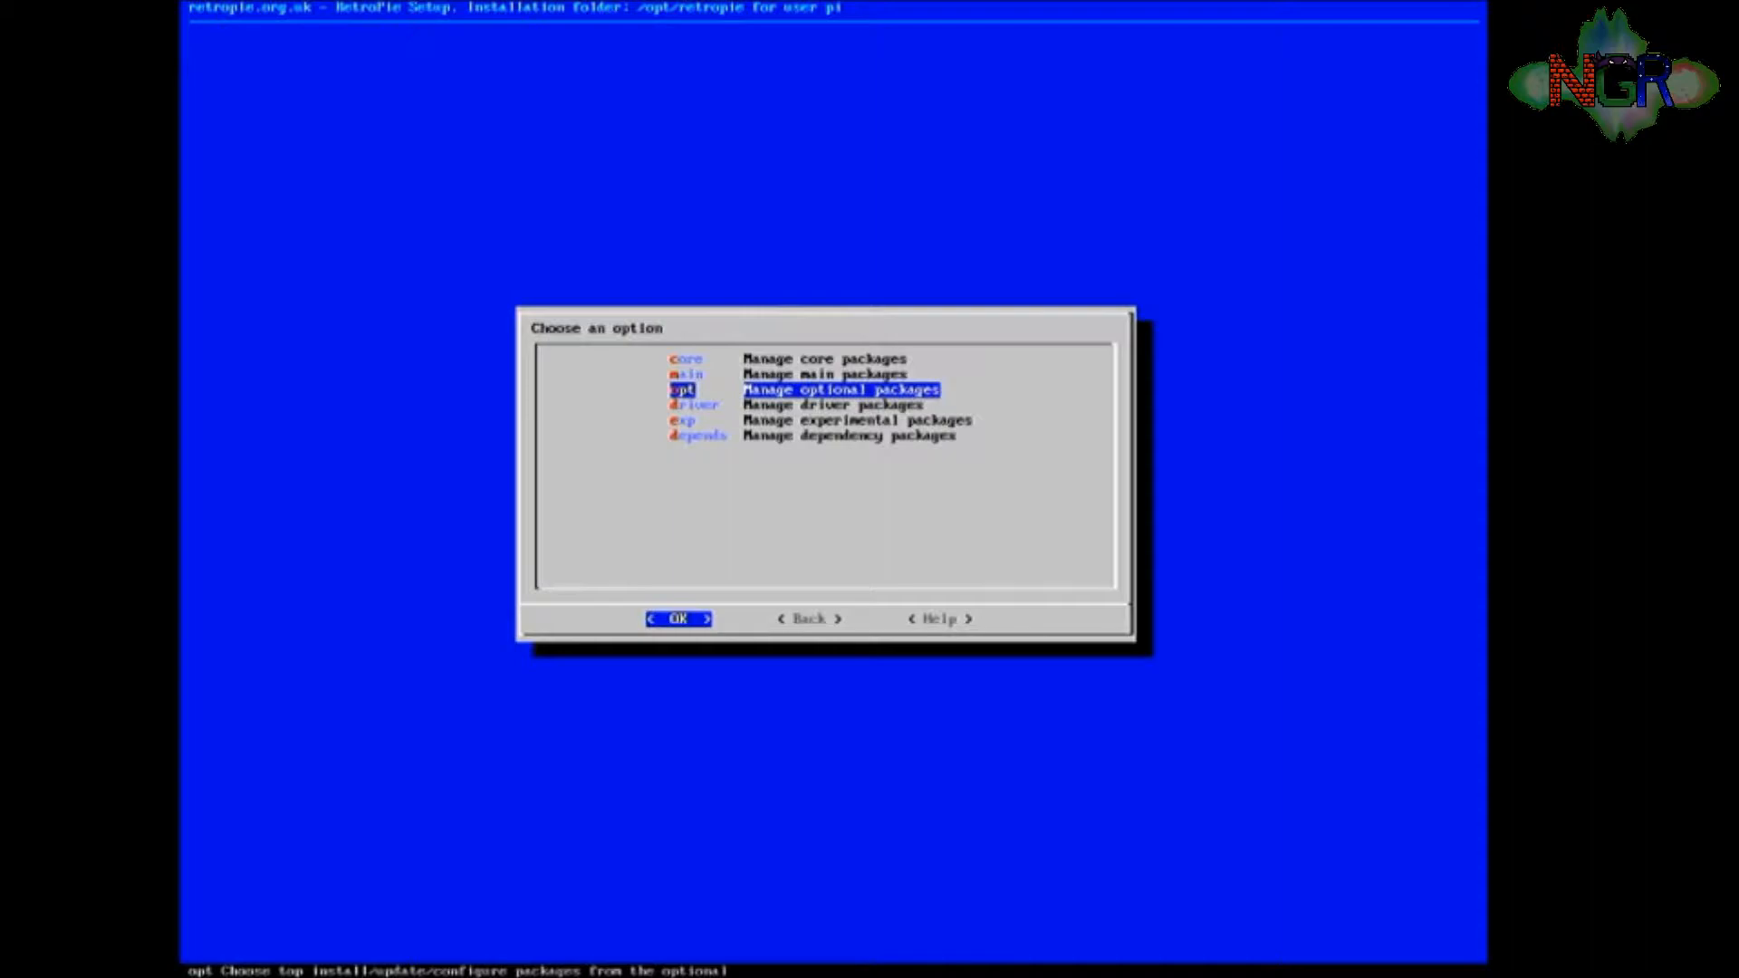
pyautogui.click(676, 618)
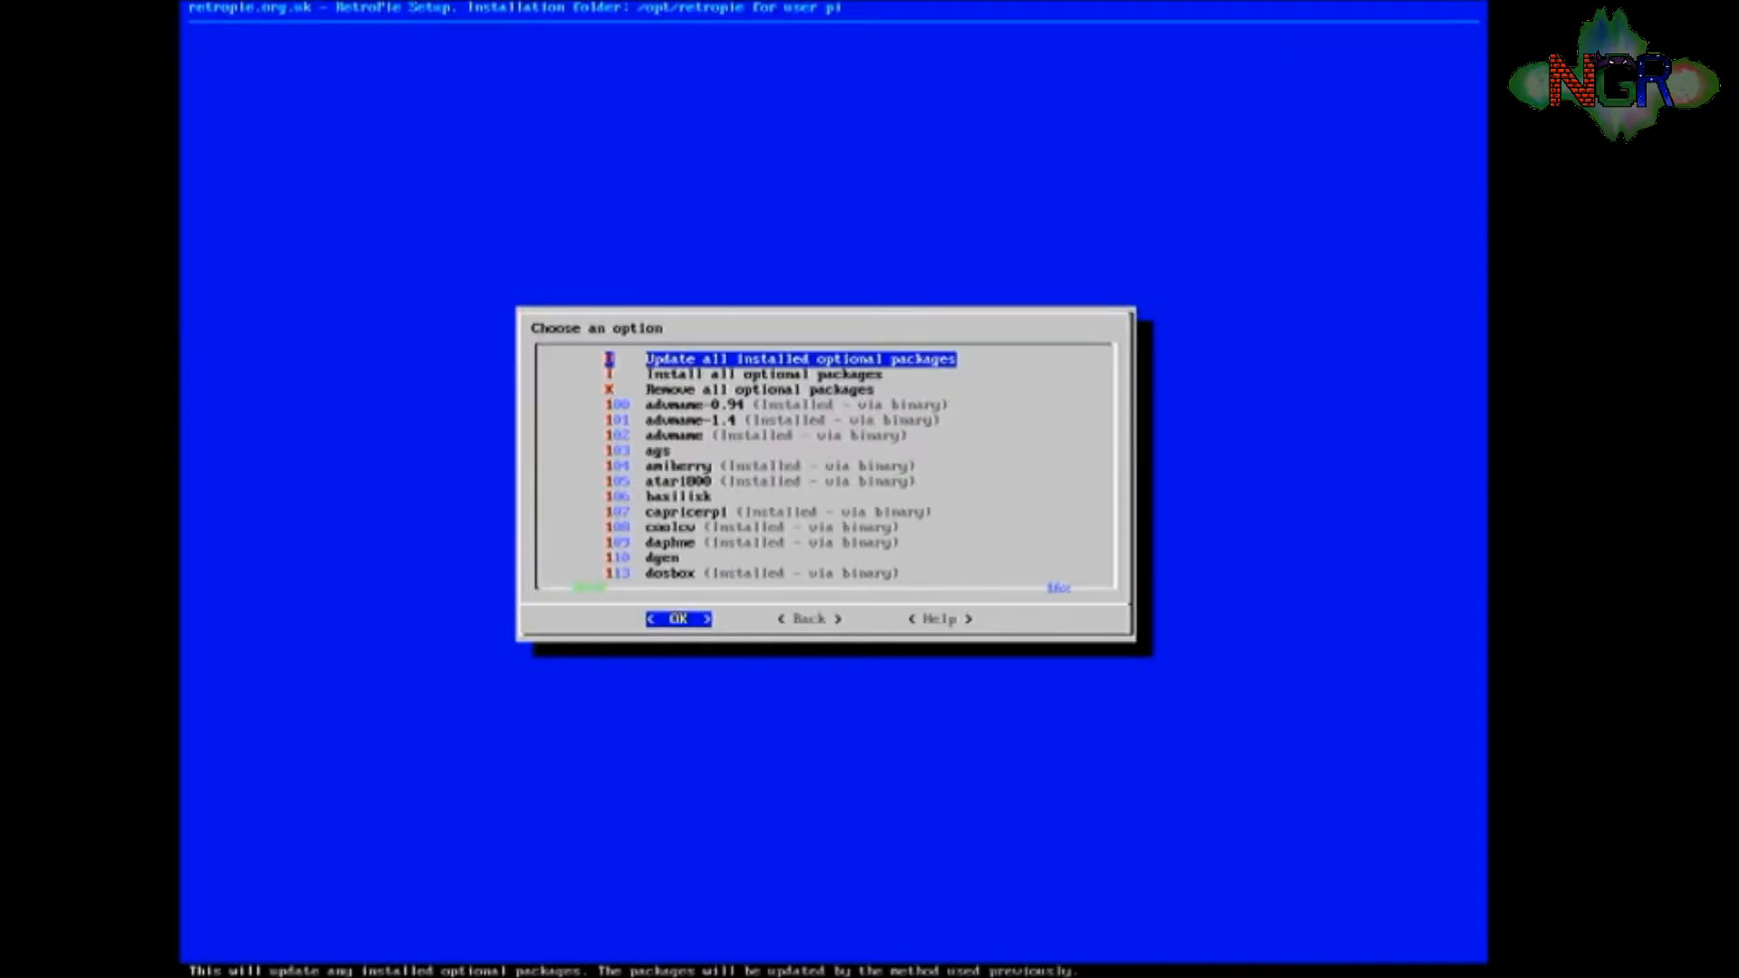
pyautogui.press('Down')
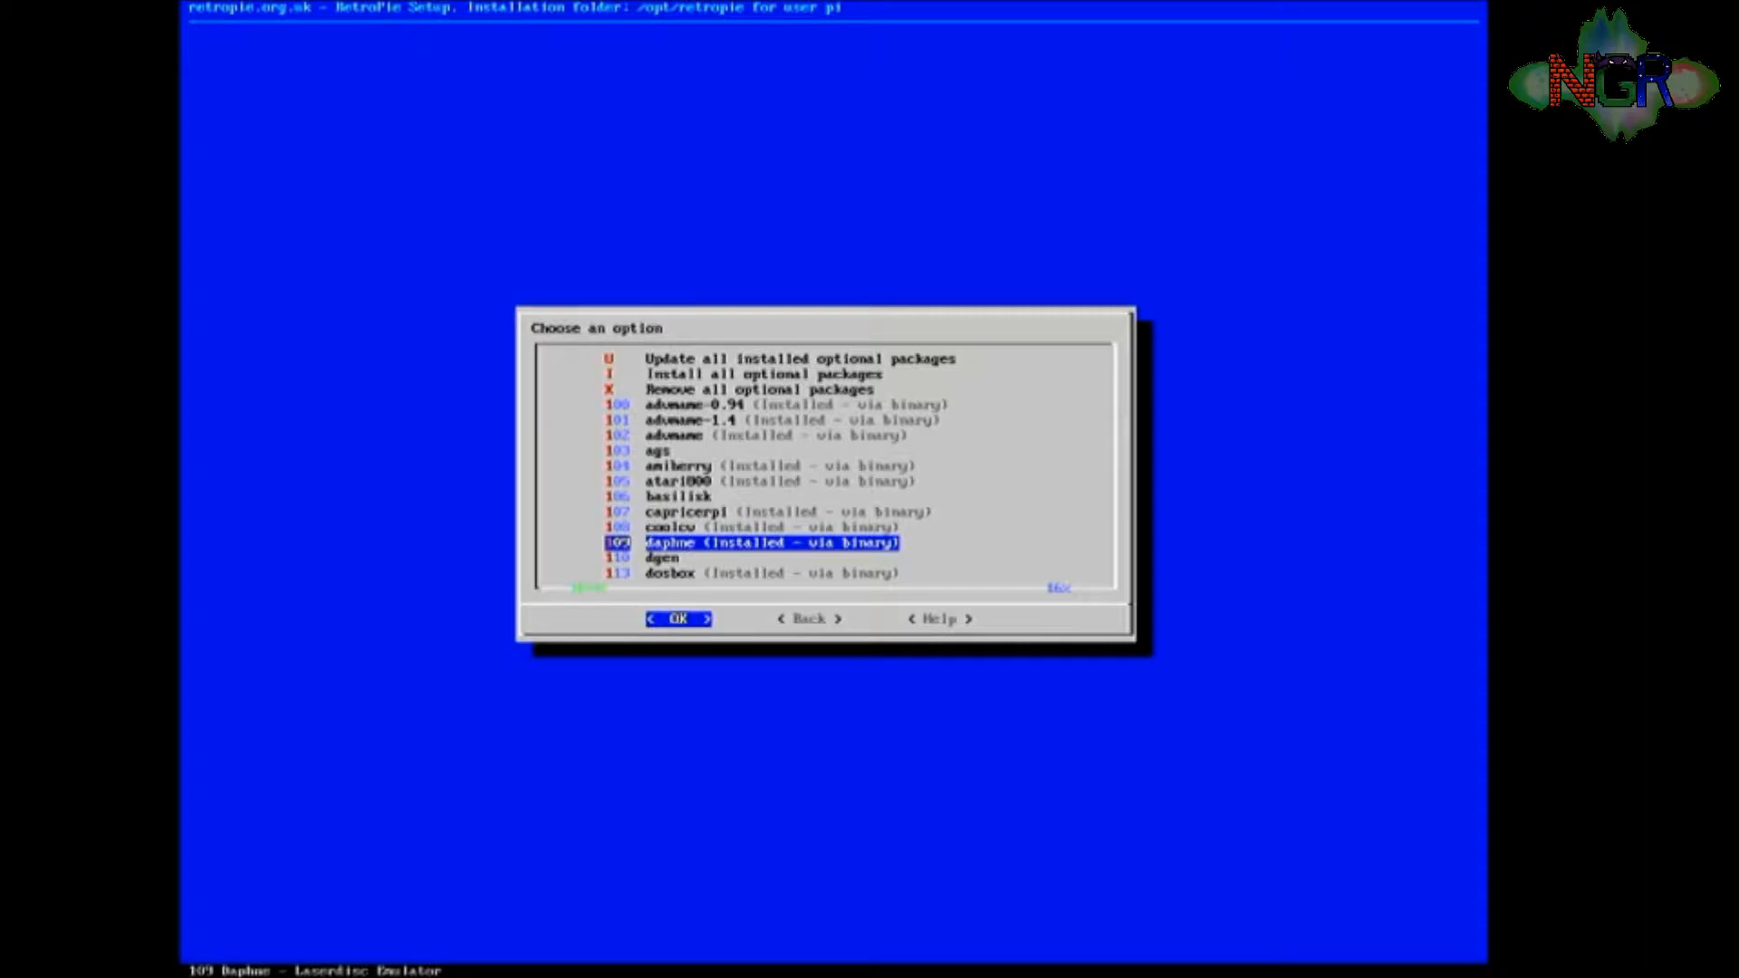
# Step: Re-install daphne from the pre-built binary, confirm with Yes, and go back to the optional packages list
pyautogui.click(676, 618)
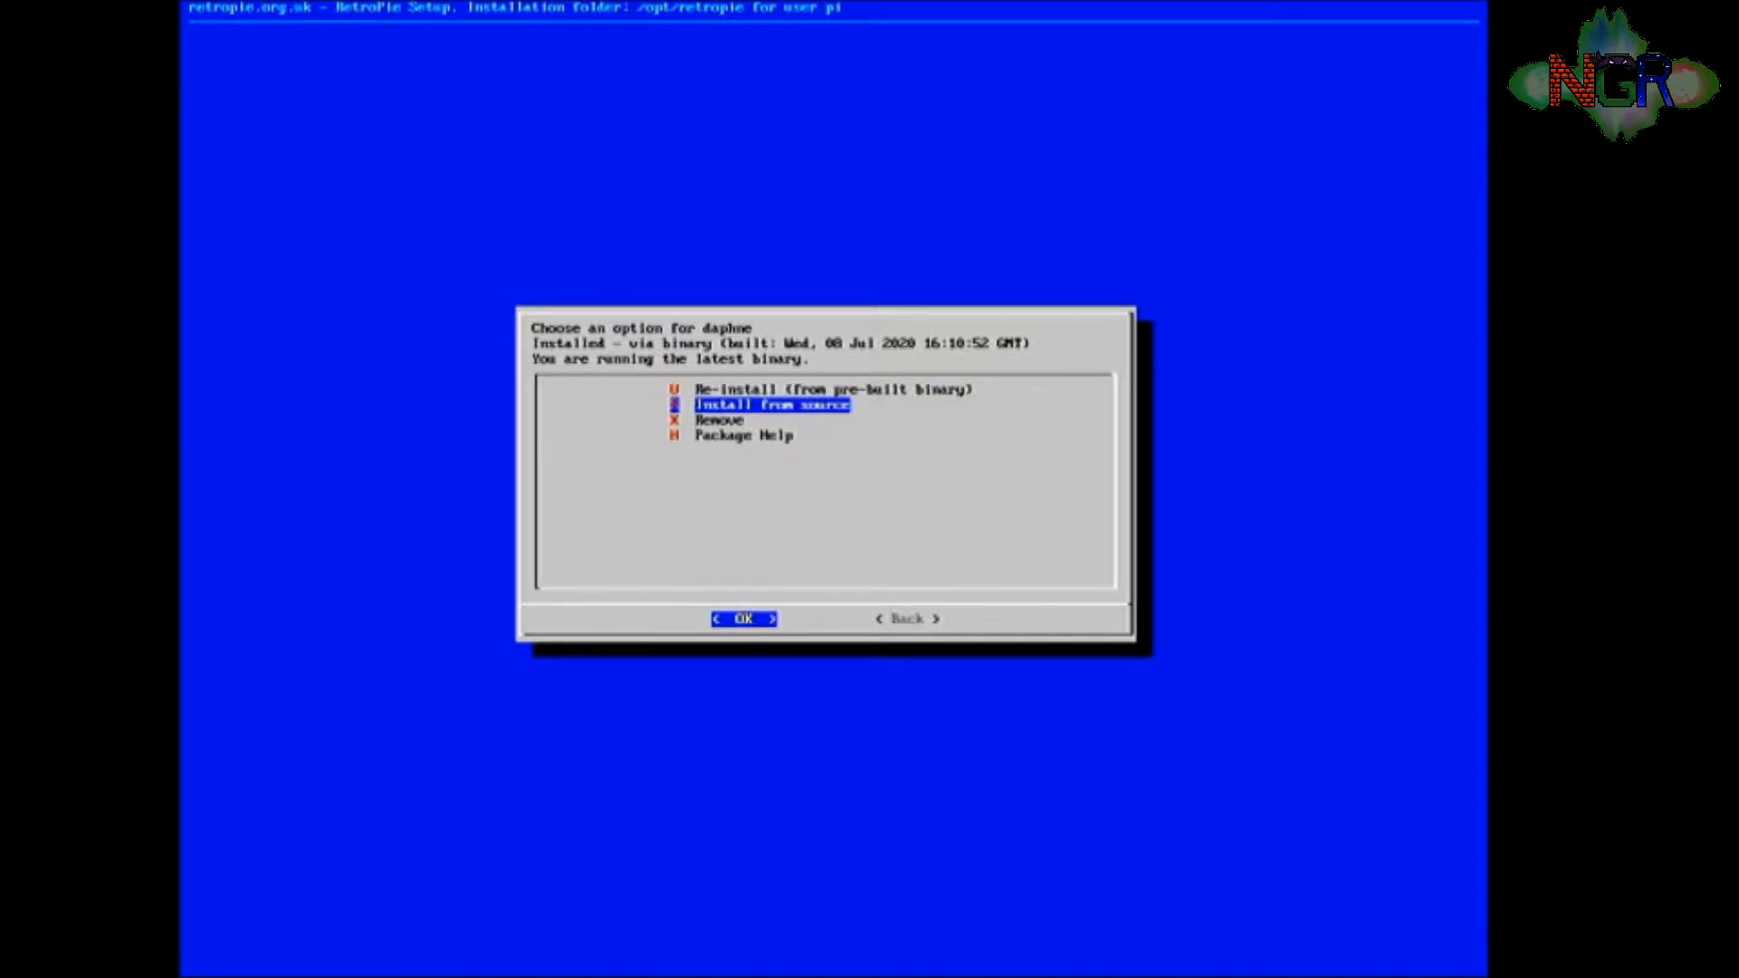
pyautogui.press('Up')
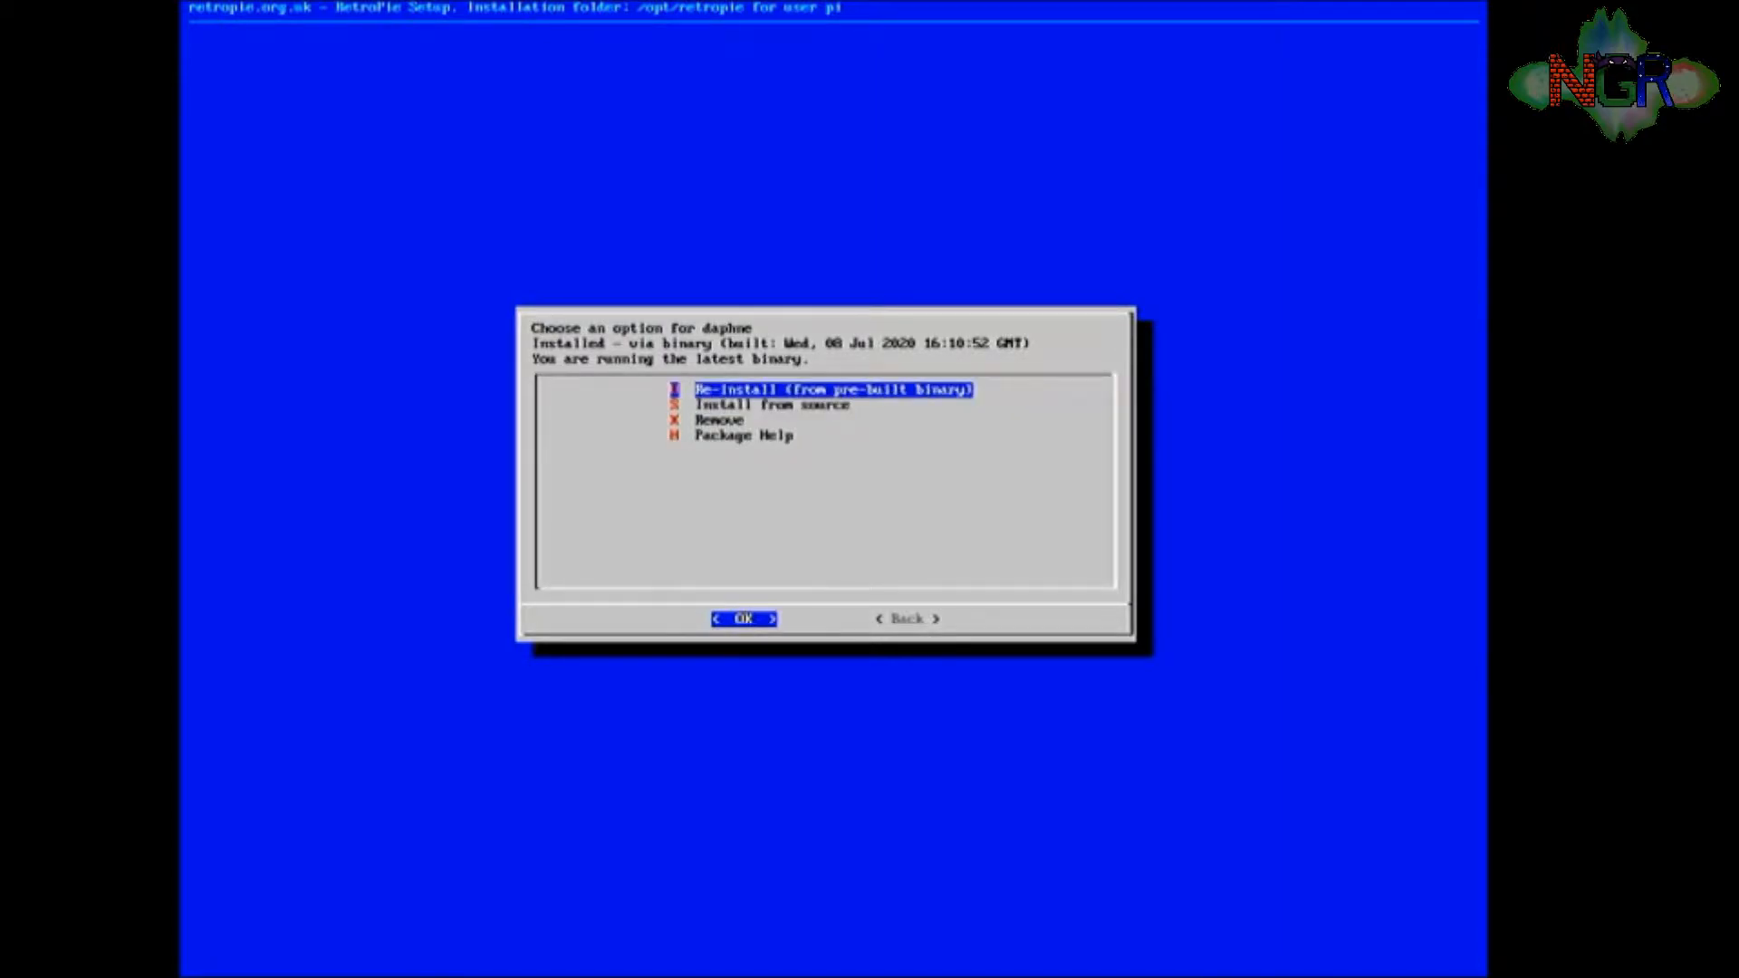
pyautogui.press('Down')
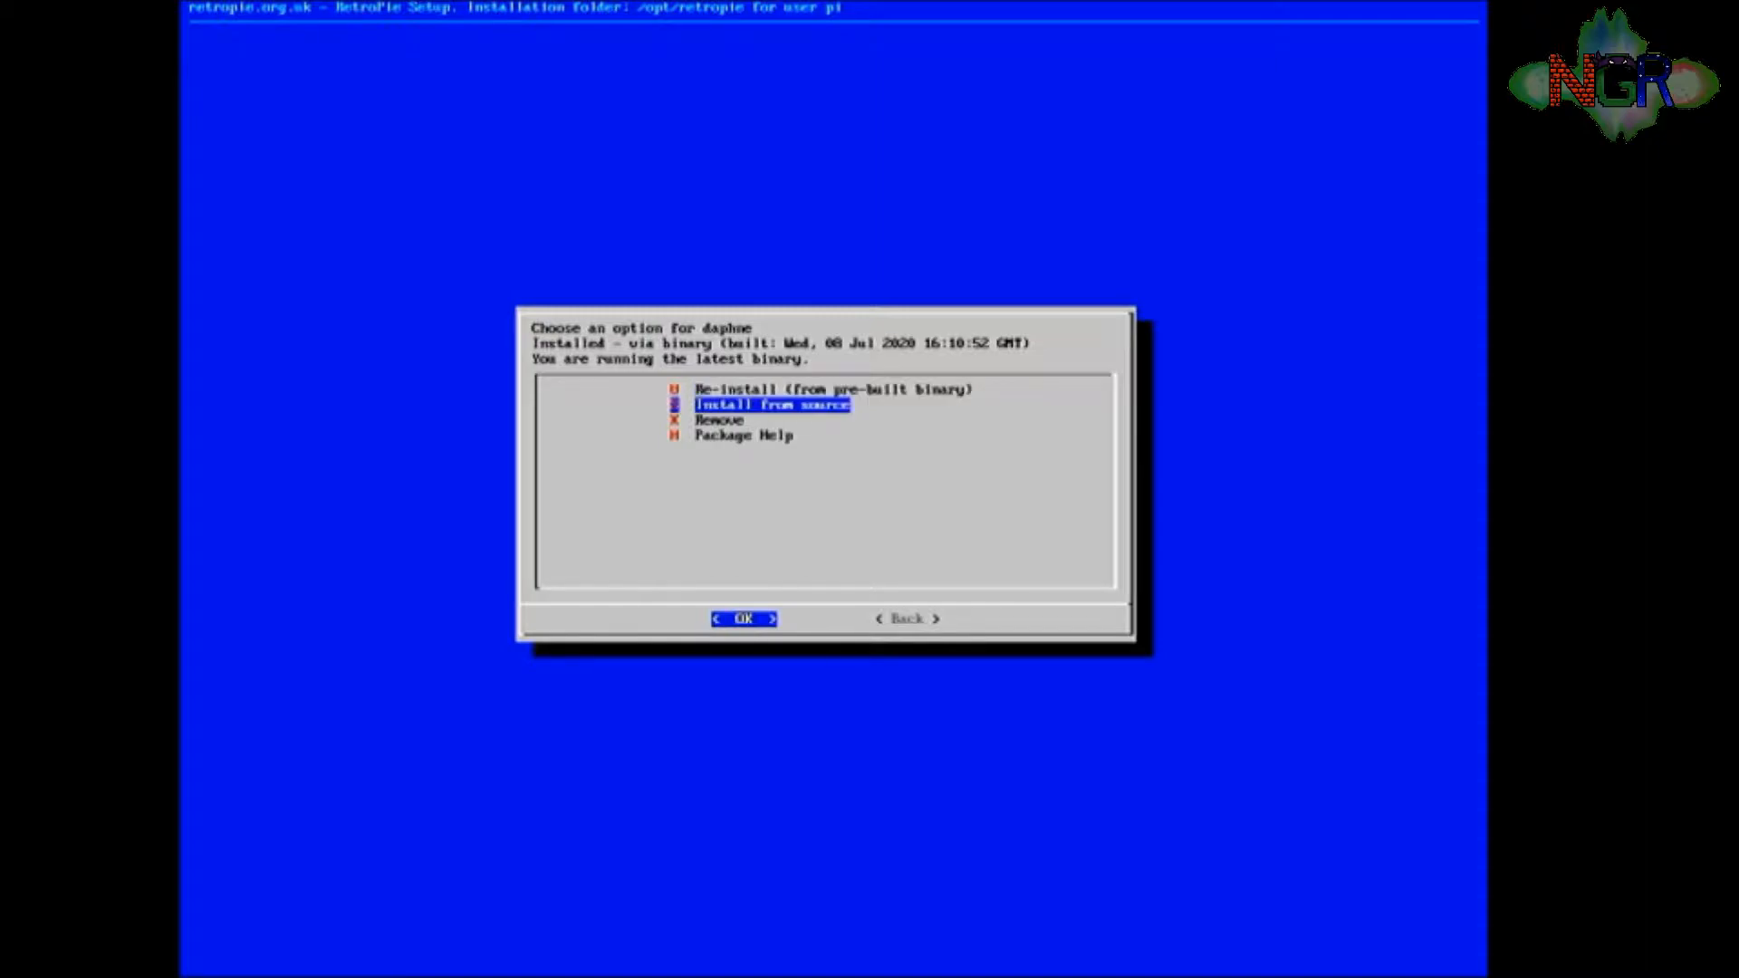
pyautogui.press('Up')
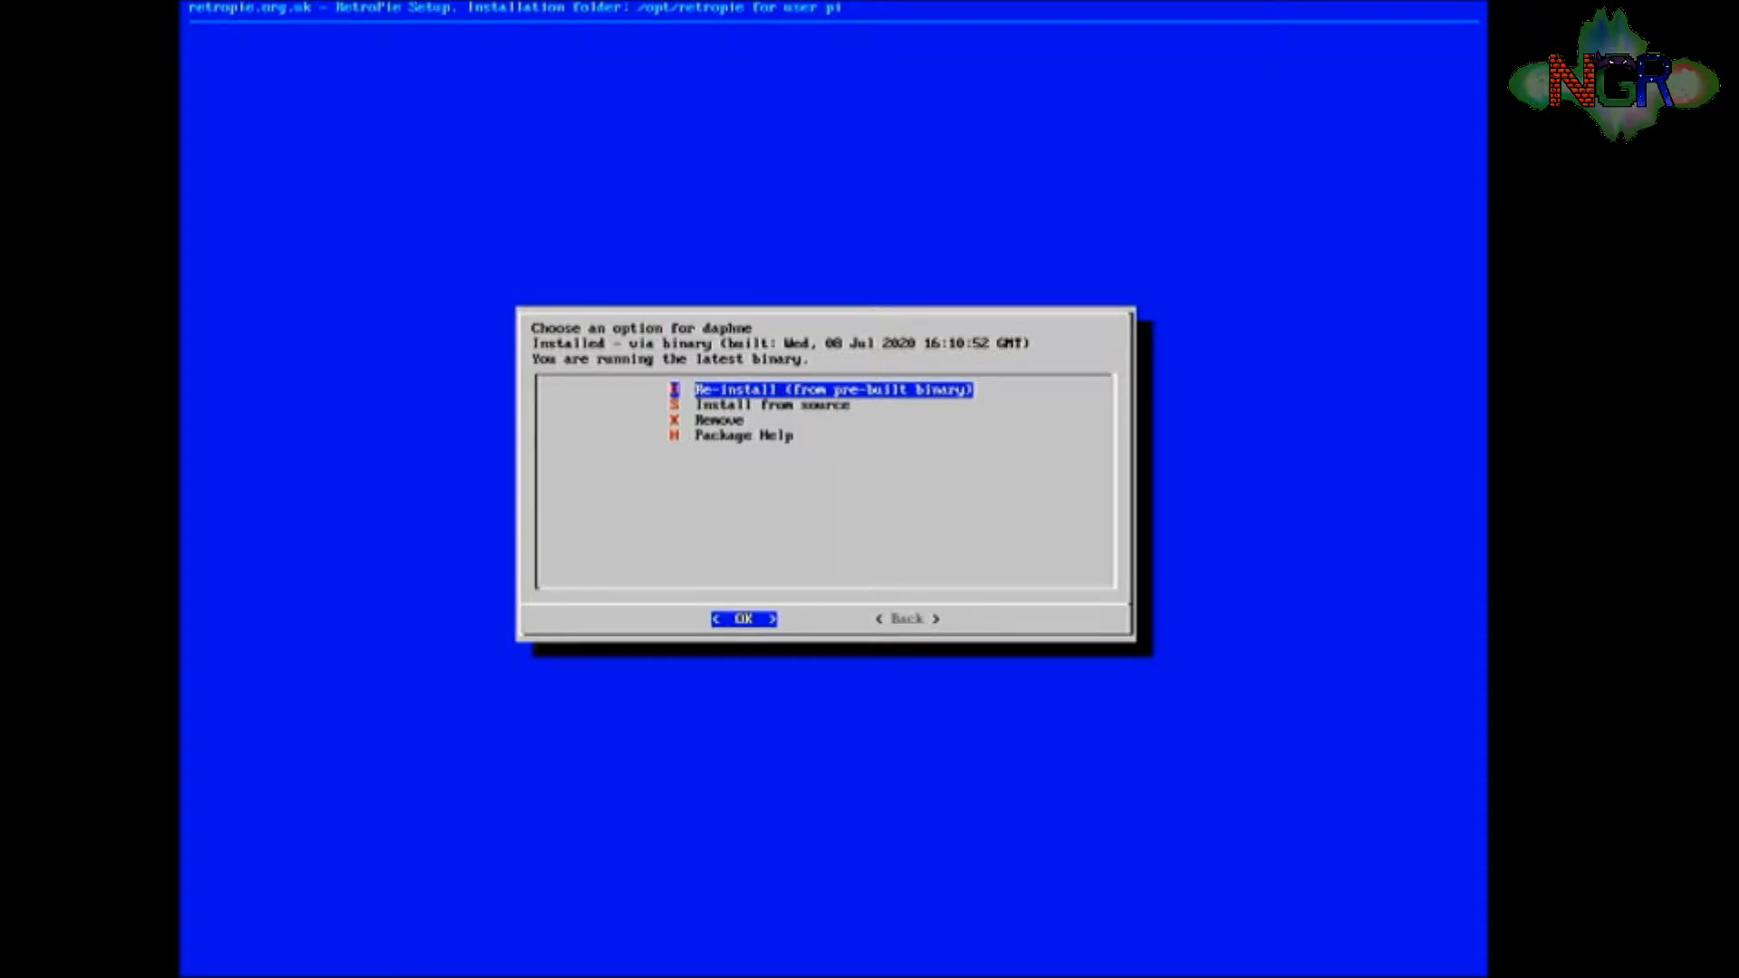
pyautogui.click(743, 617)
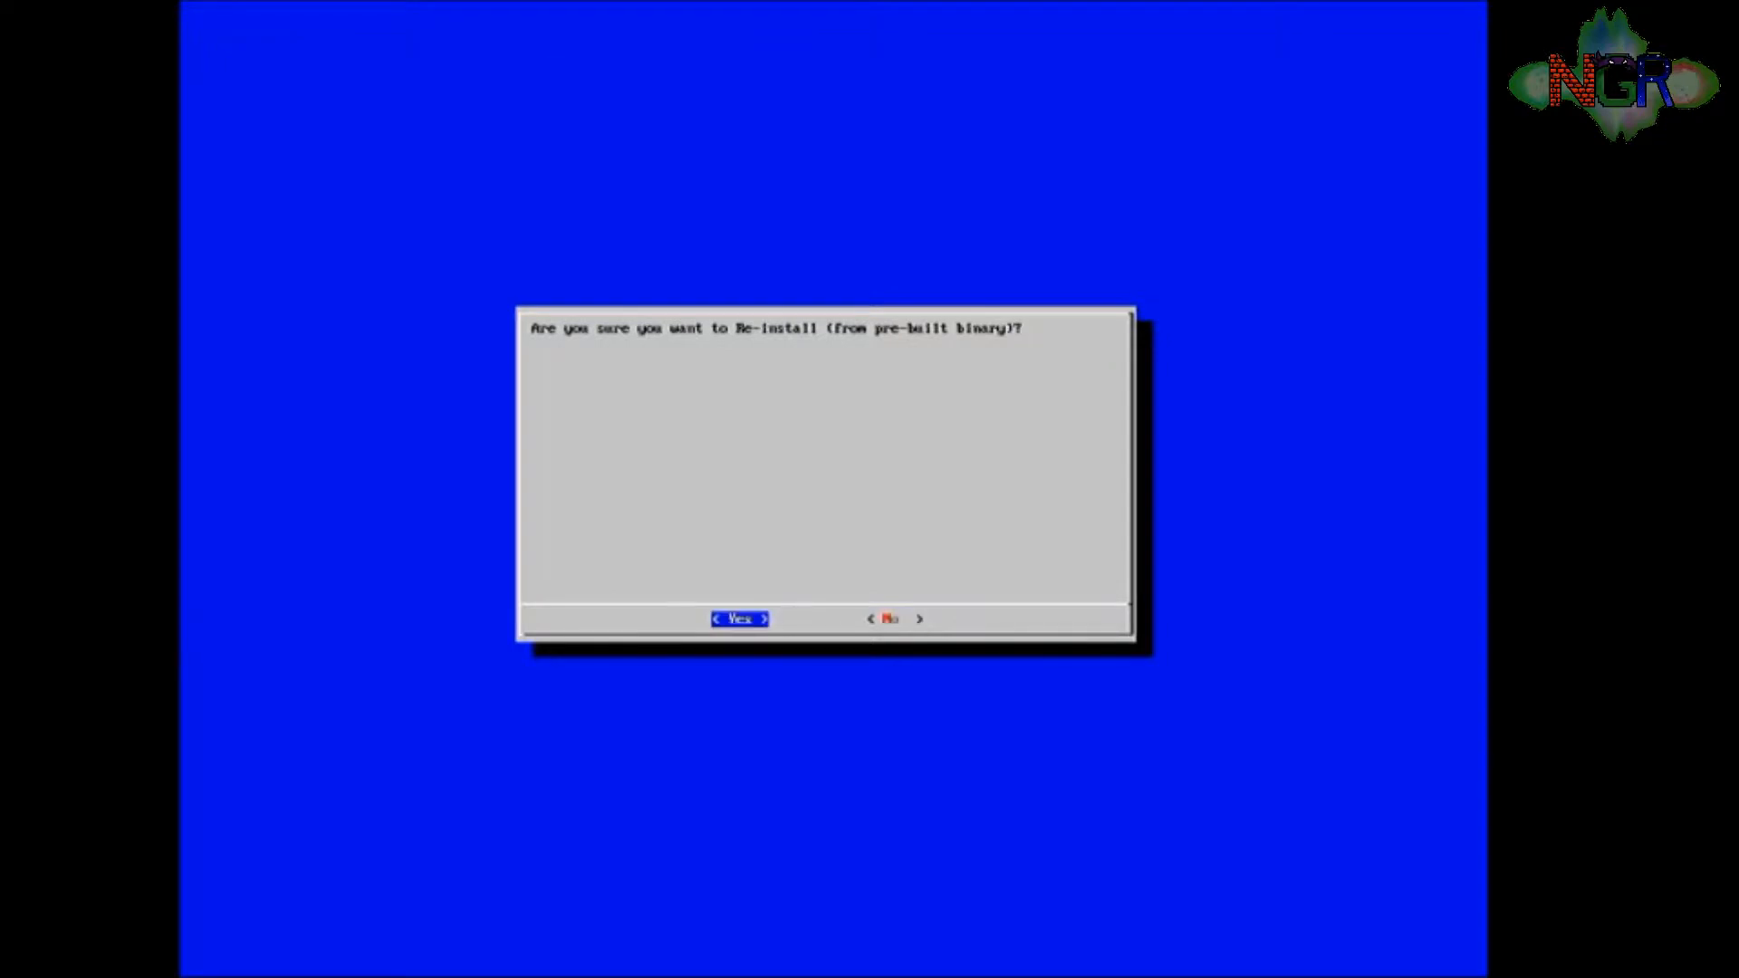
pyautogui.click(739, 617)
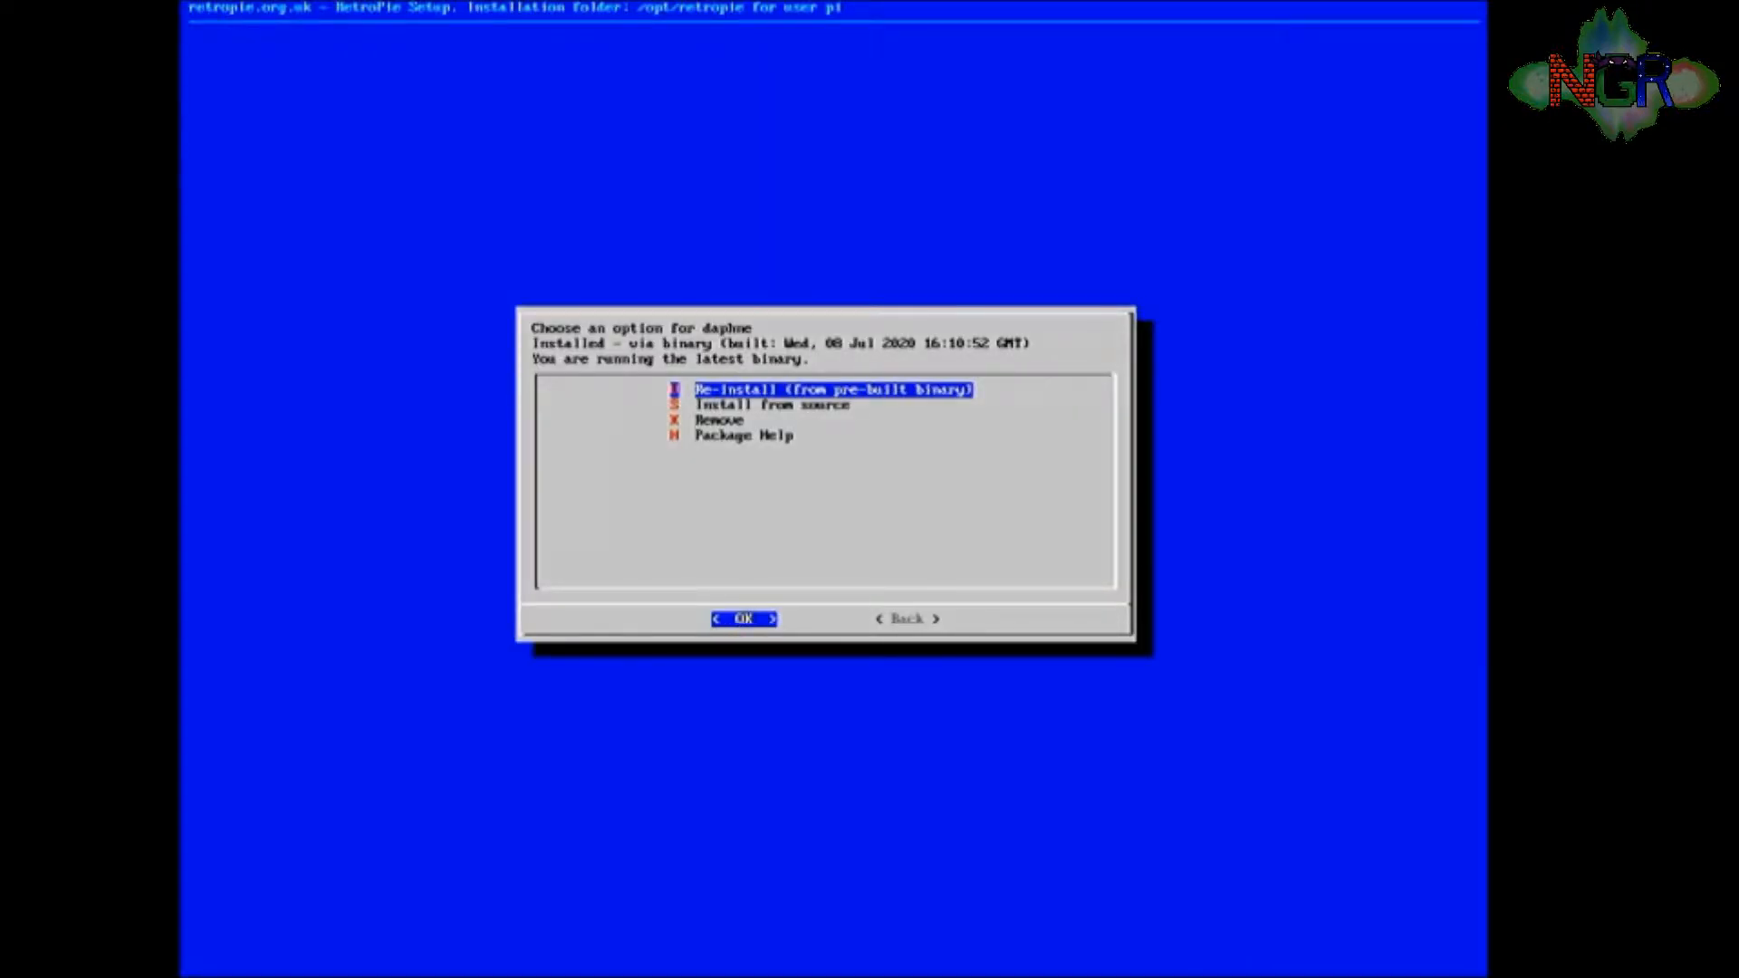
pyautogui.press('Tab')
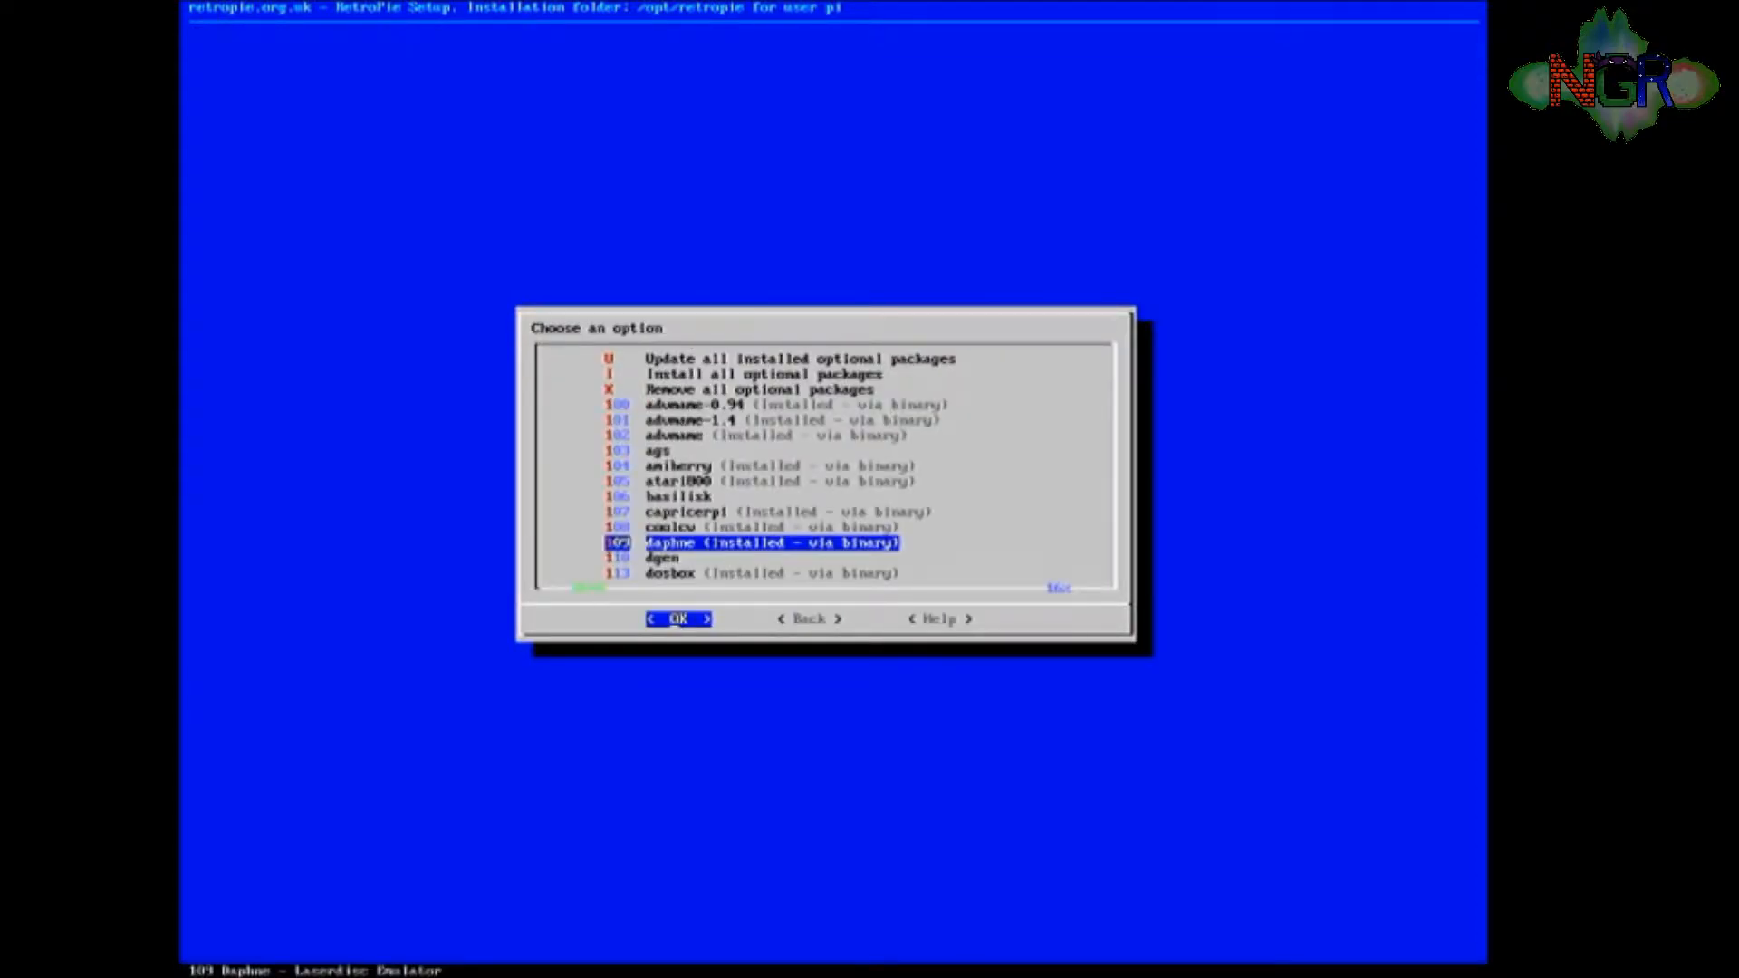
pyautogui.press('Tab')
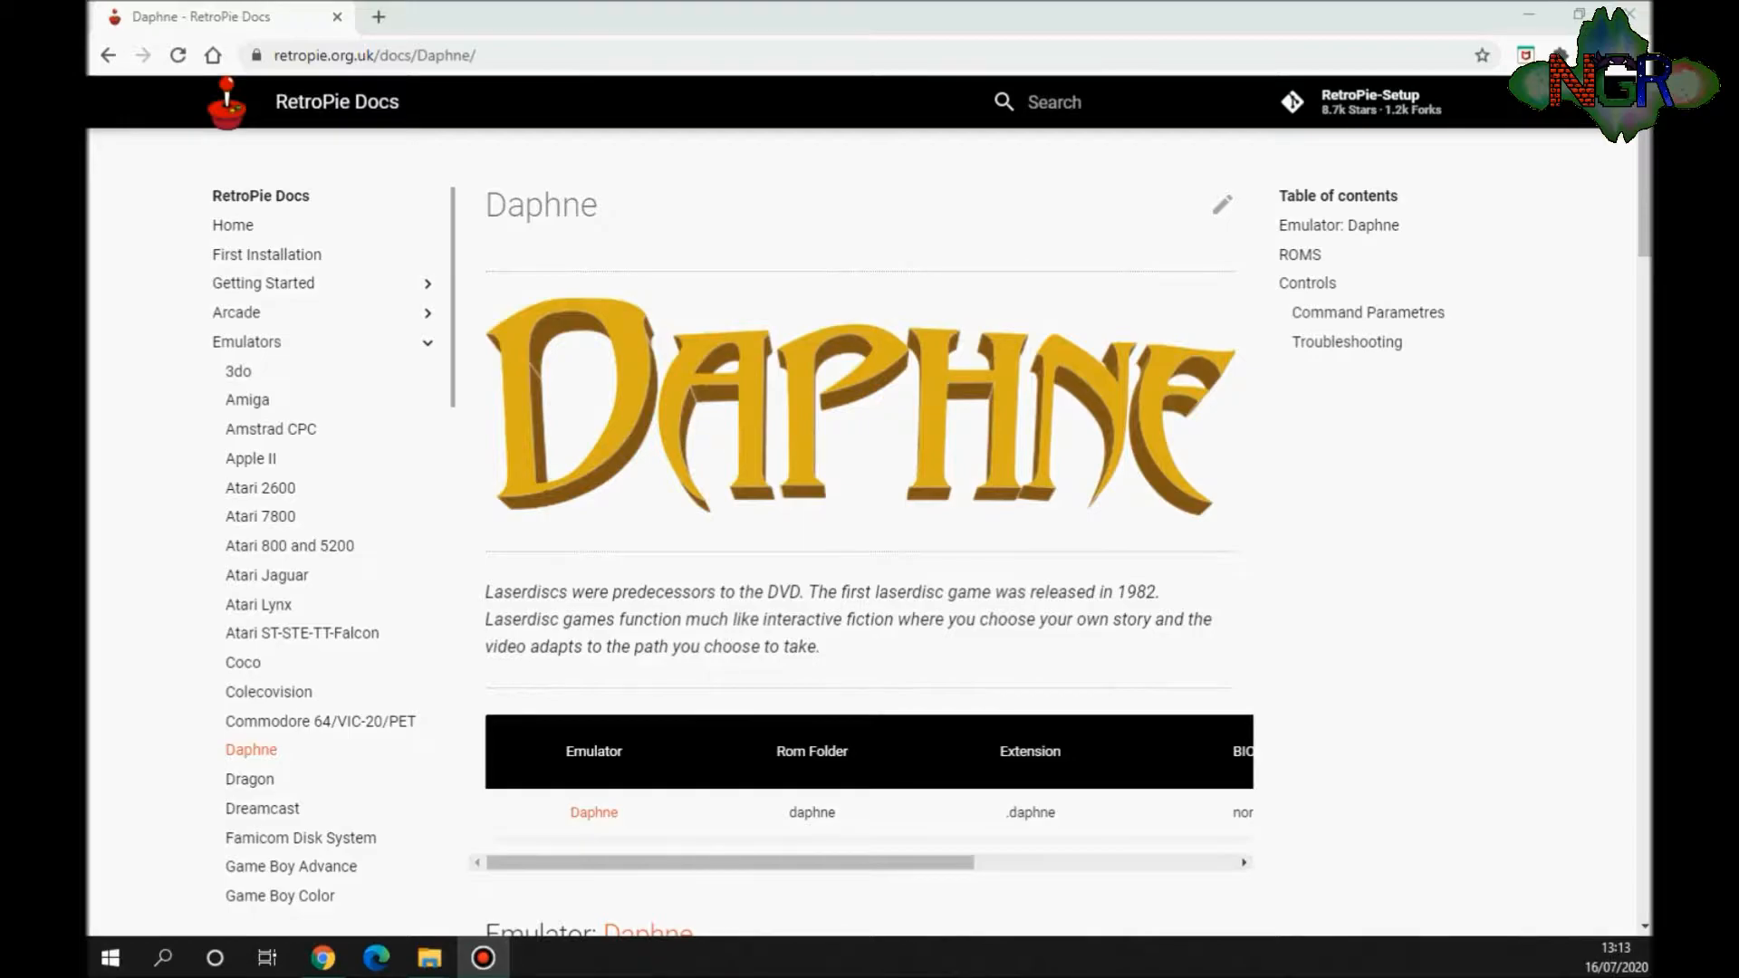
pyautogui.moveTo(947, 66)
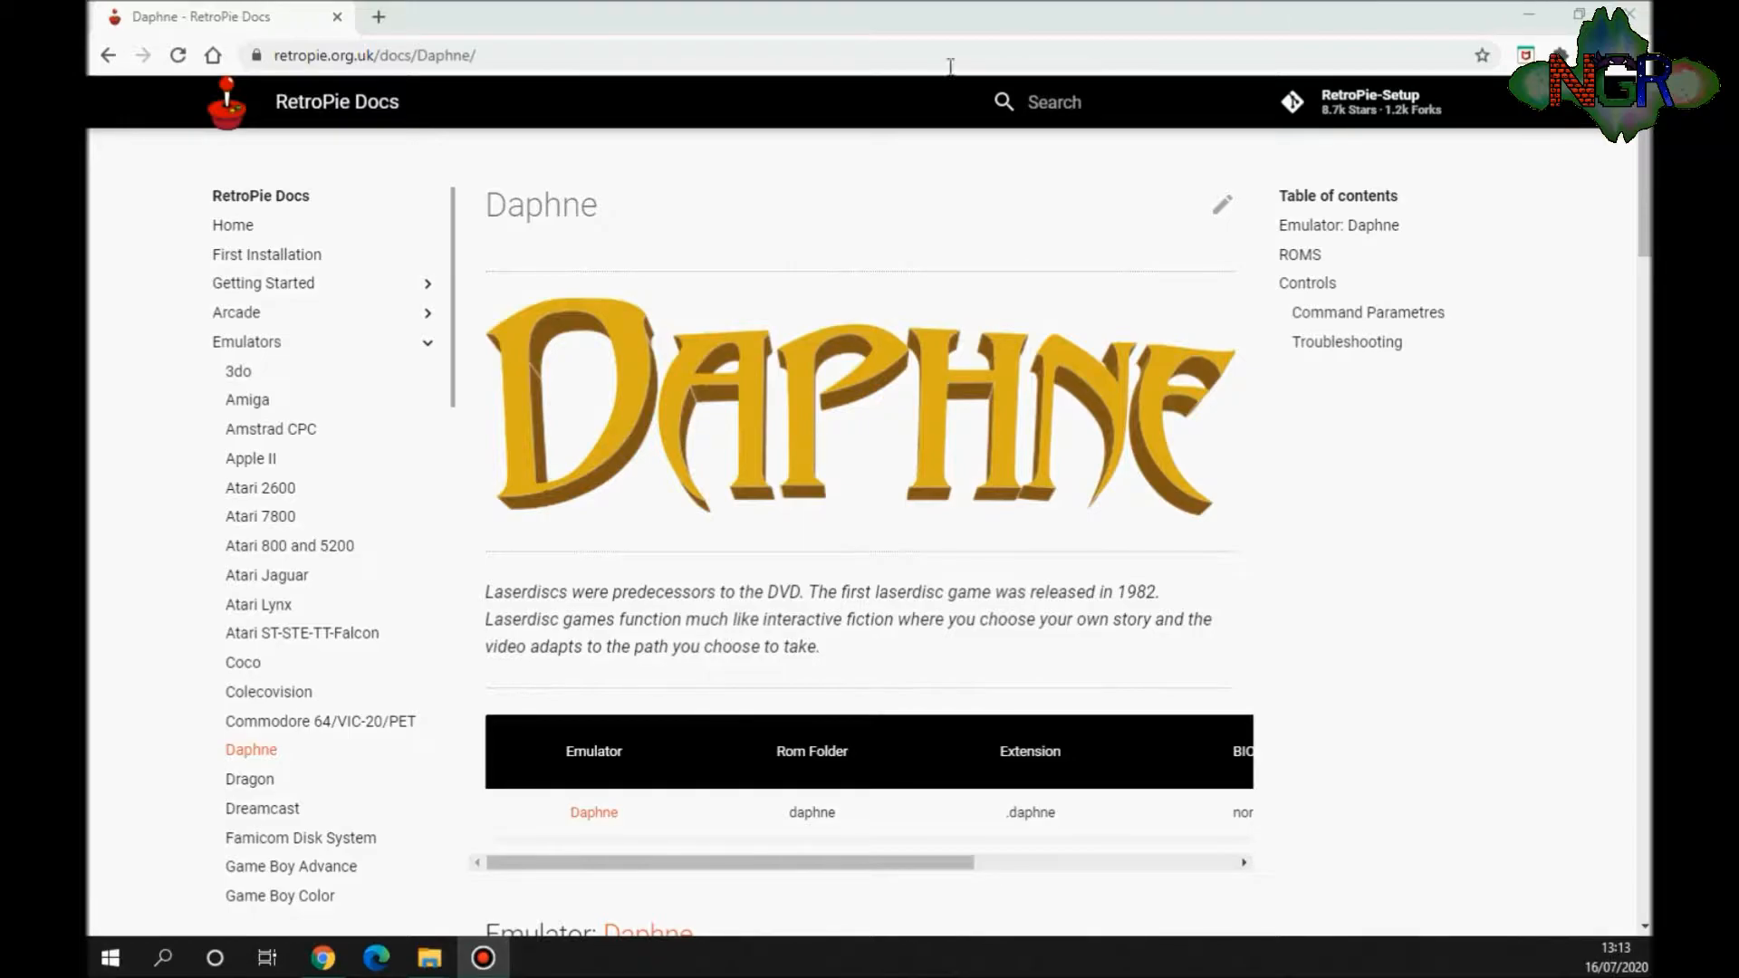
# Step: Scroll the Daphne docs page down to the ROMs section and the compatibility list link
pyautogui.click(373, 54)
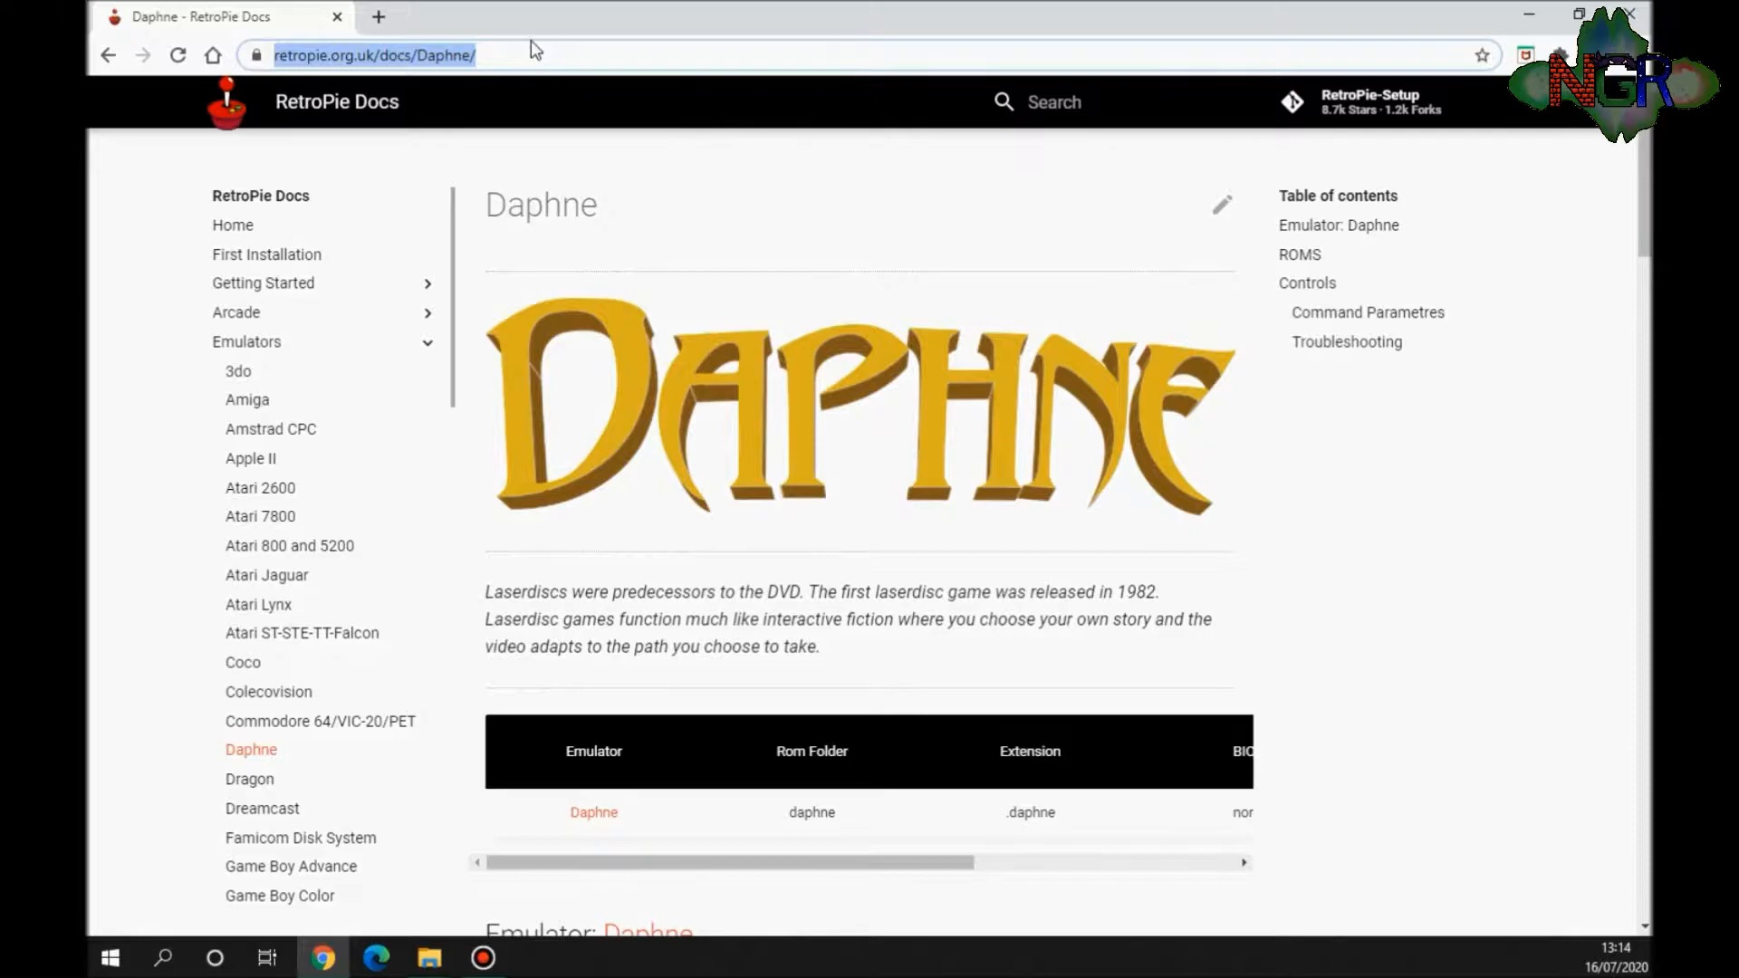
pyautogui.moveTo(357, 69)
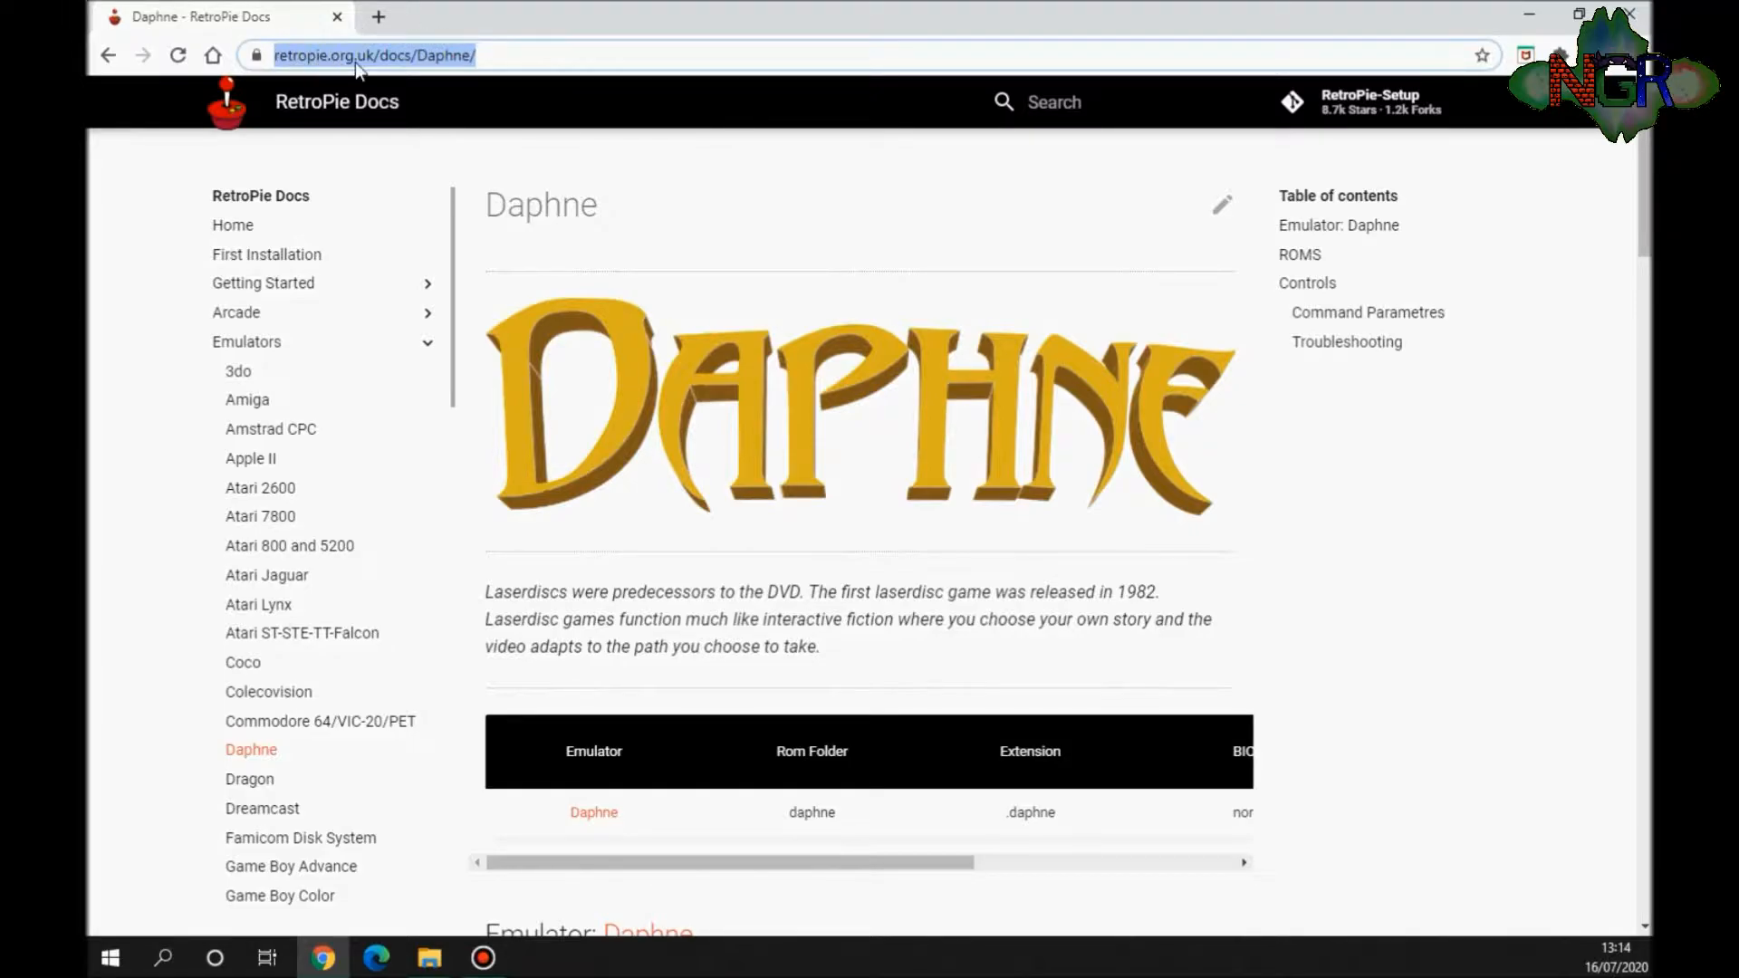
pyautogui.moveTo(404, 72)
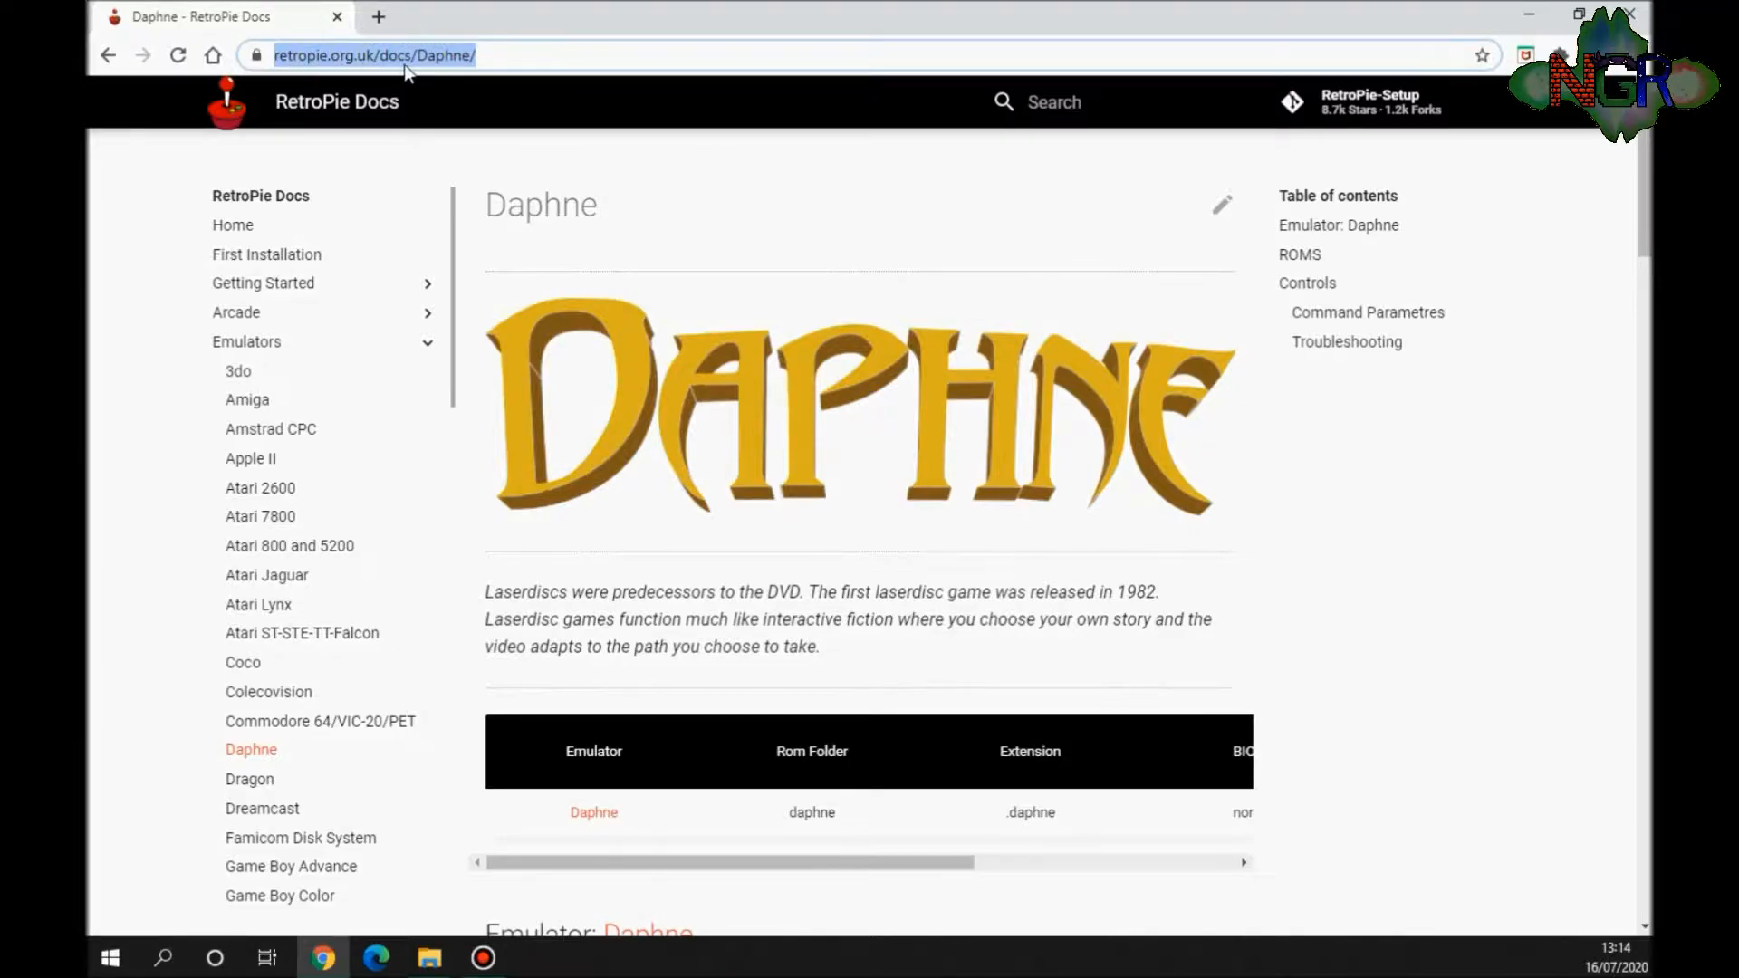
pyautogui.moveTo(780, 172)
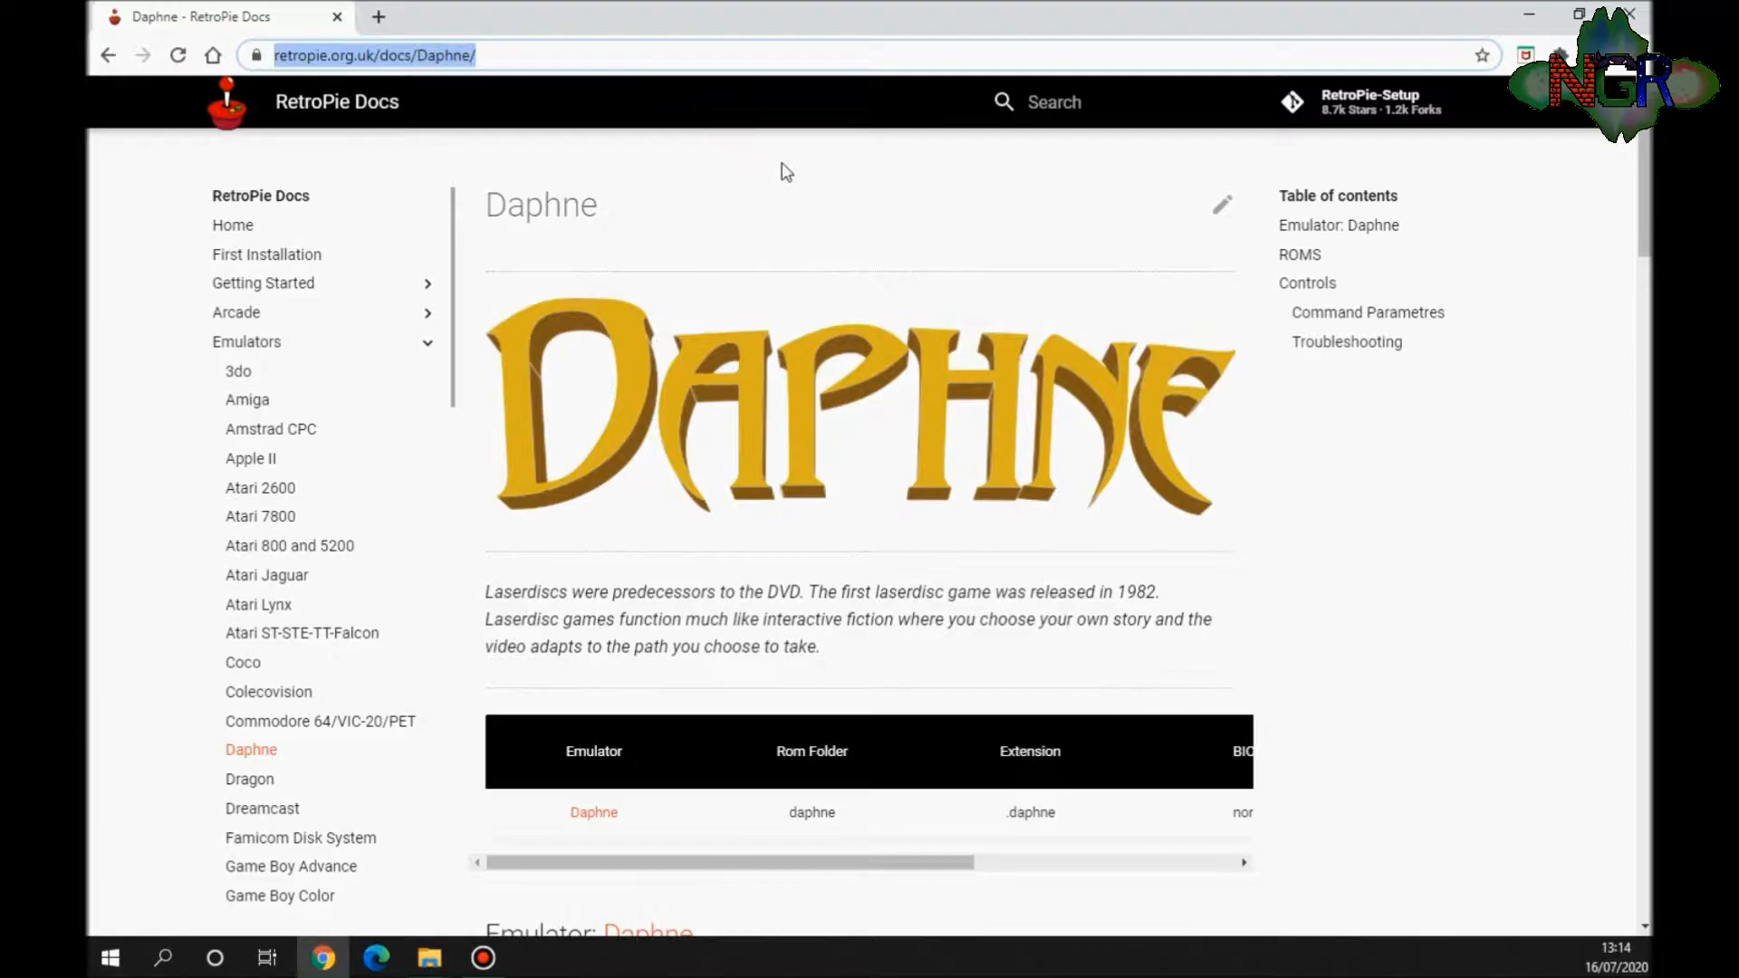
pyautogui.scroll(-3)
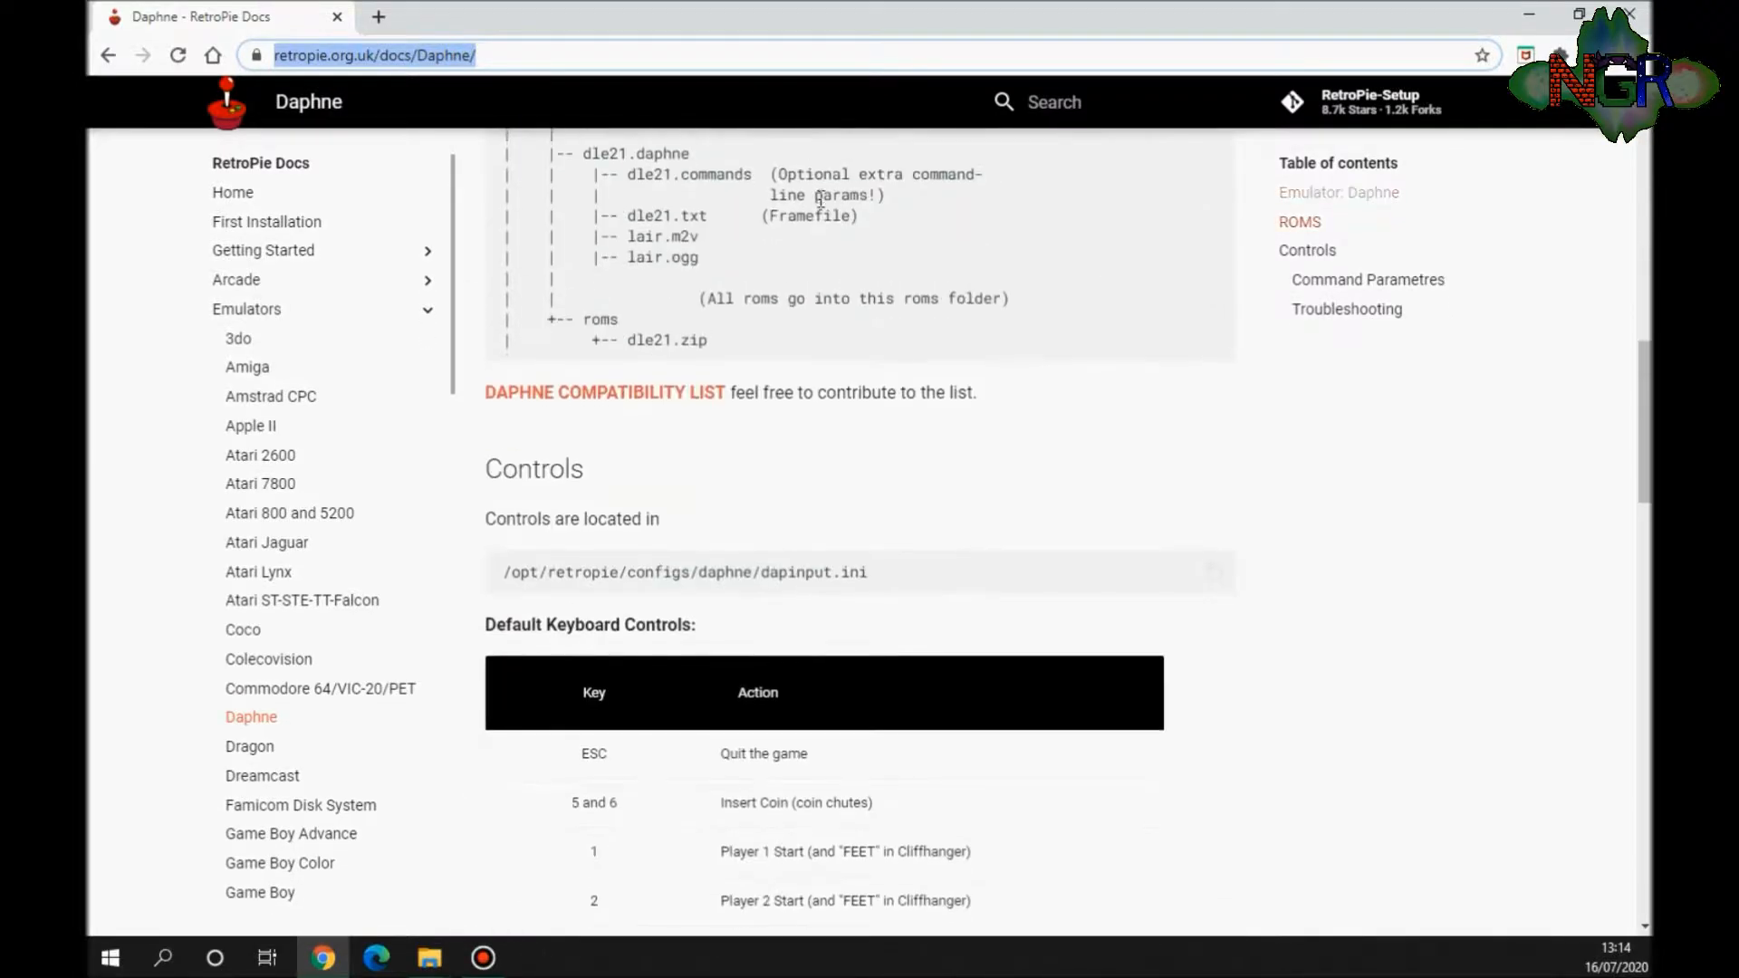
pyautogui.scroll(-3)
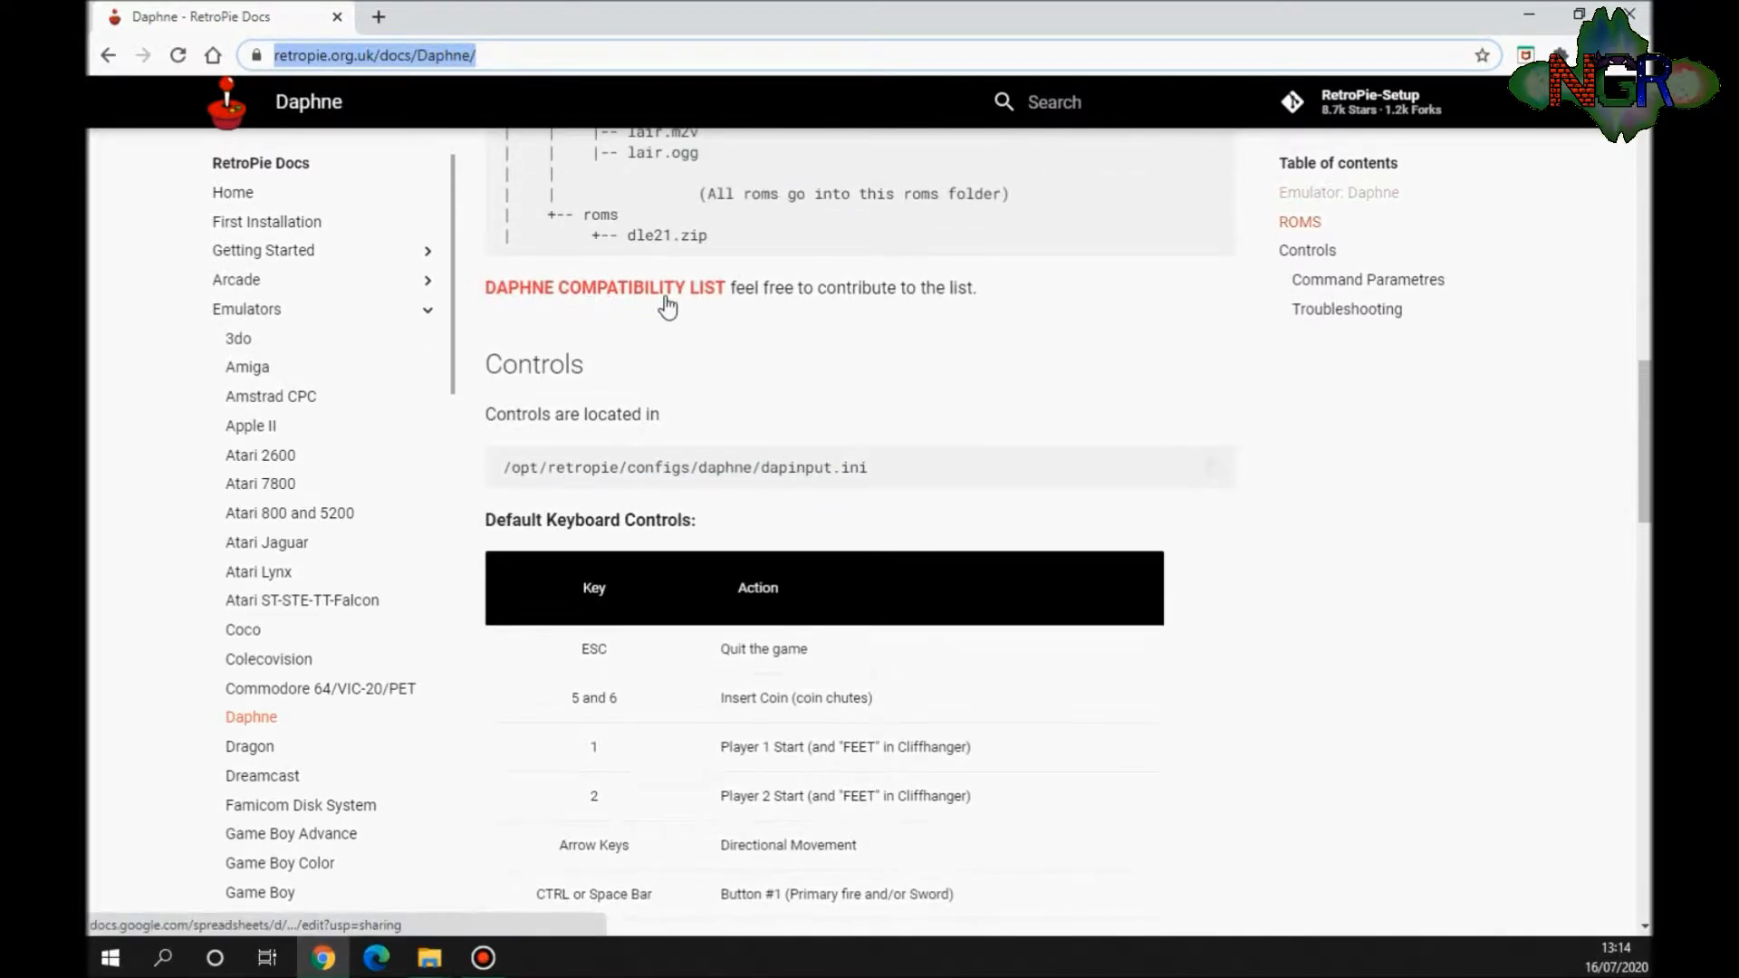
# Step: Browse the Daphne compatibility sheet to the gpworld Interstellar row, dismissing the offline prompt
pyautogui.click(605, 288)
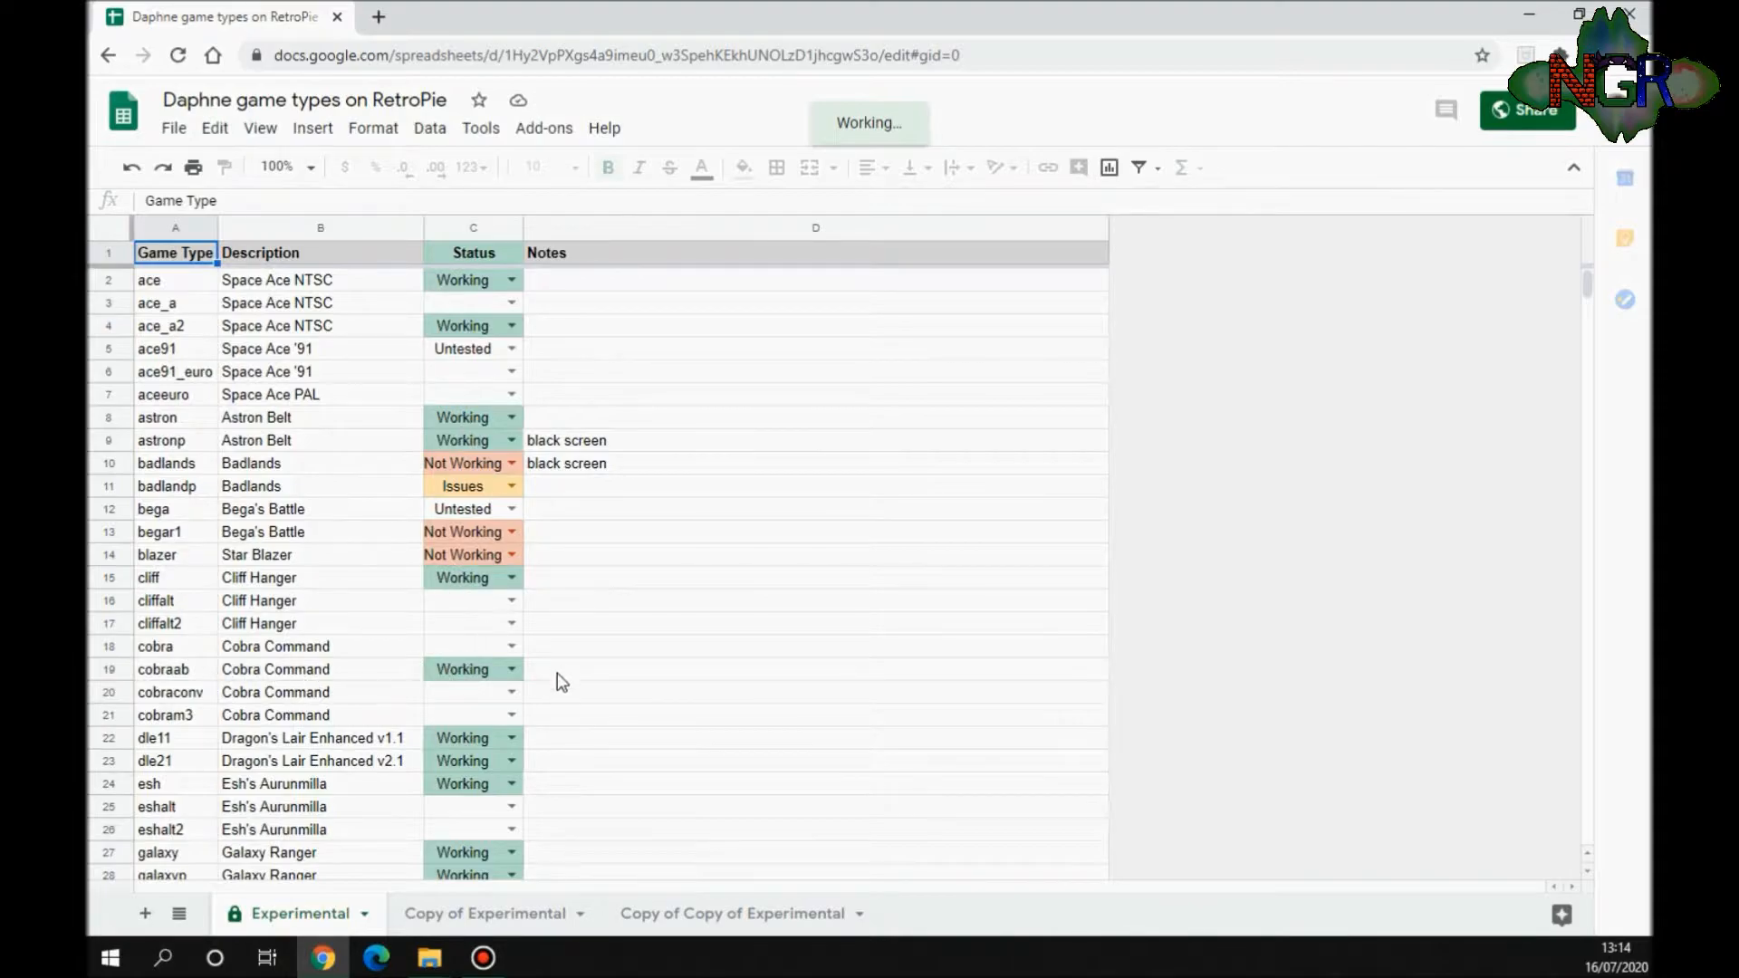
pyautogui.scroll(-3)
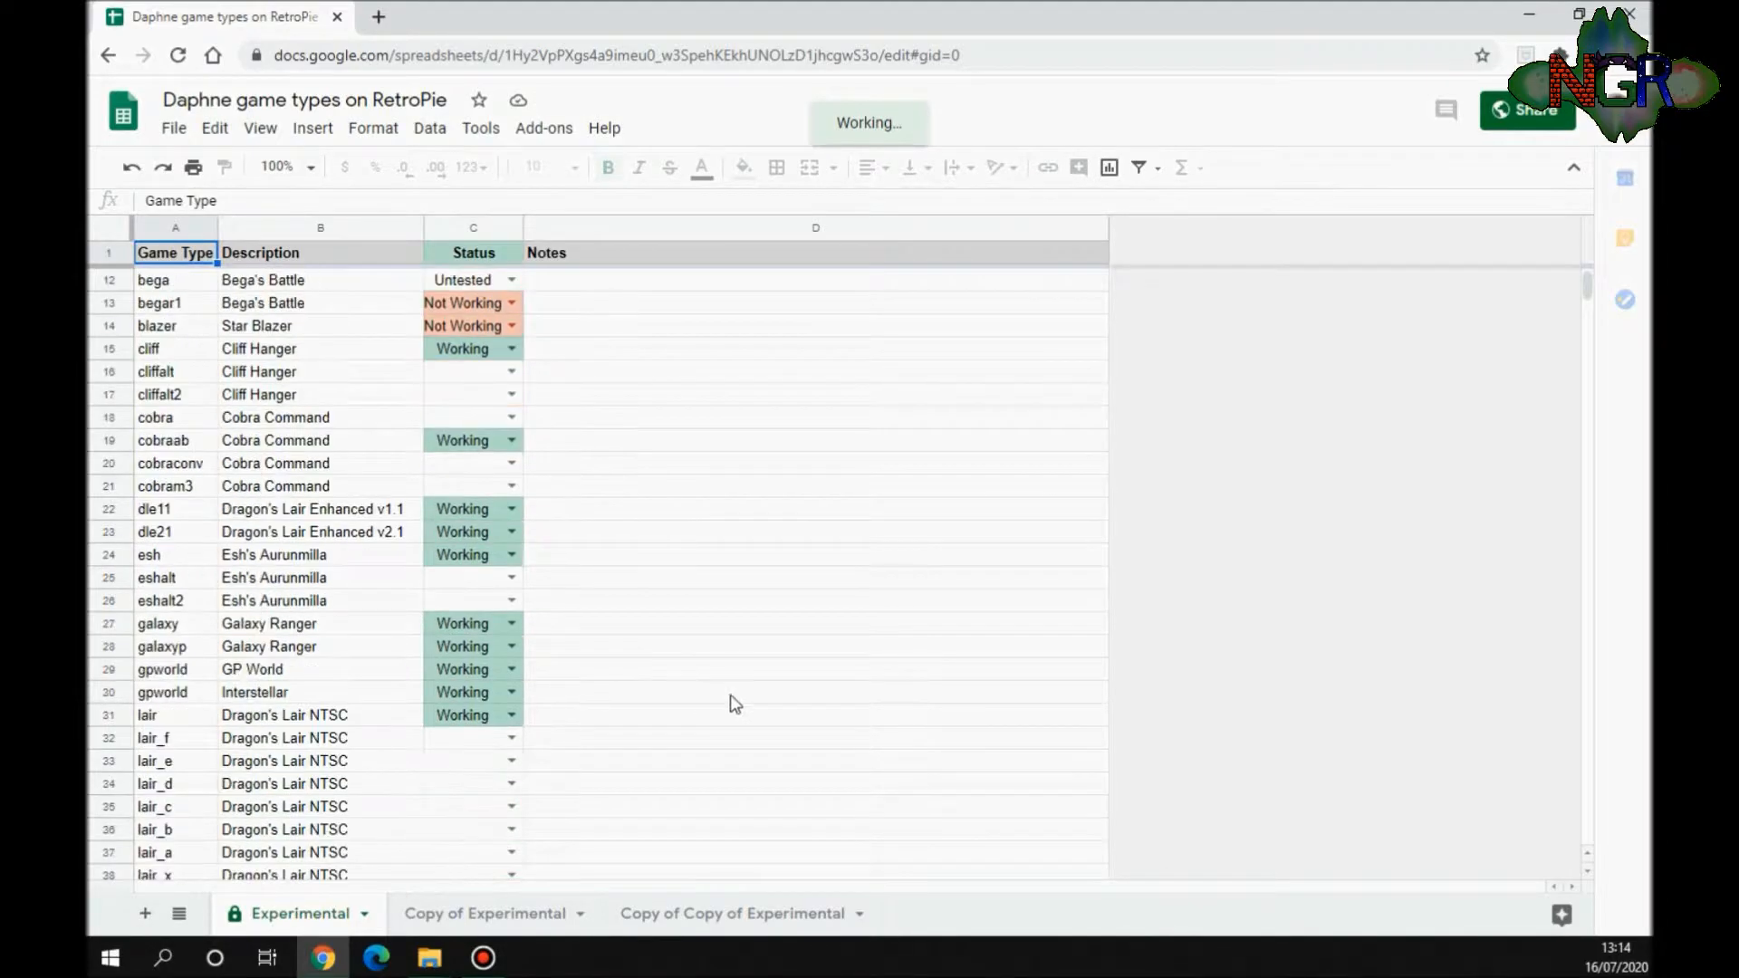
pyautogui.scroll(-3)
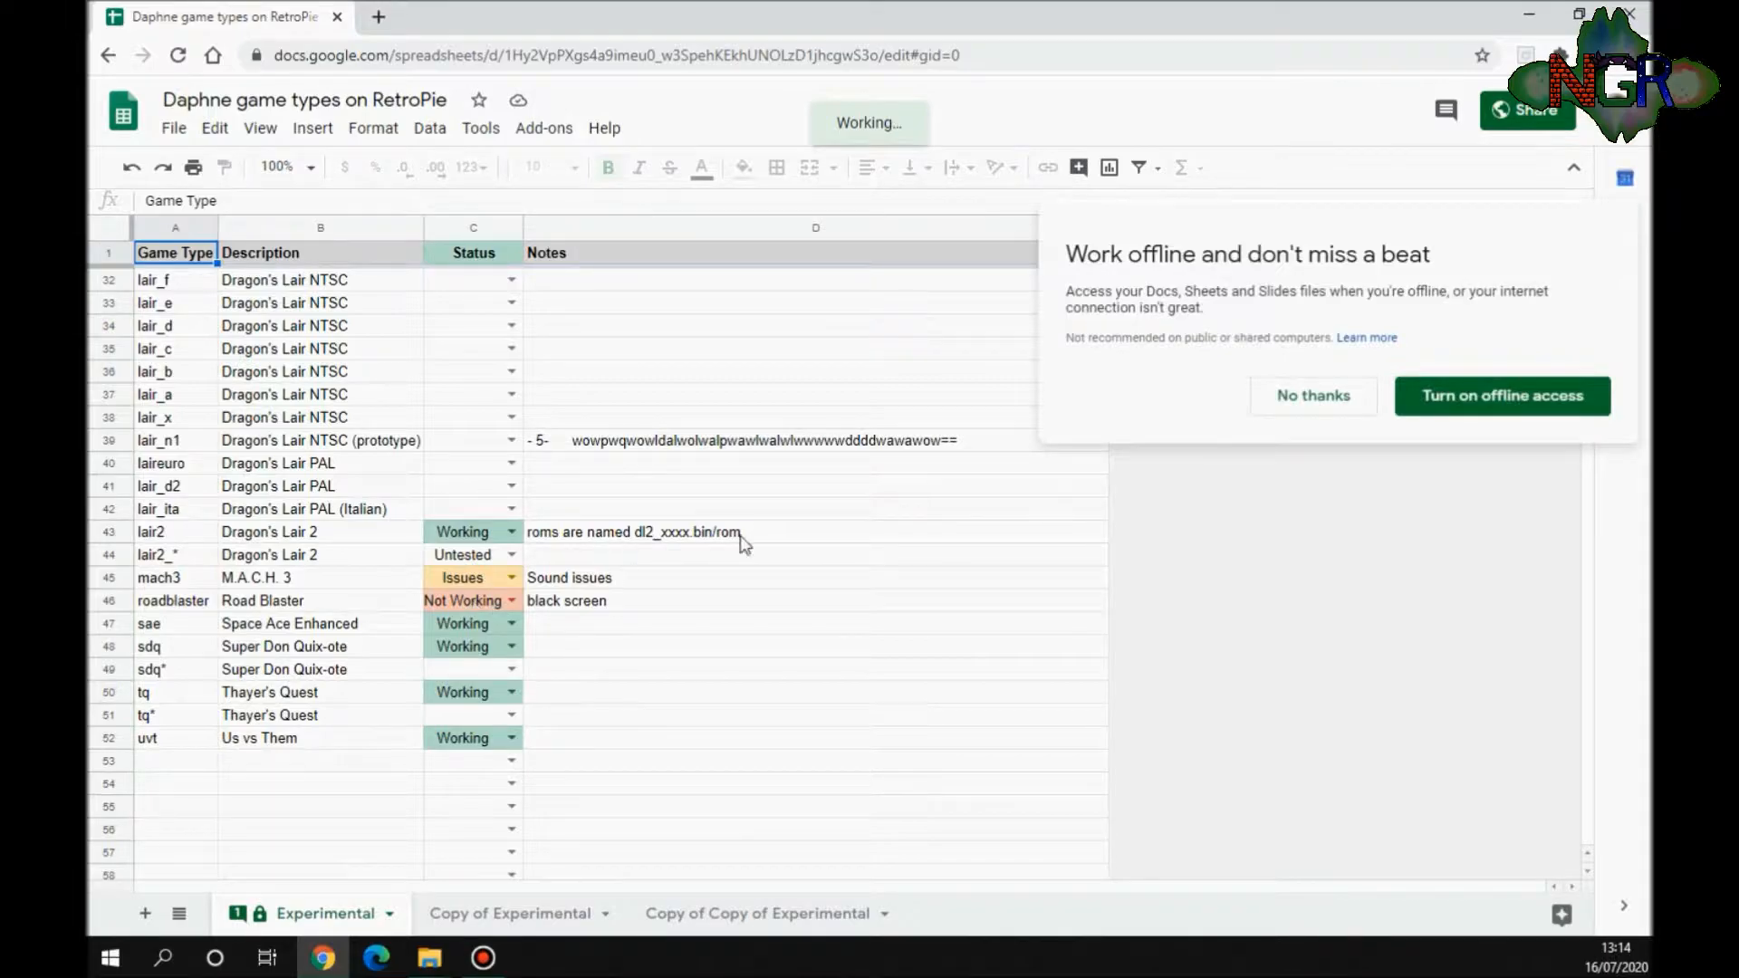
pyautogui.click(1312, 397)
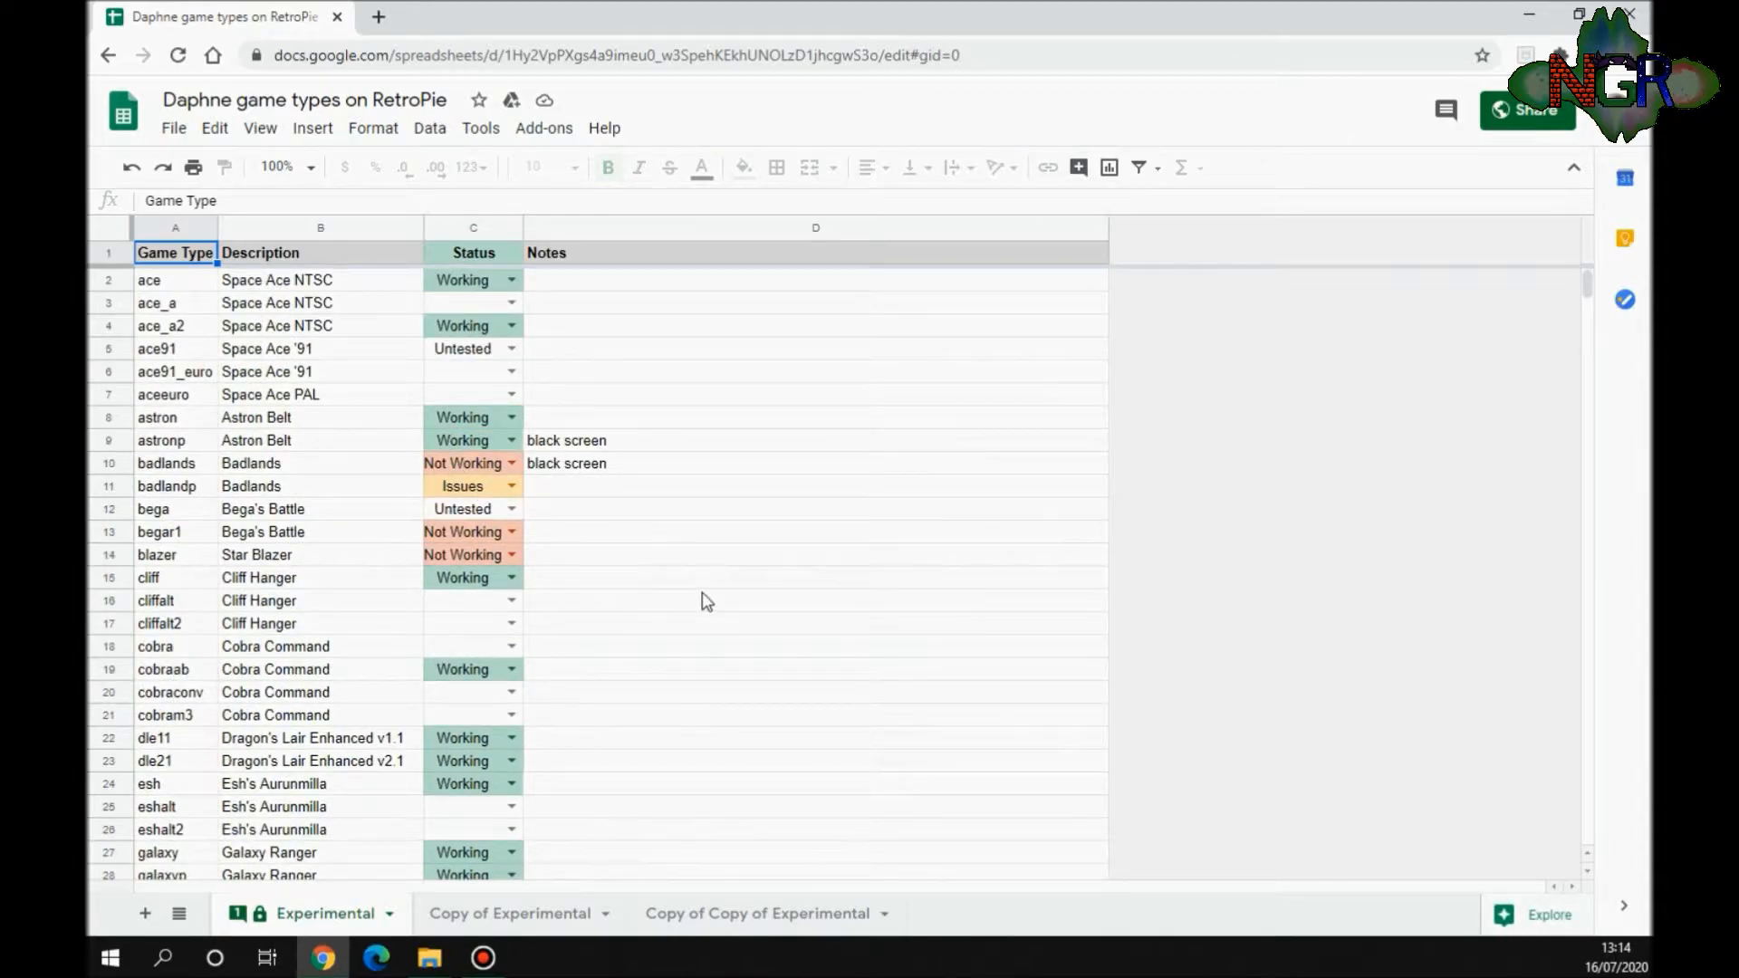
pyautogui.scroll(-3)
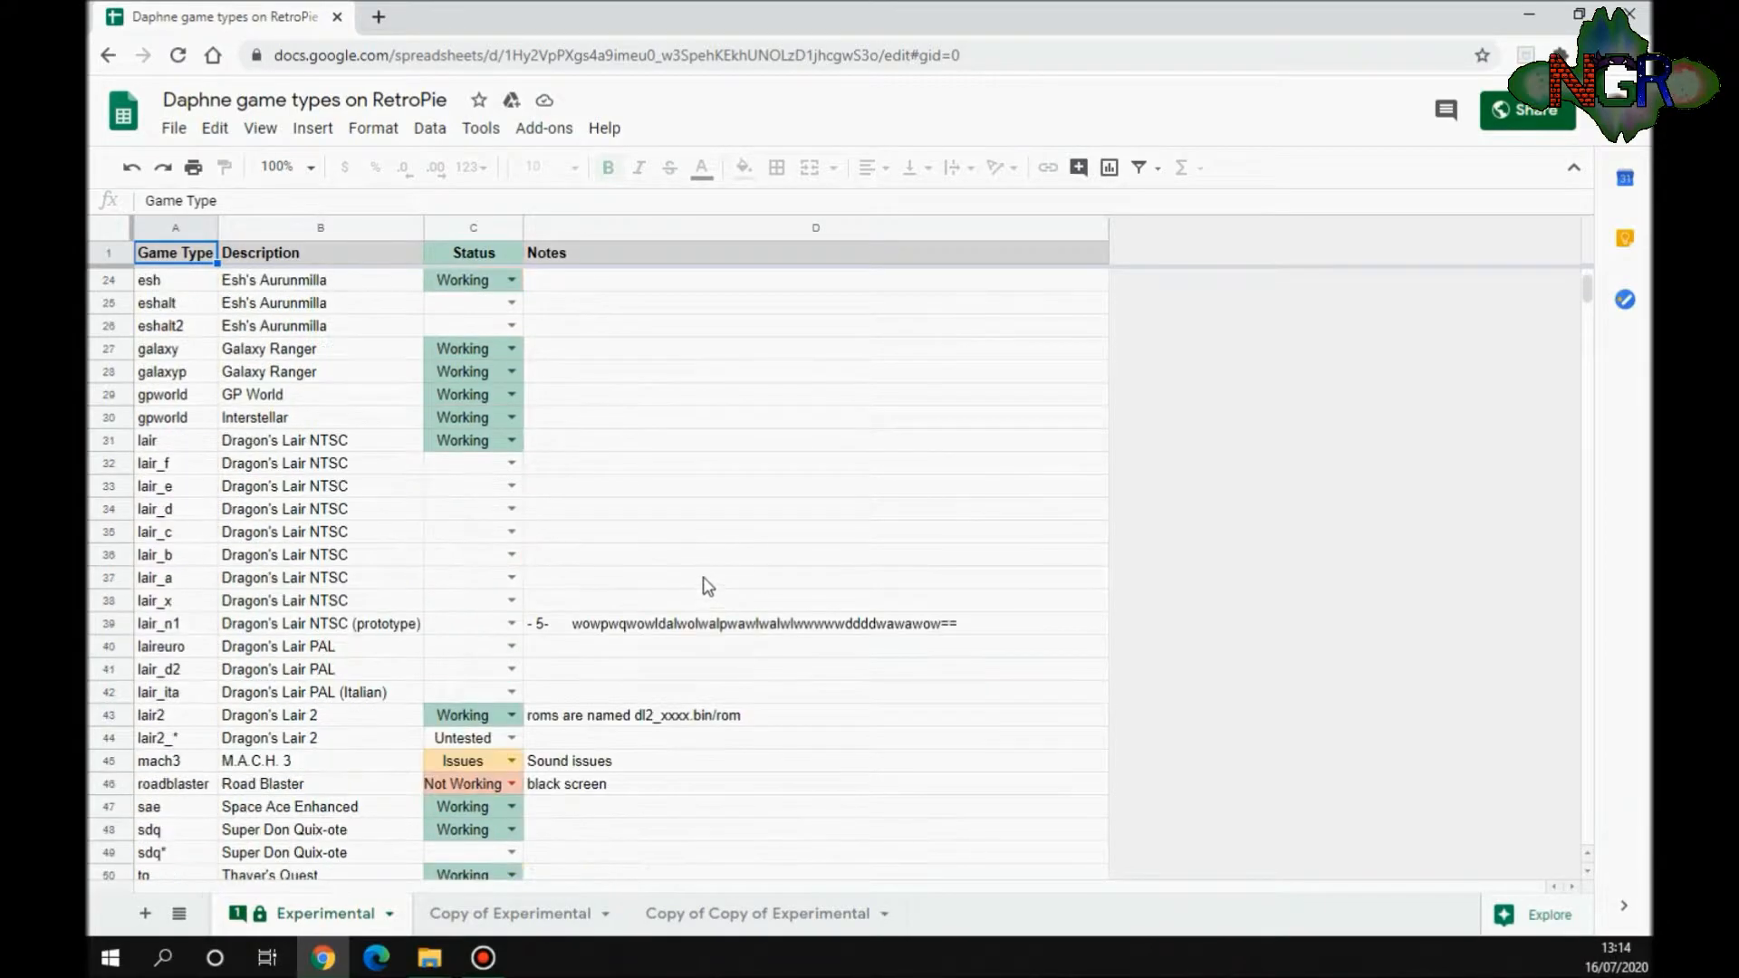
pyautogui.scroll(-3)
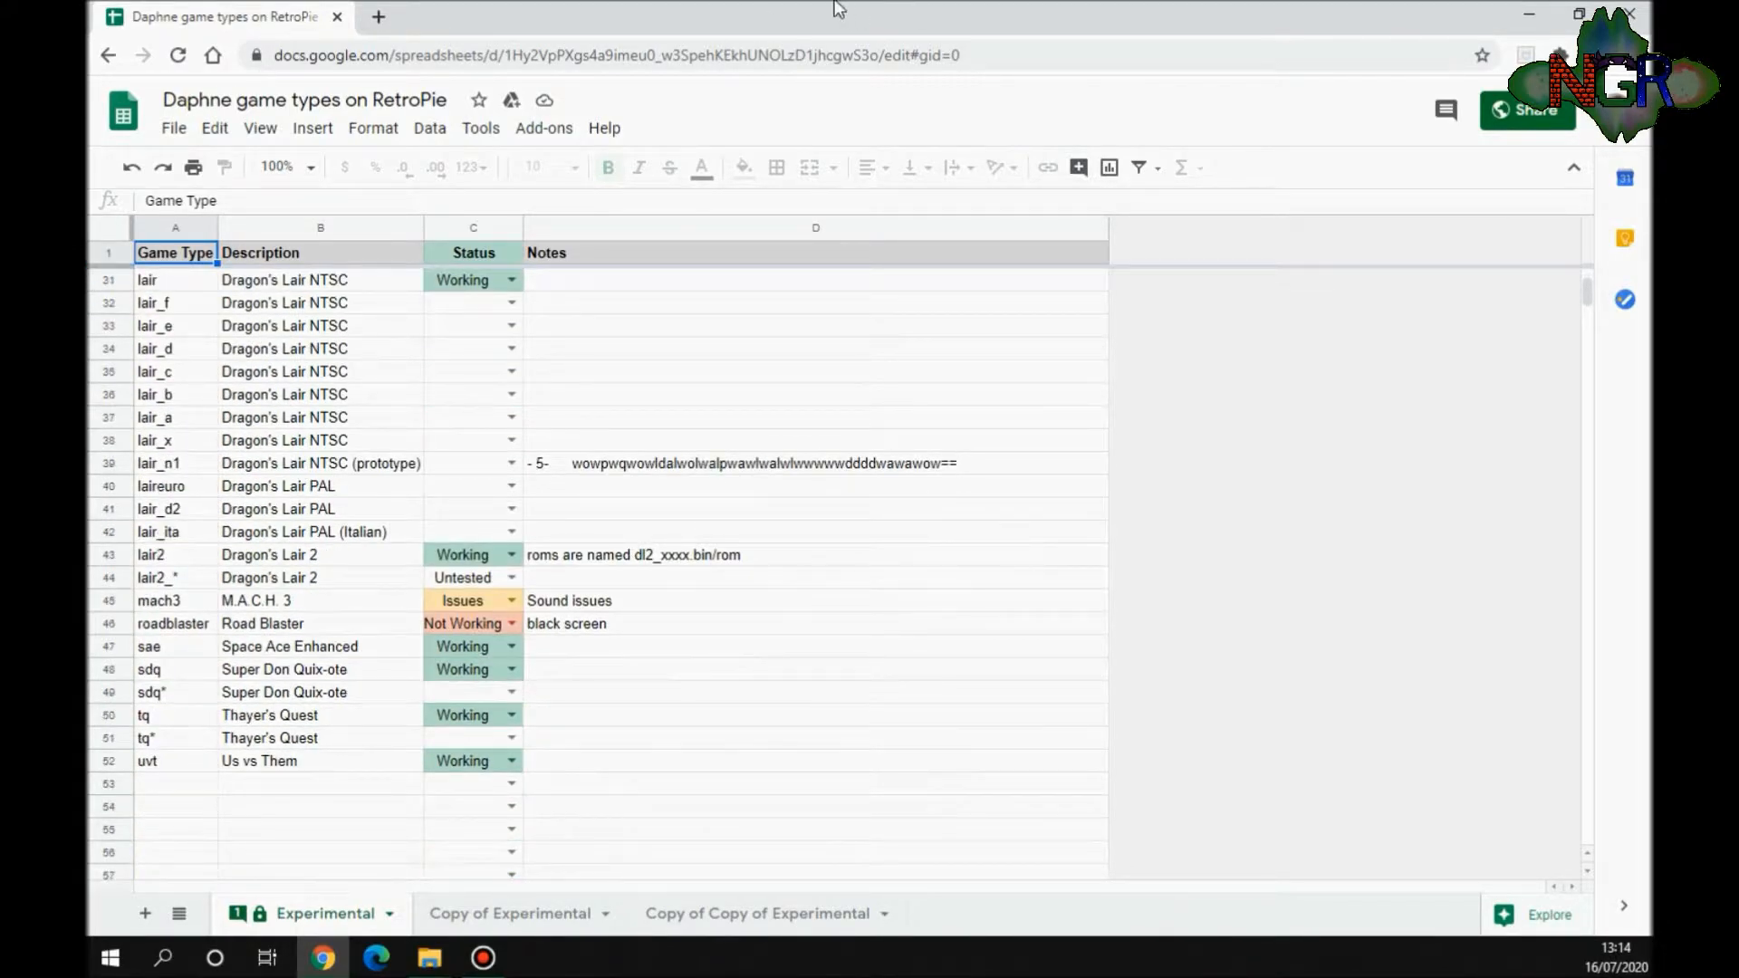
pyautogui.moveTo(1398, 261)
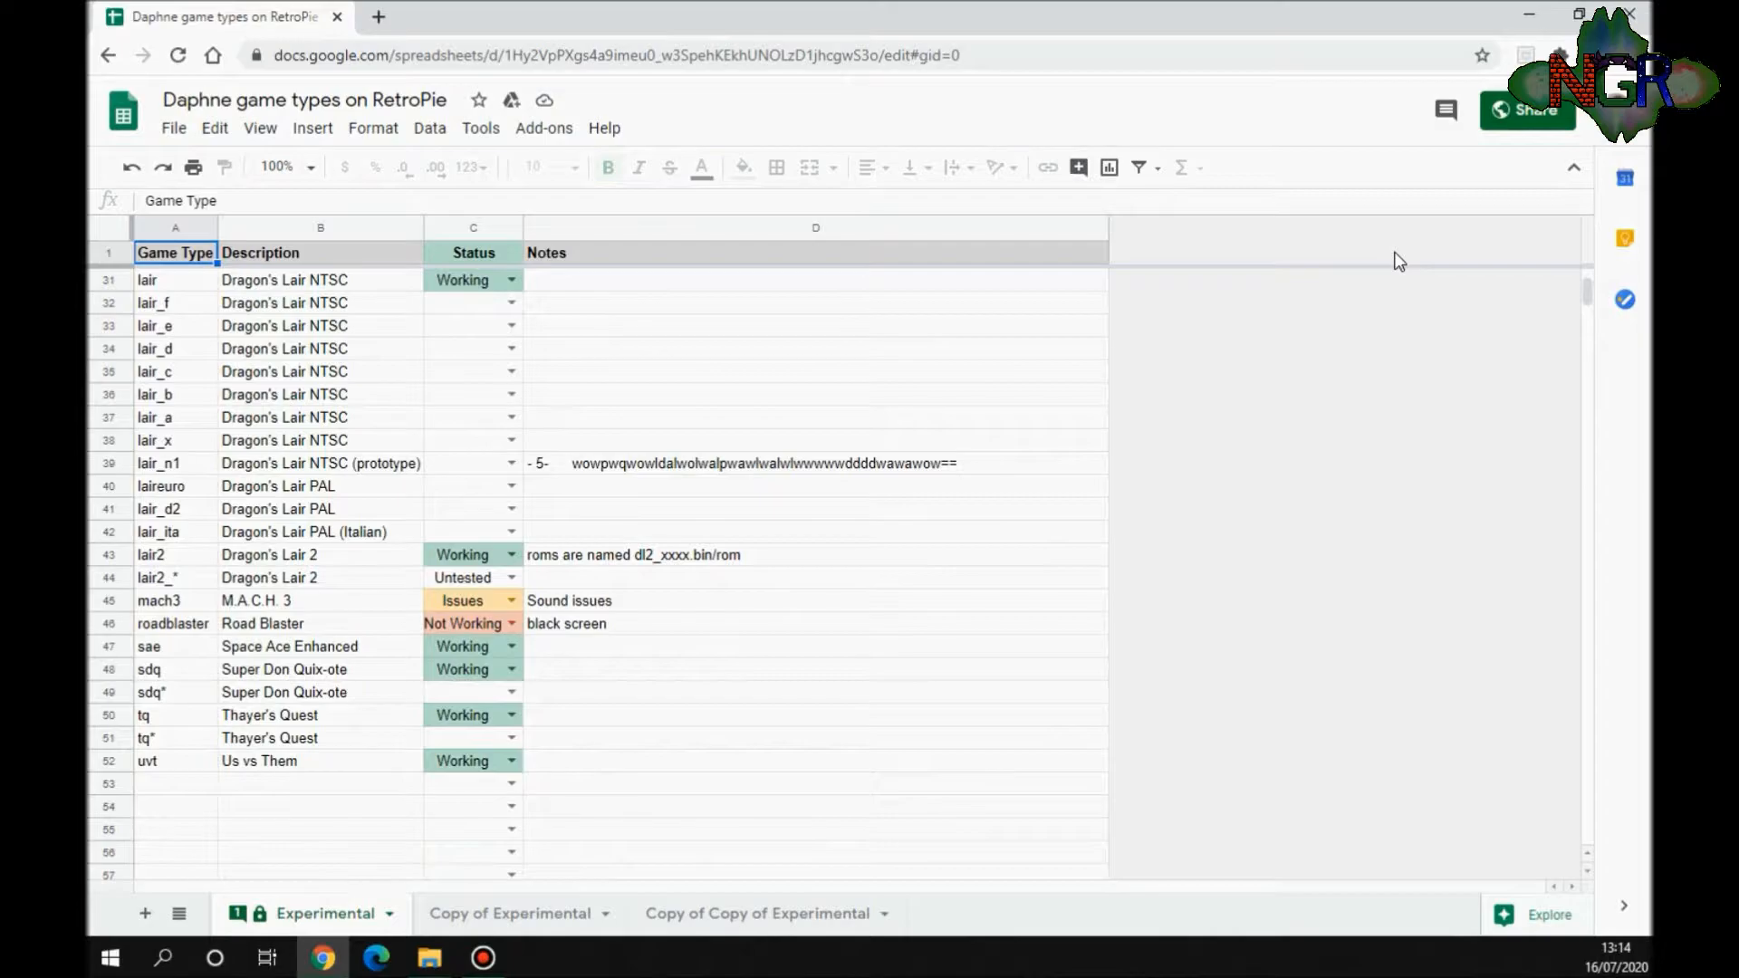
pyautogui.click(427, 957)
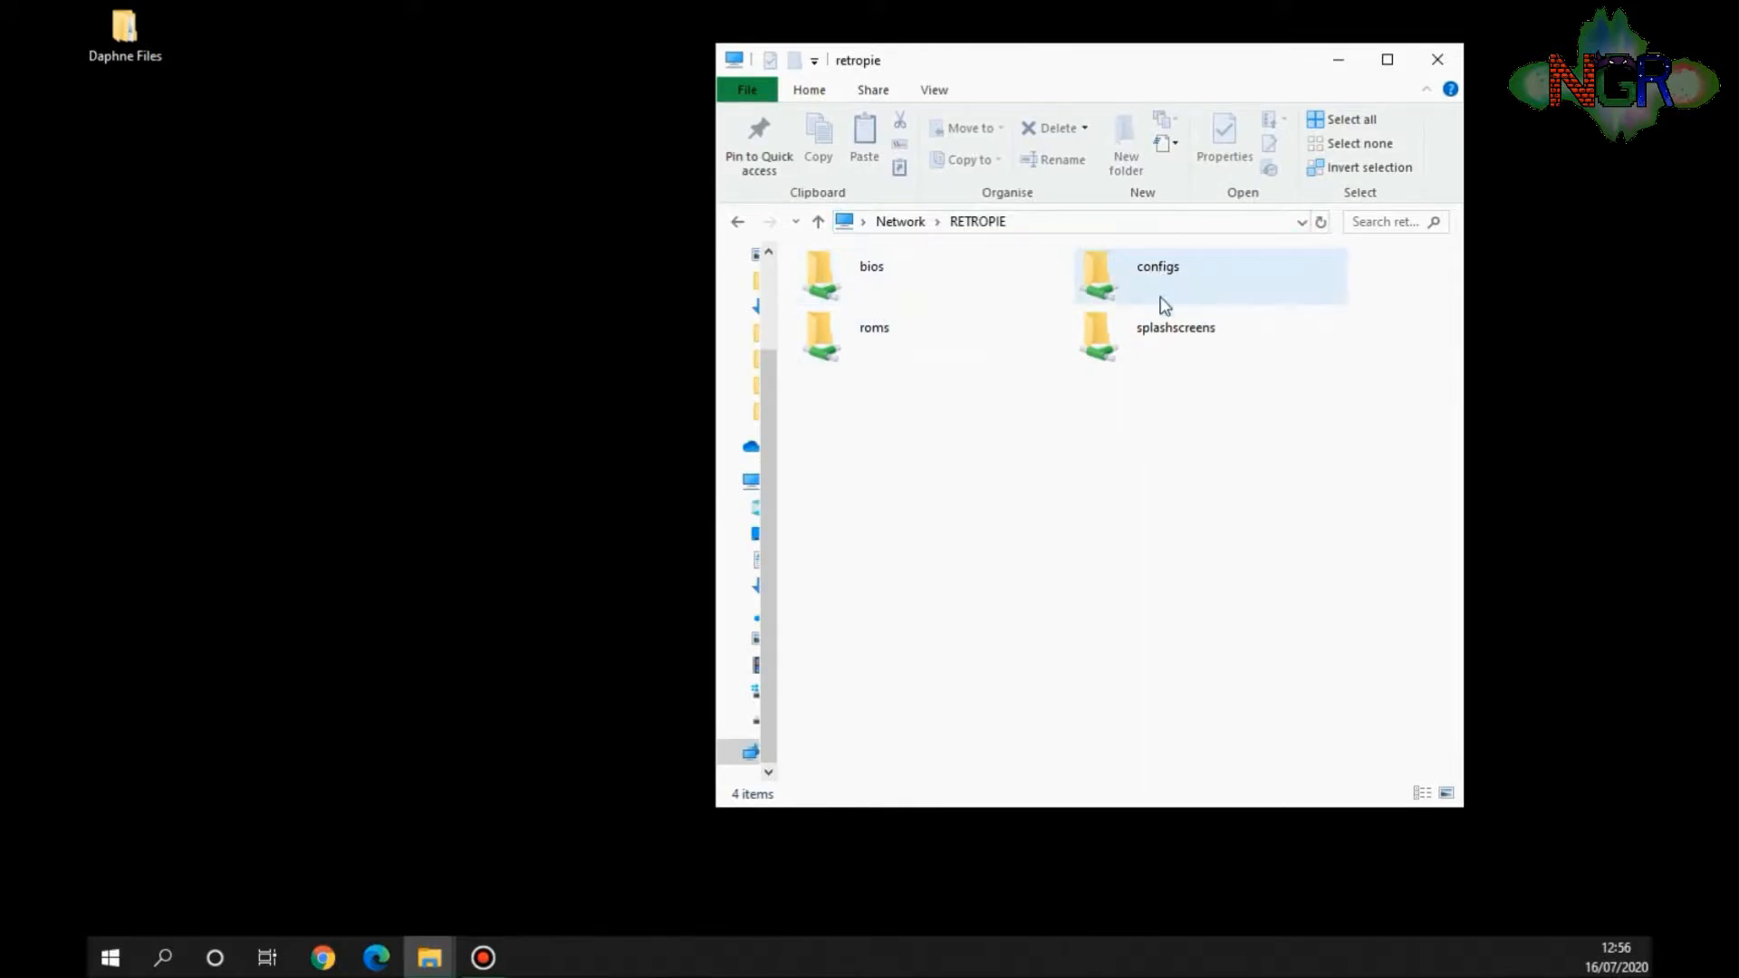
# Step: Browse the RETROPIE share into roms/daphne and select the Daphne Files desktop folder
pyautogui.click(1174, 339)
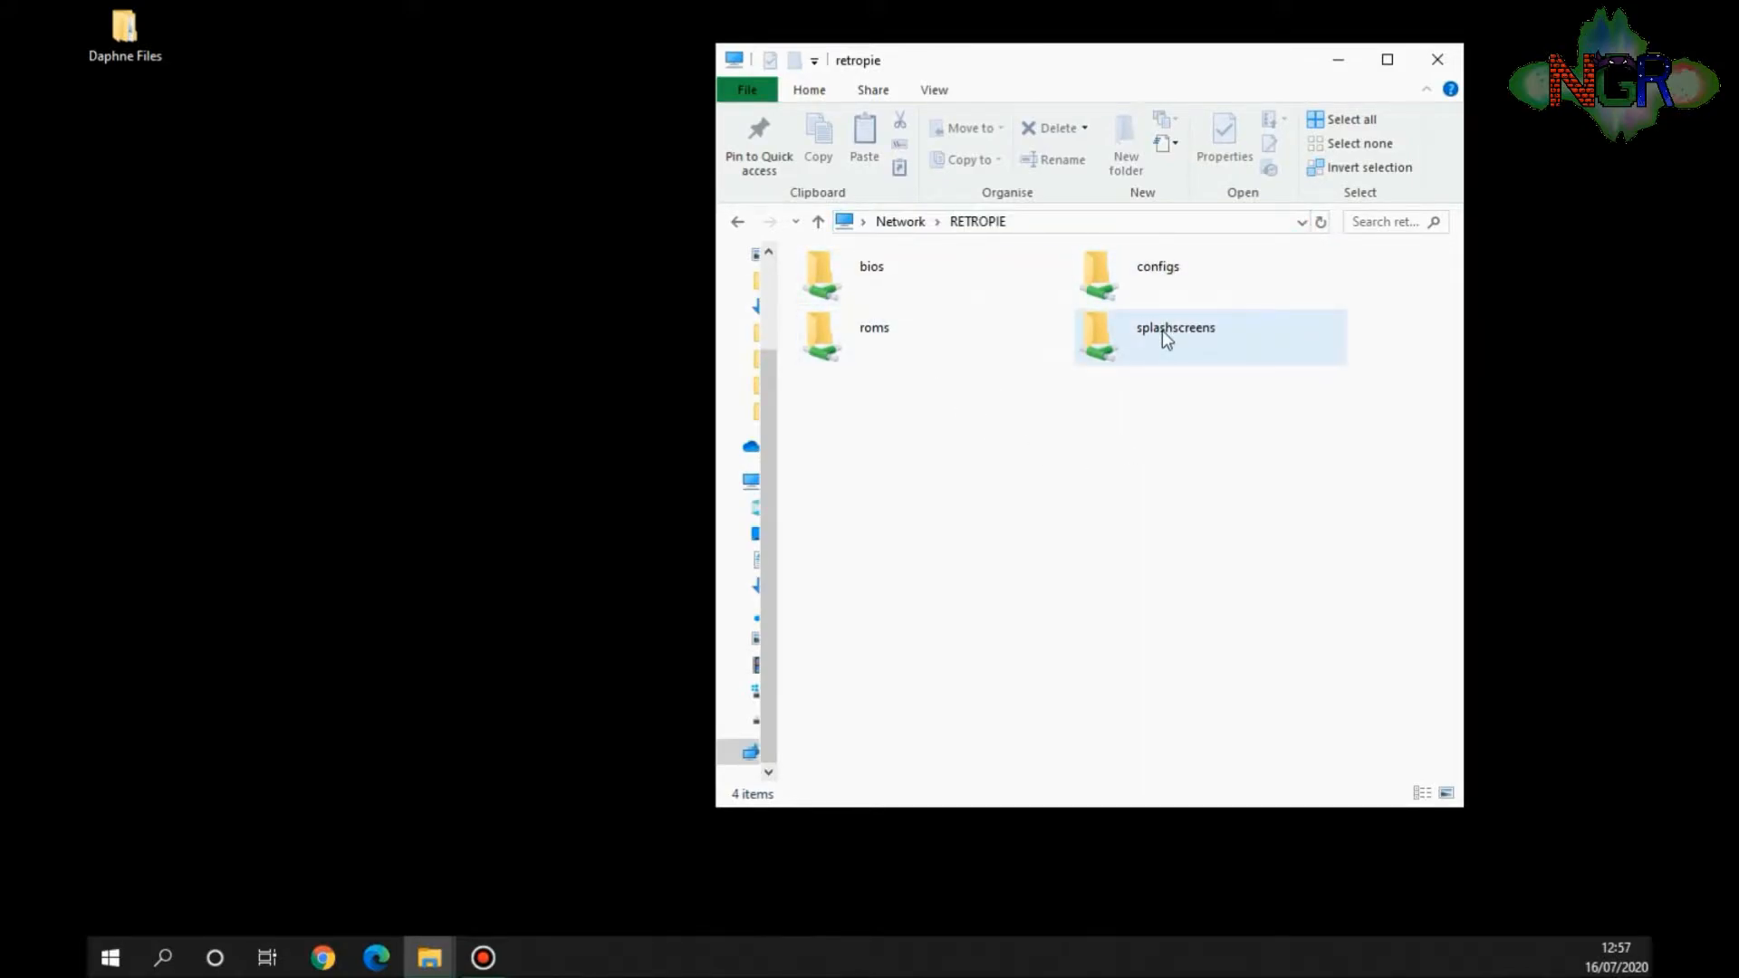
pyautogui.click(874, 333)
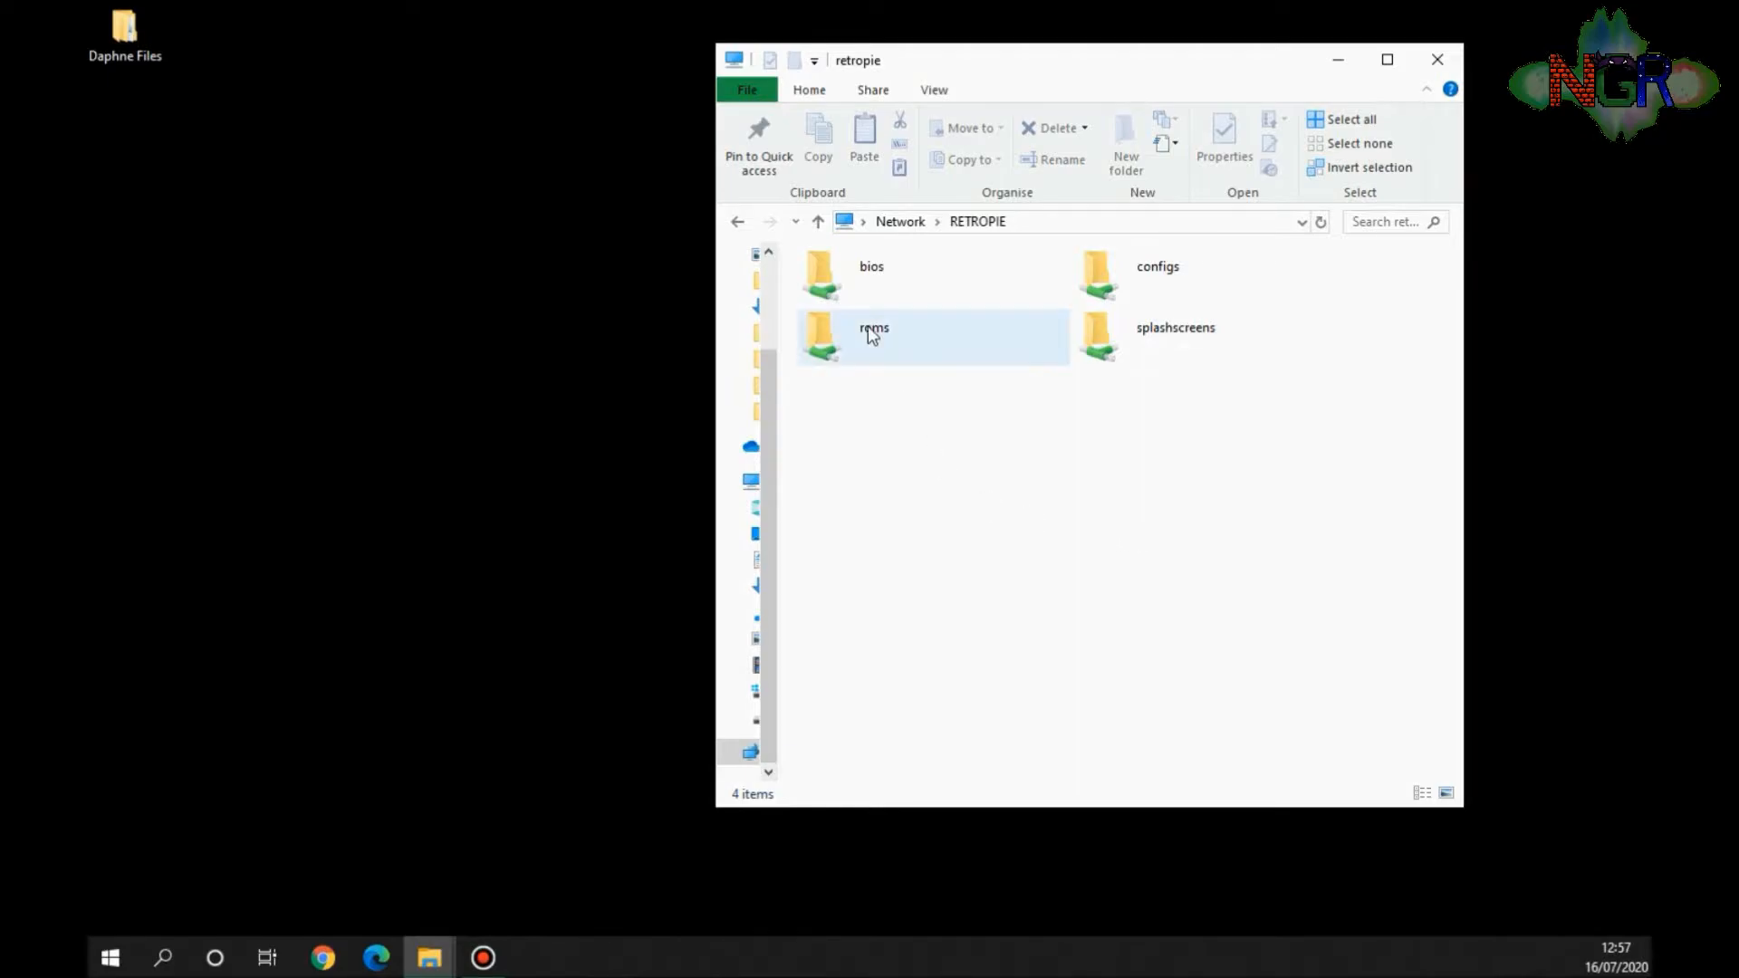
pyautogui.doubleClick(873, 337)
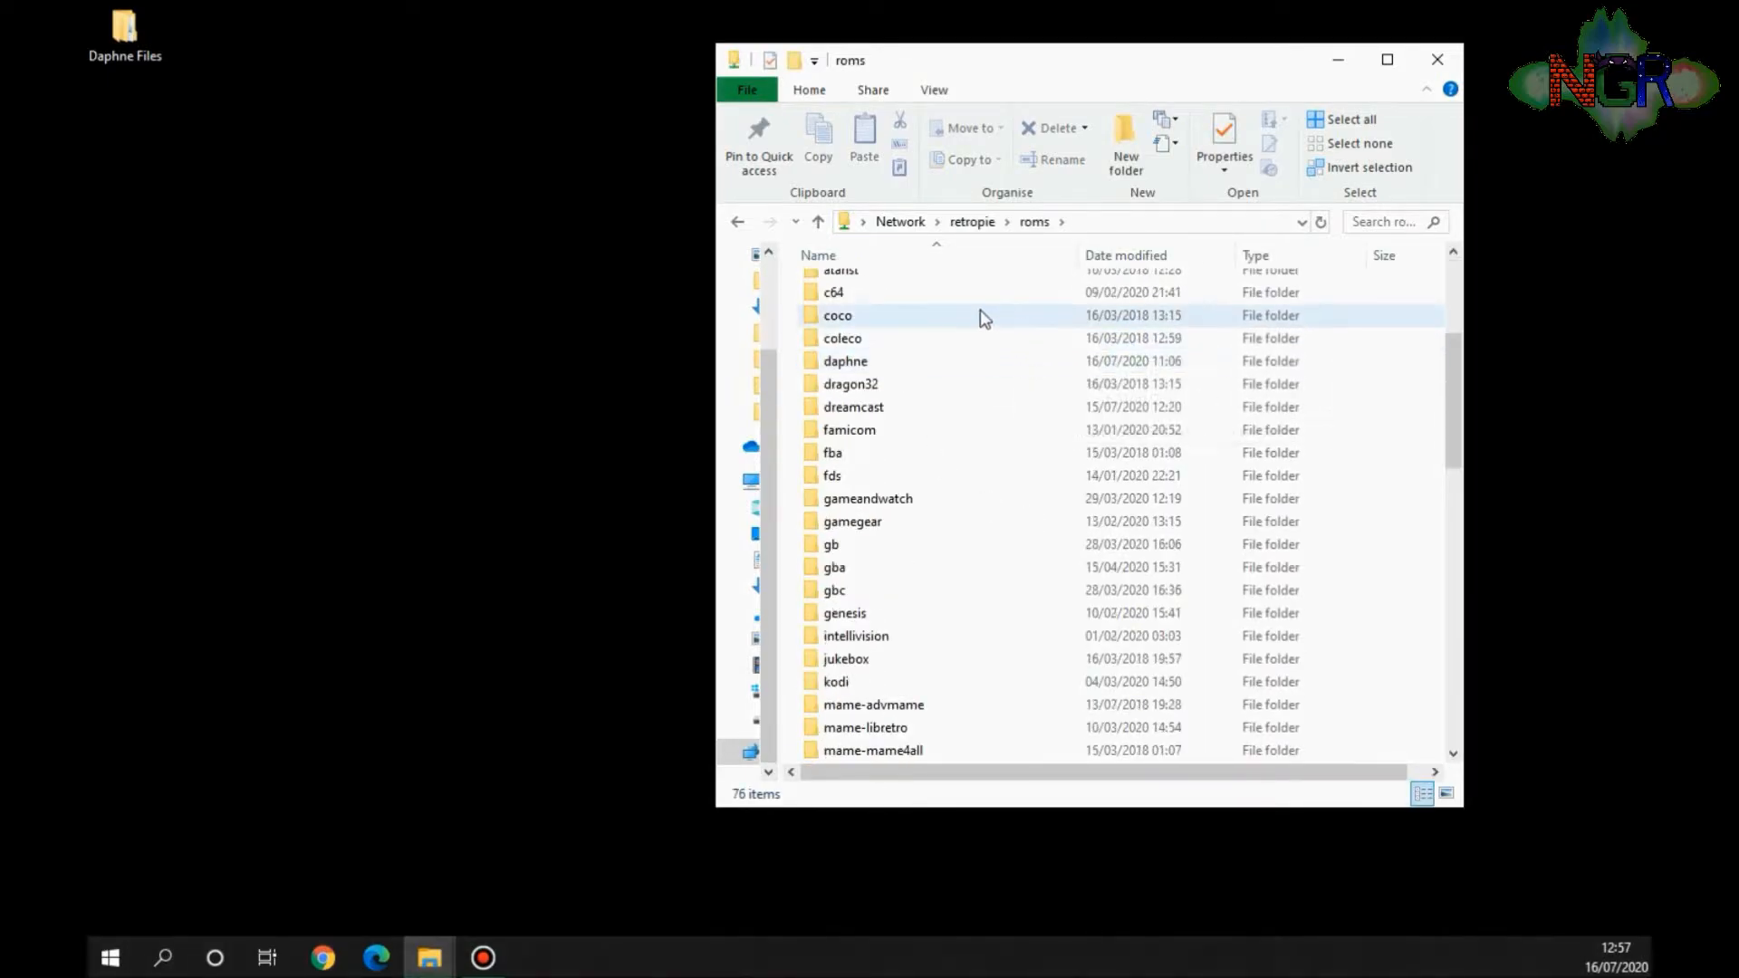
pyautogui.doubleClick(845, 361)
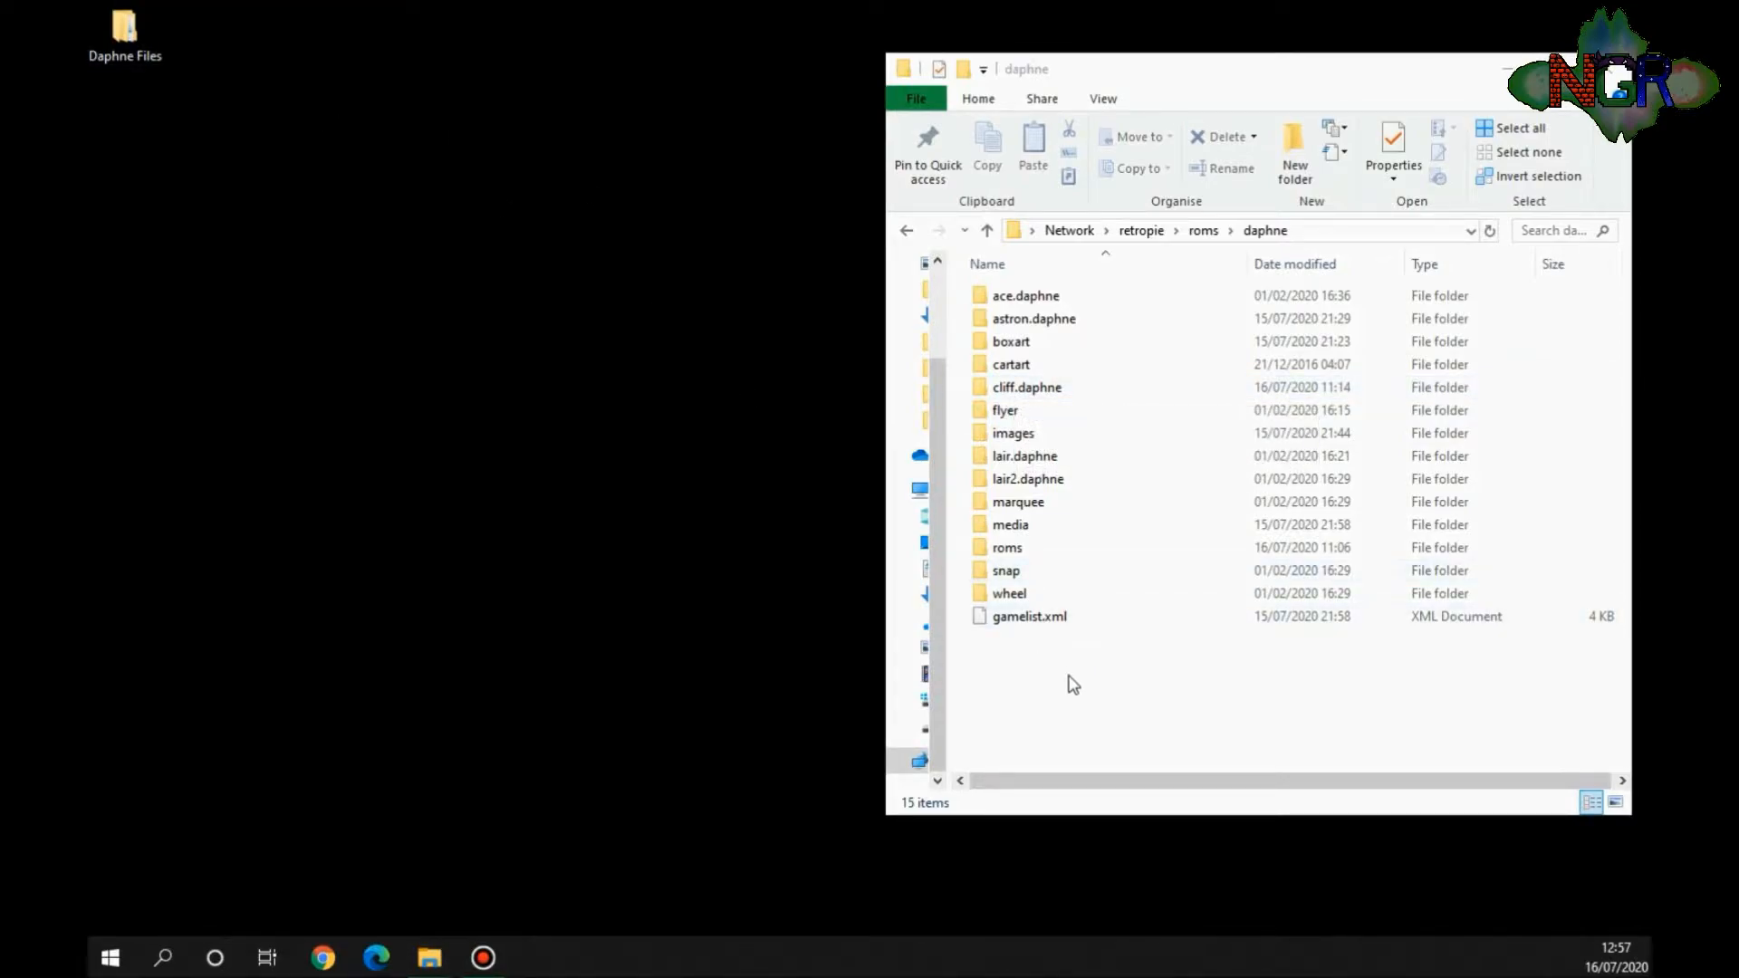
pyautogui.moveTo(185, 132)
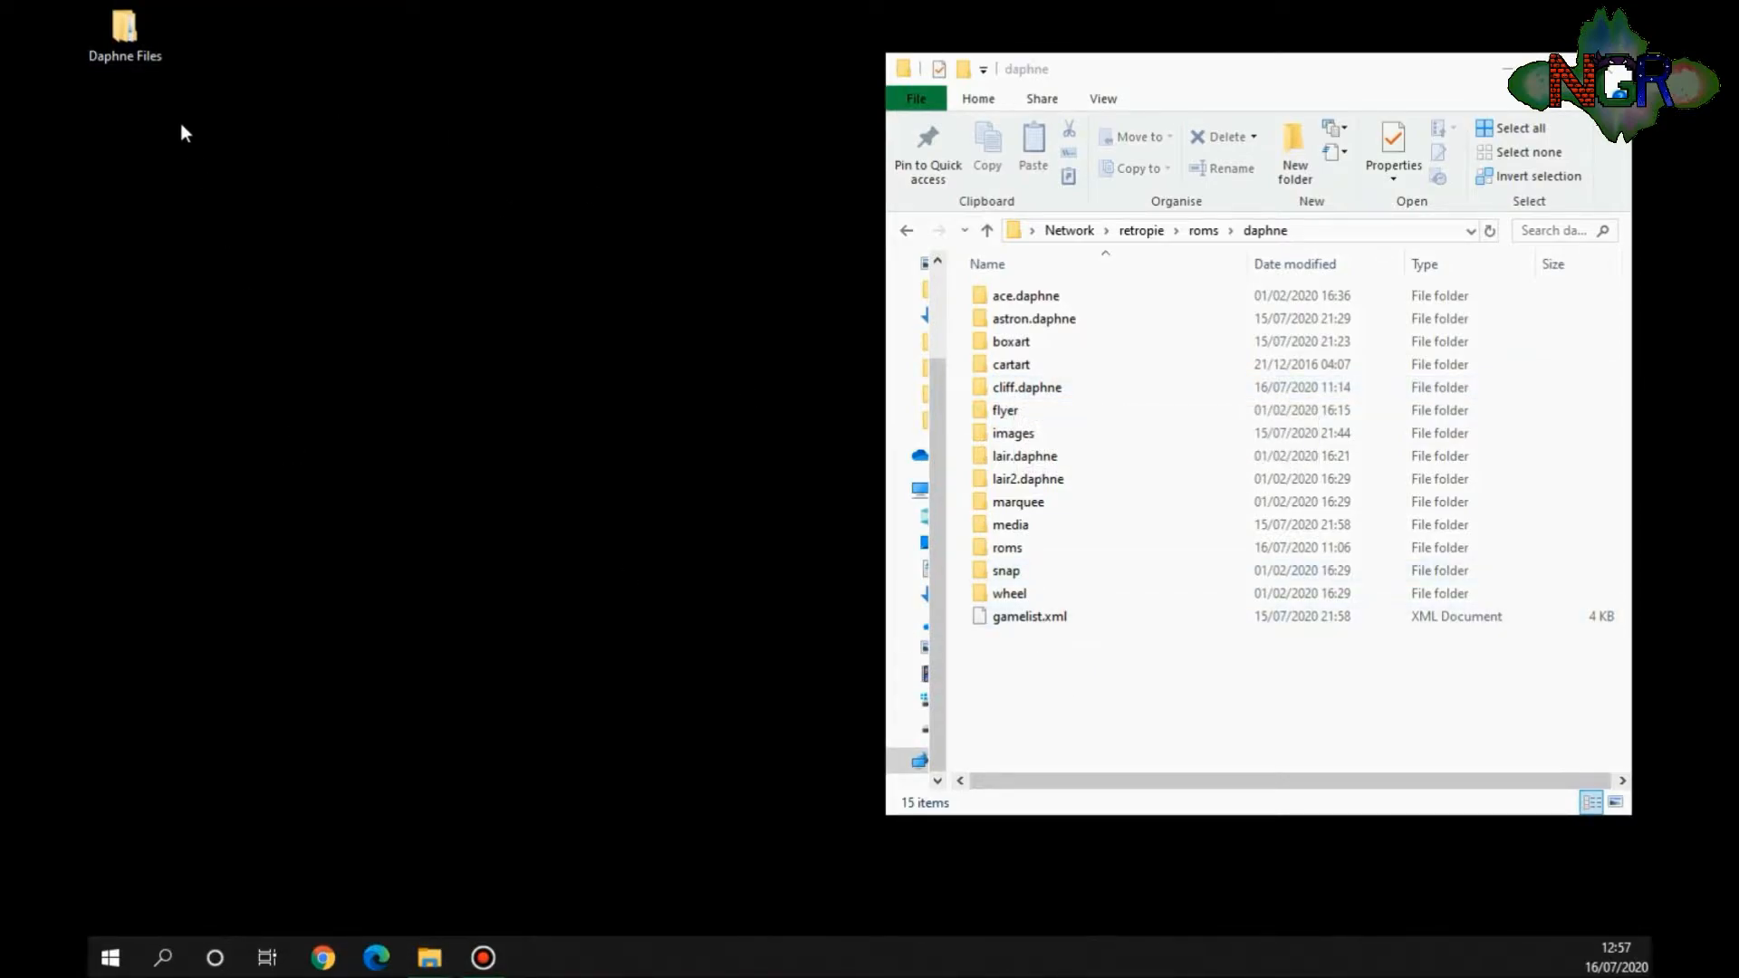
pyautogui.click(125, 27)
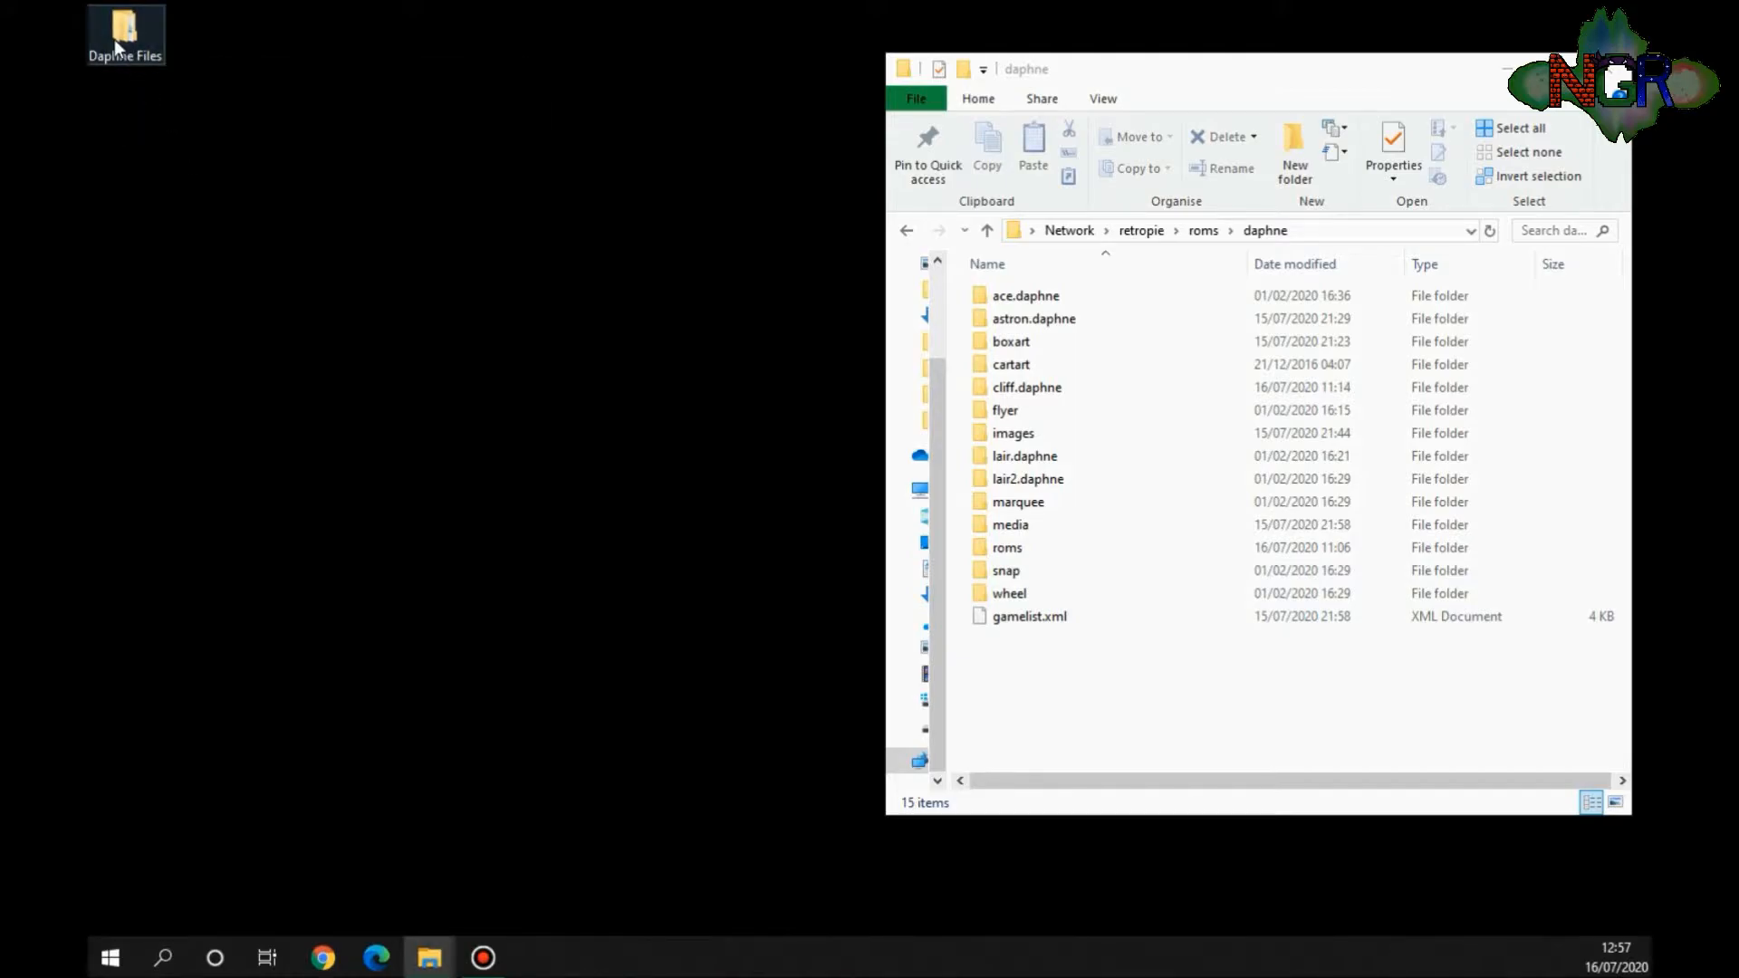
# Step: Copy interstellar.zip from Daphne Files into the share's daphne/roms folder and return to daphne
pyautogui.doubleClick(125, 27)
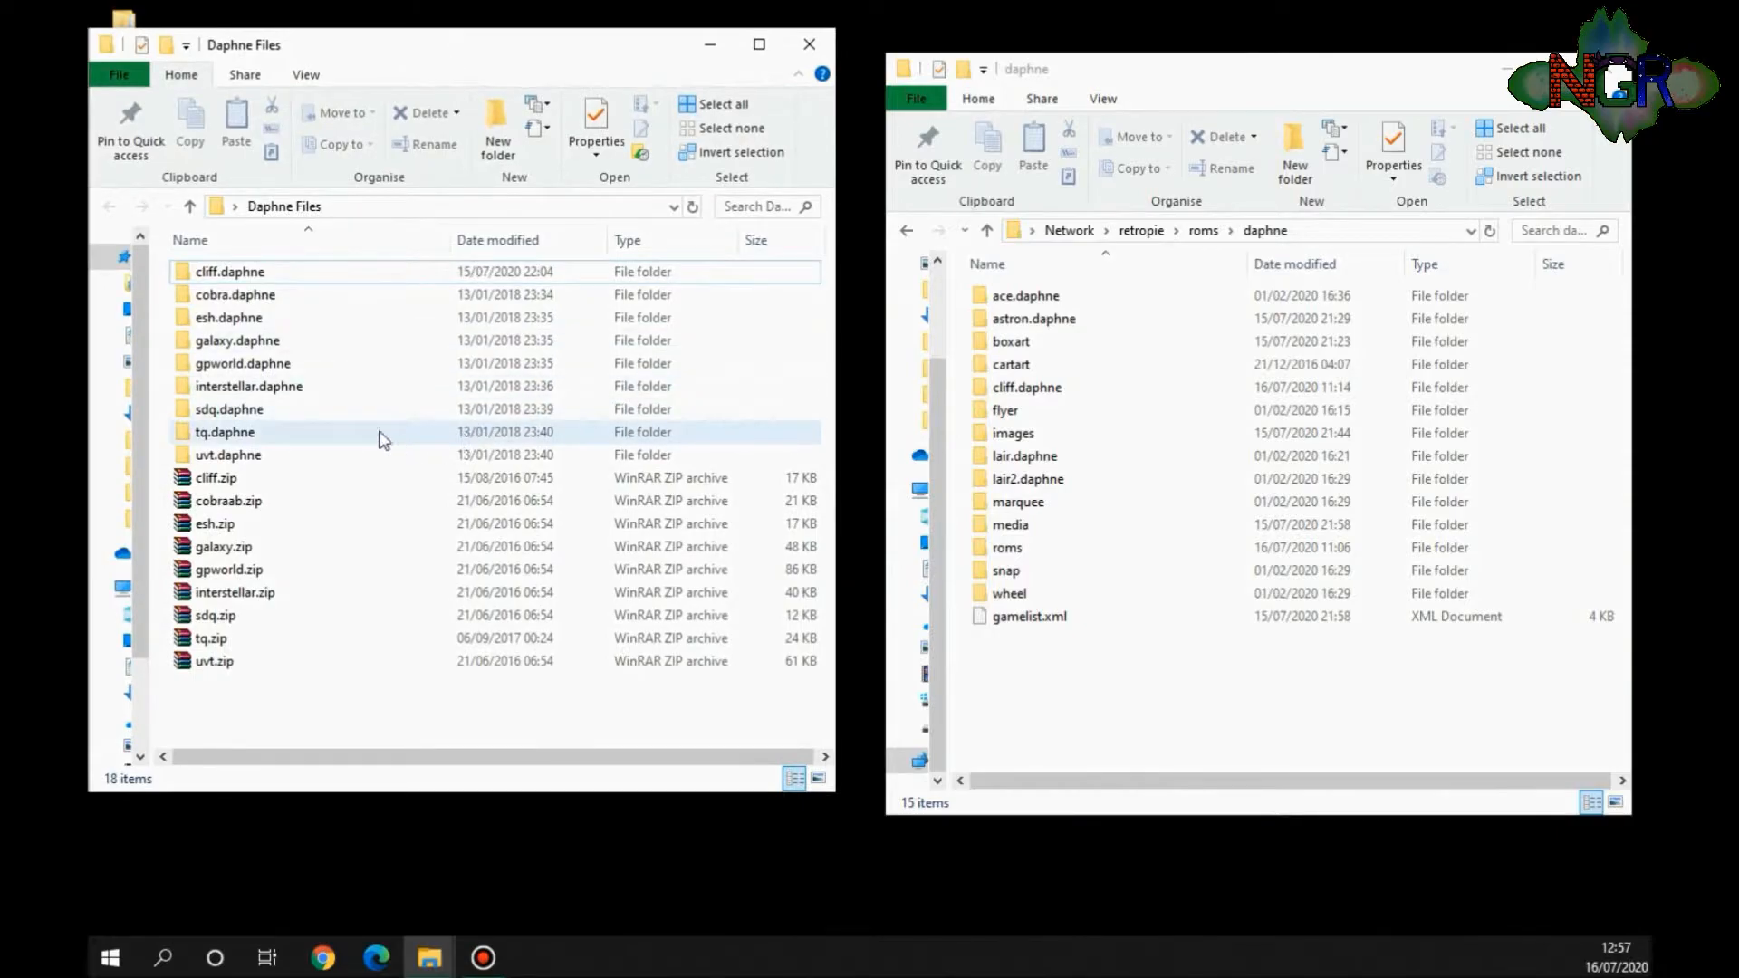
pyautogui.moveTo(248, 386)
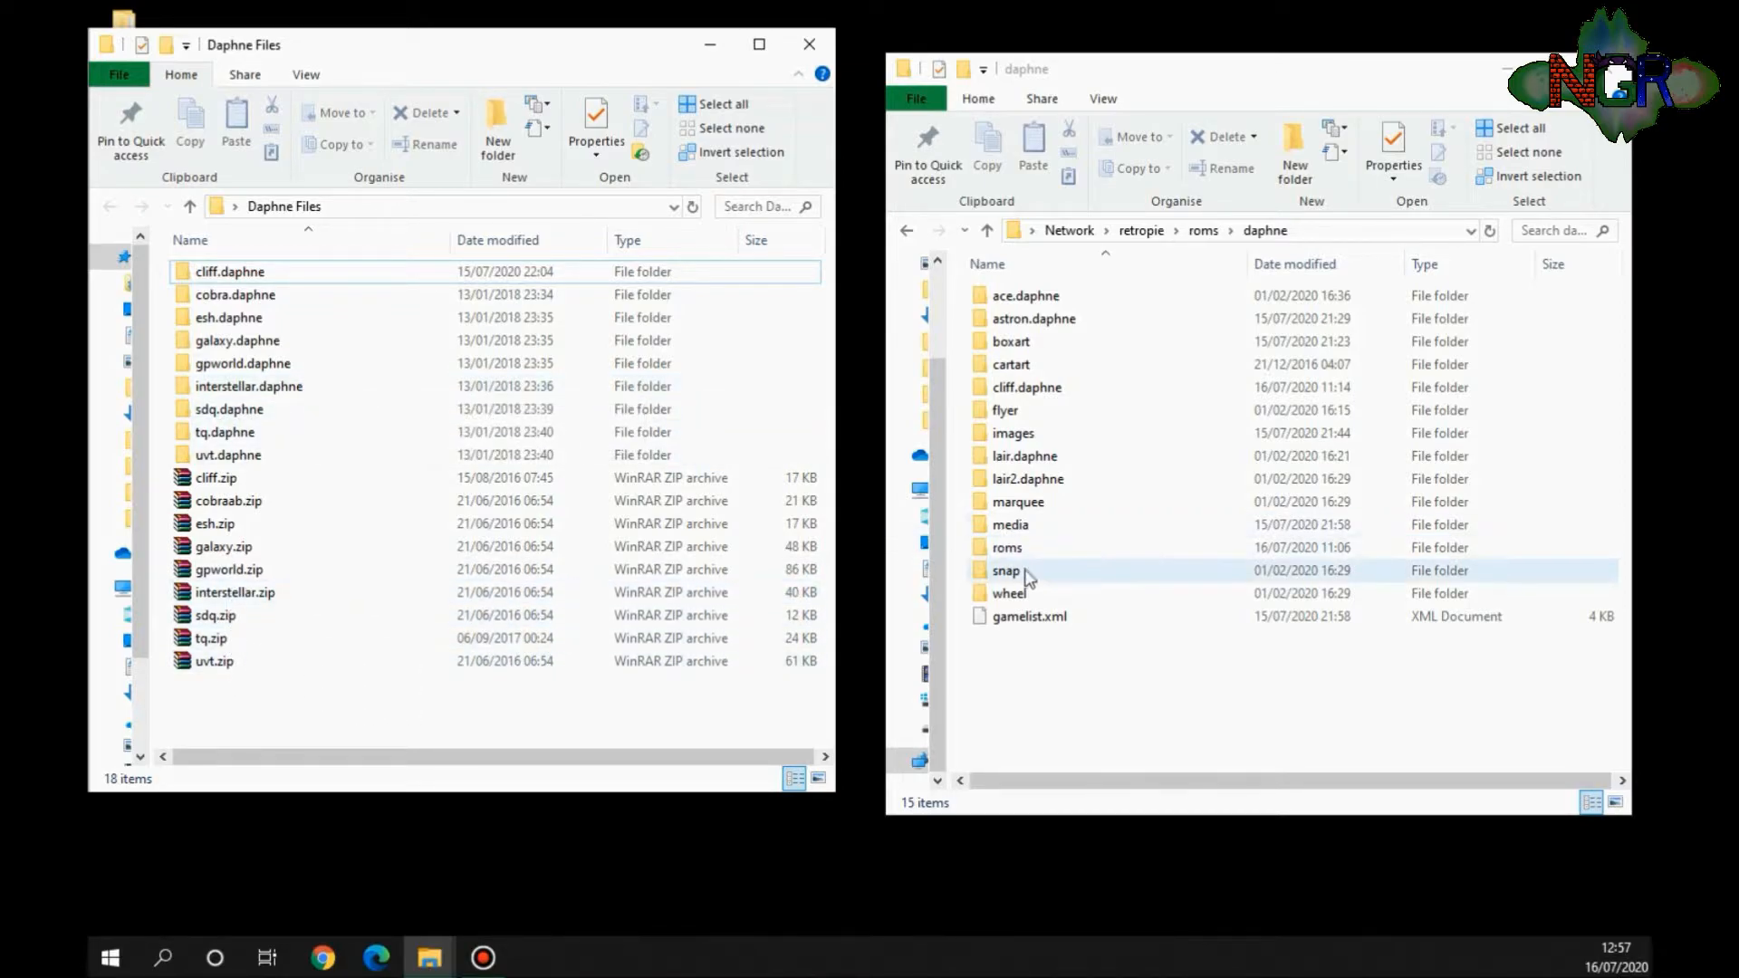
pyautogui.doubleClick(1005, 547)
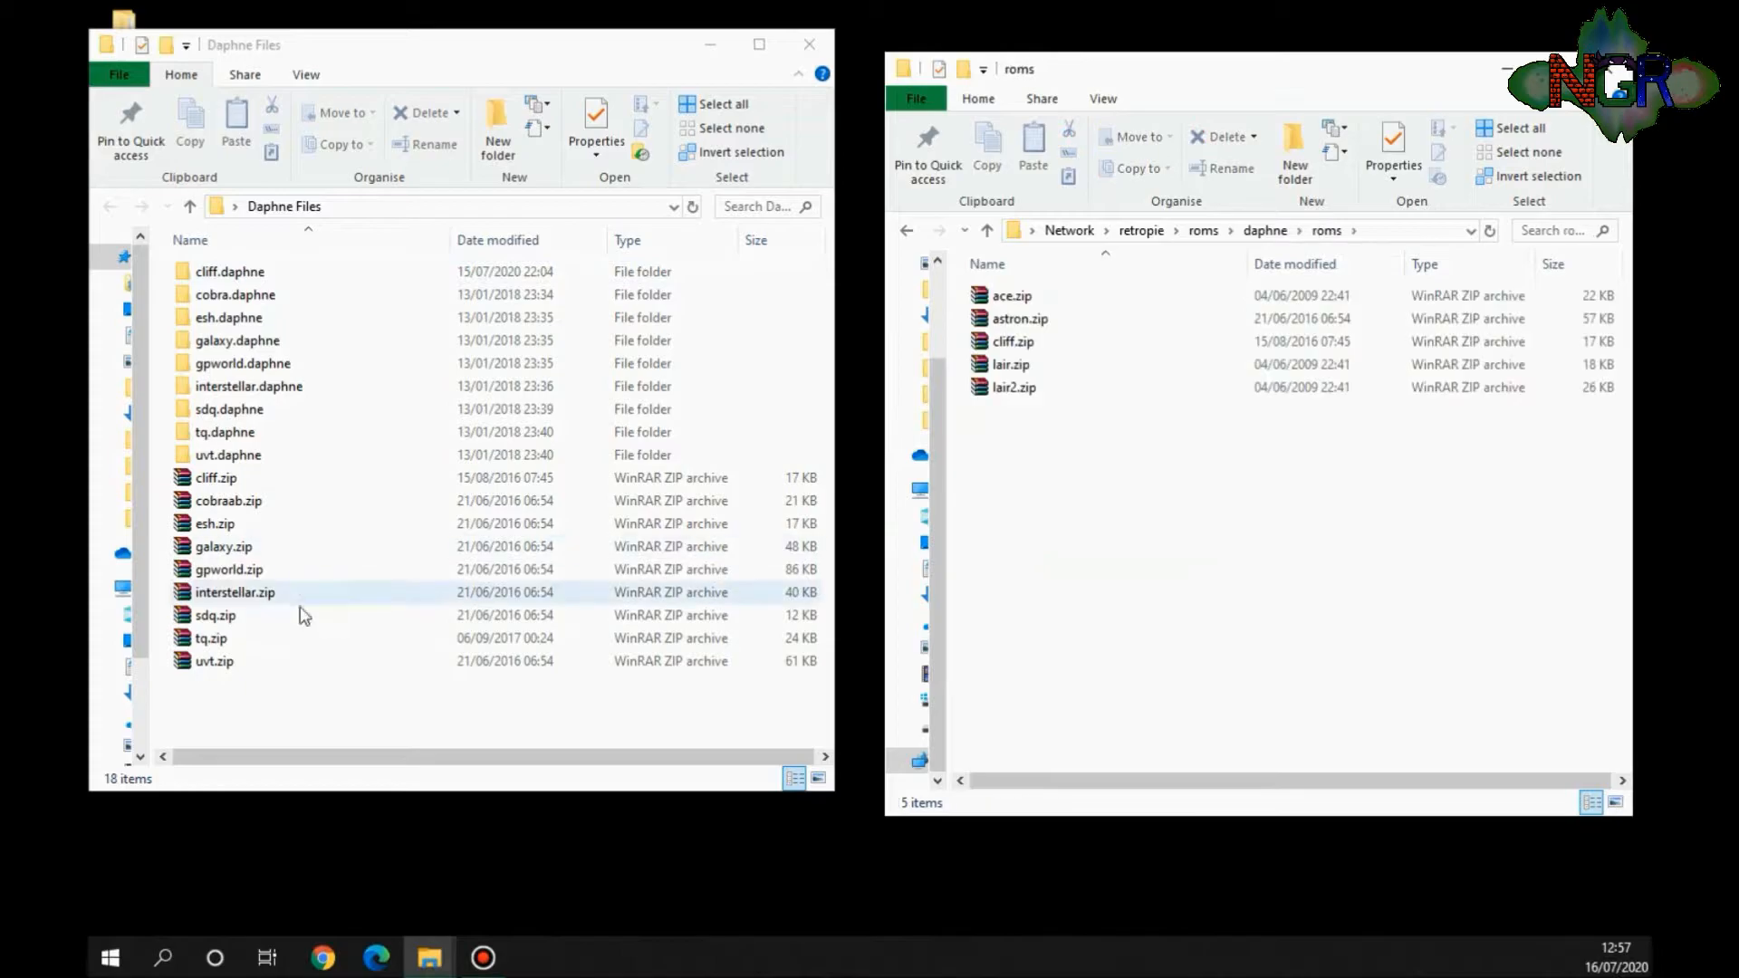
pyautogui.click(234, 591)
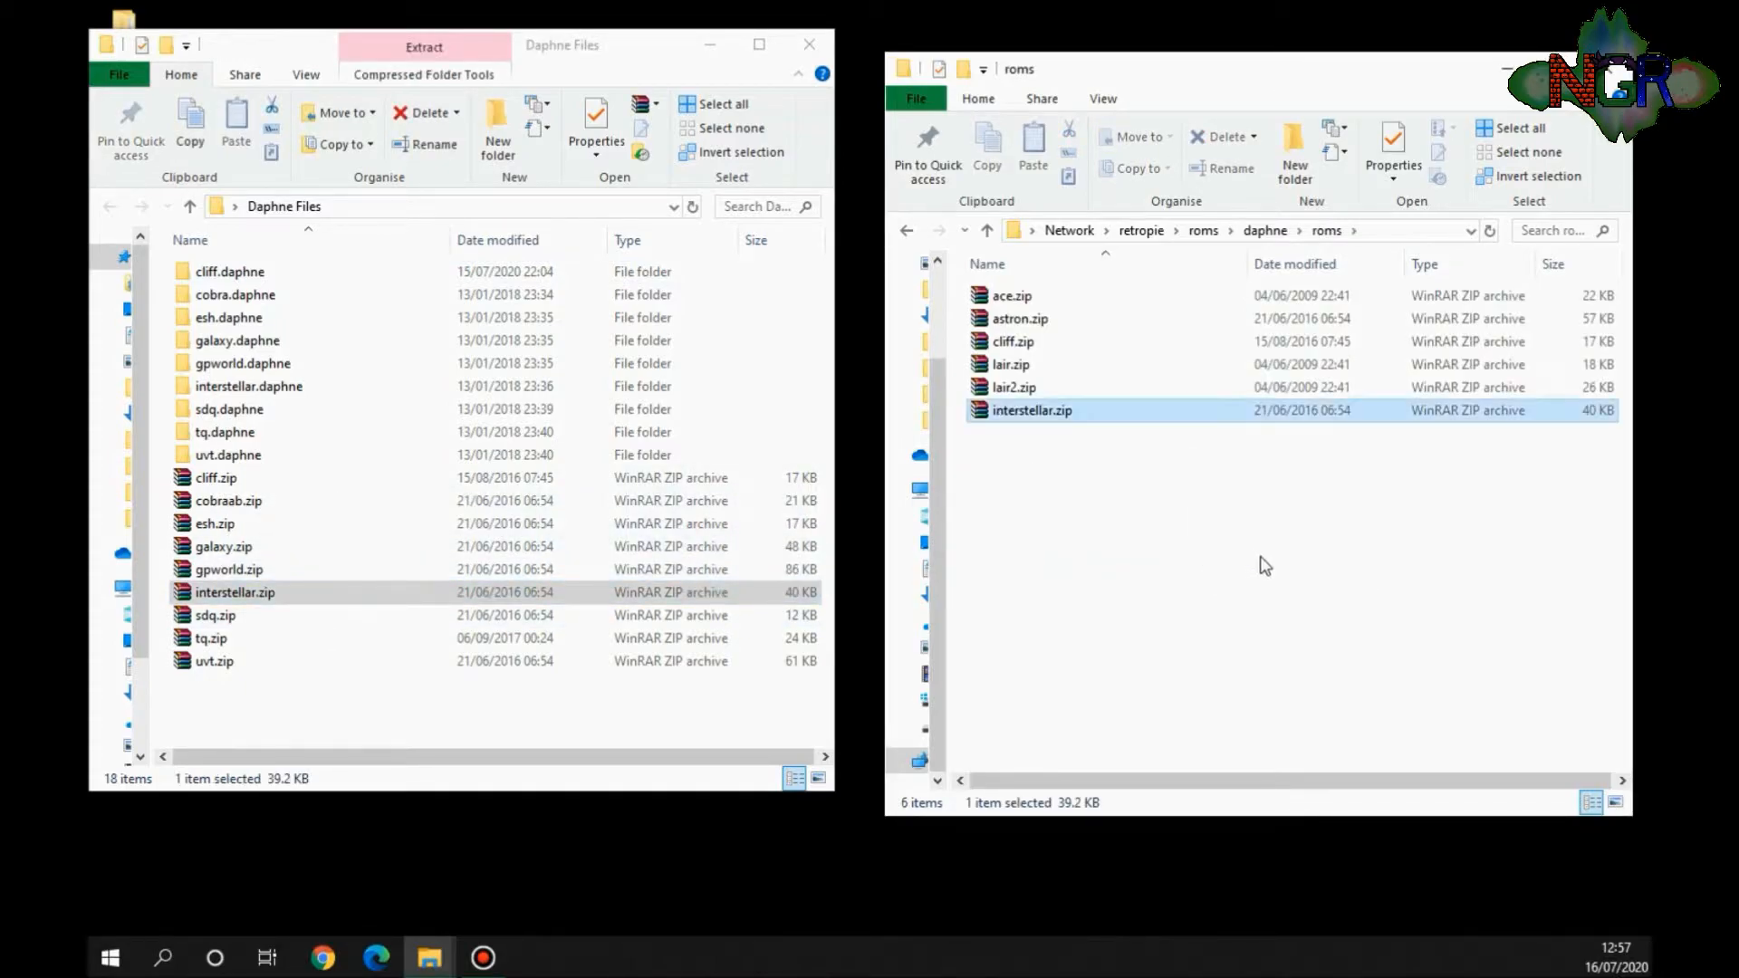
pyautogui.click(986, 230)
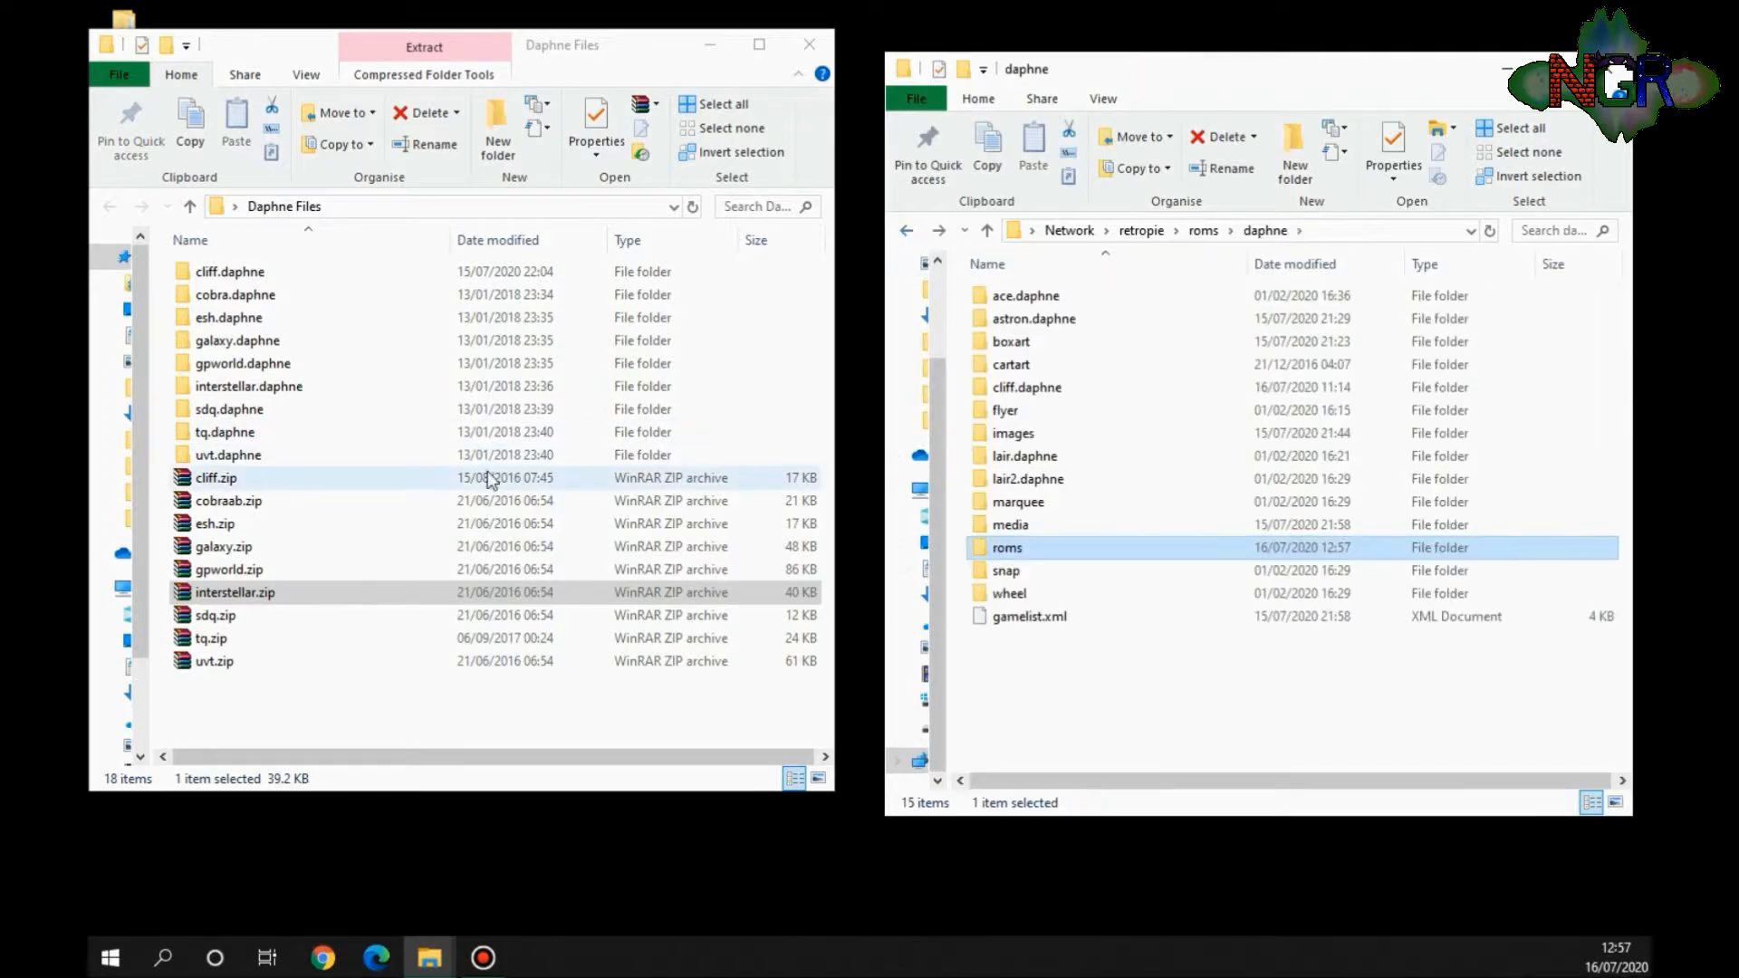
pyautogui.click(228, 272)
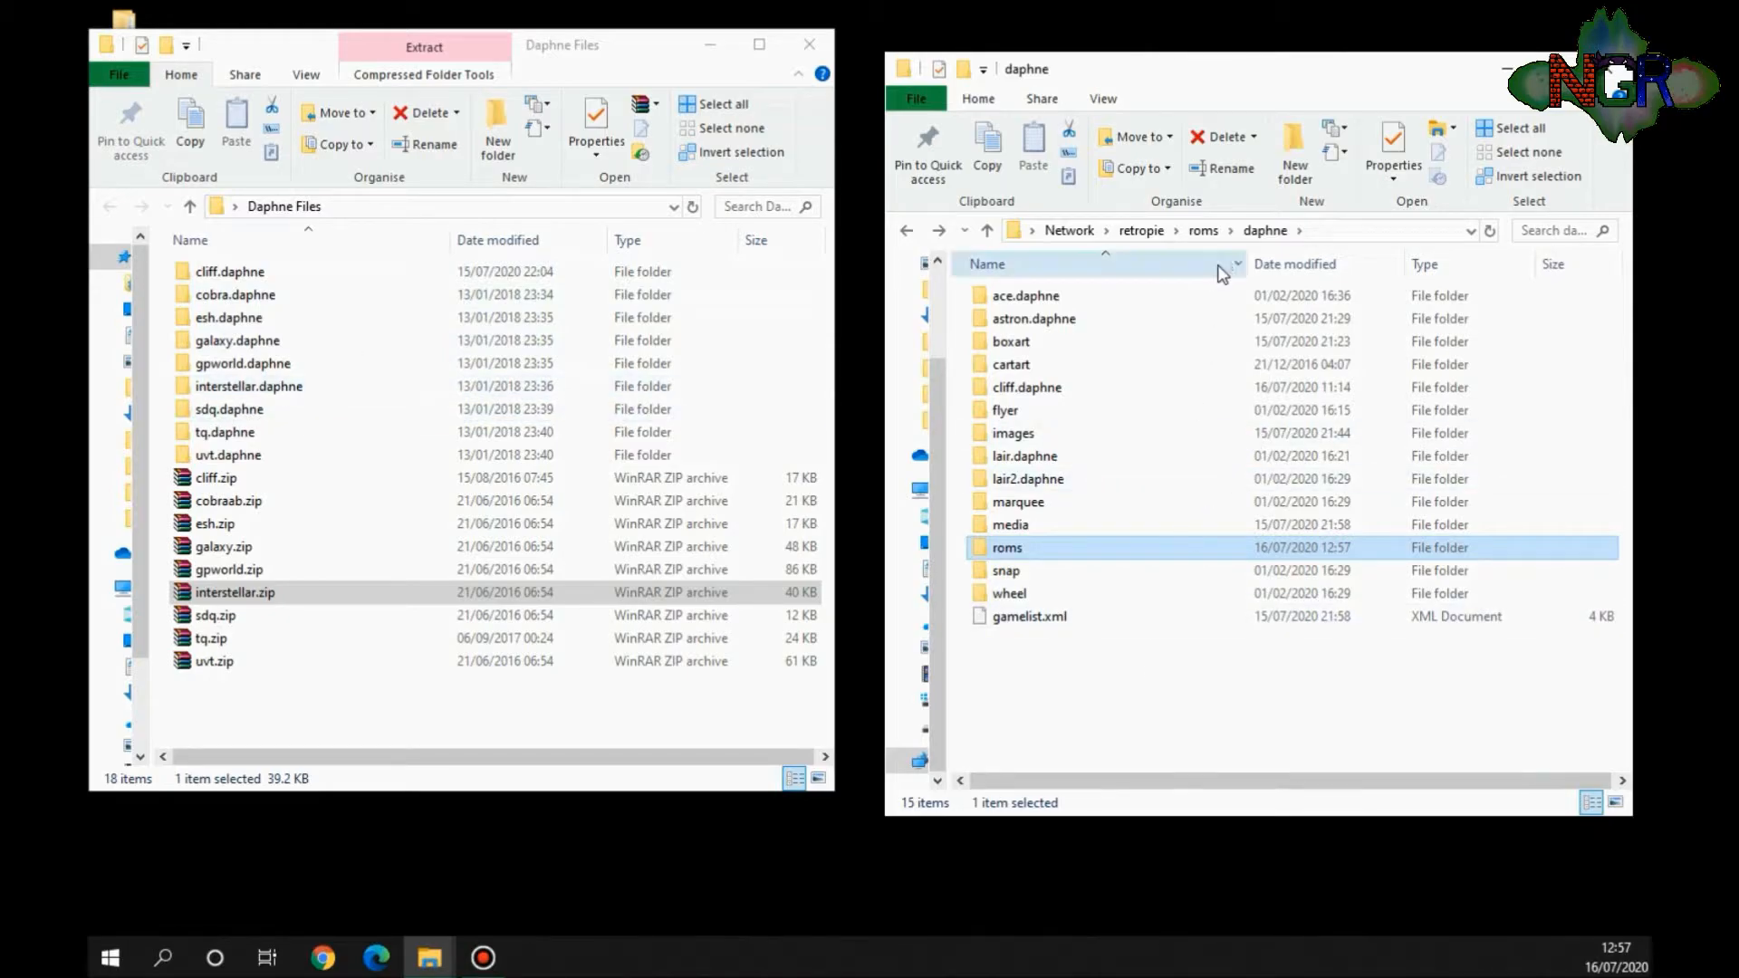
pyautogui.moveTo(826, 527)
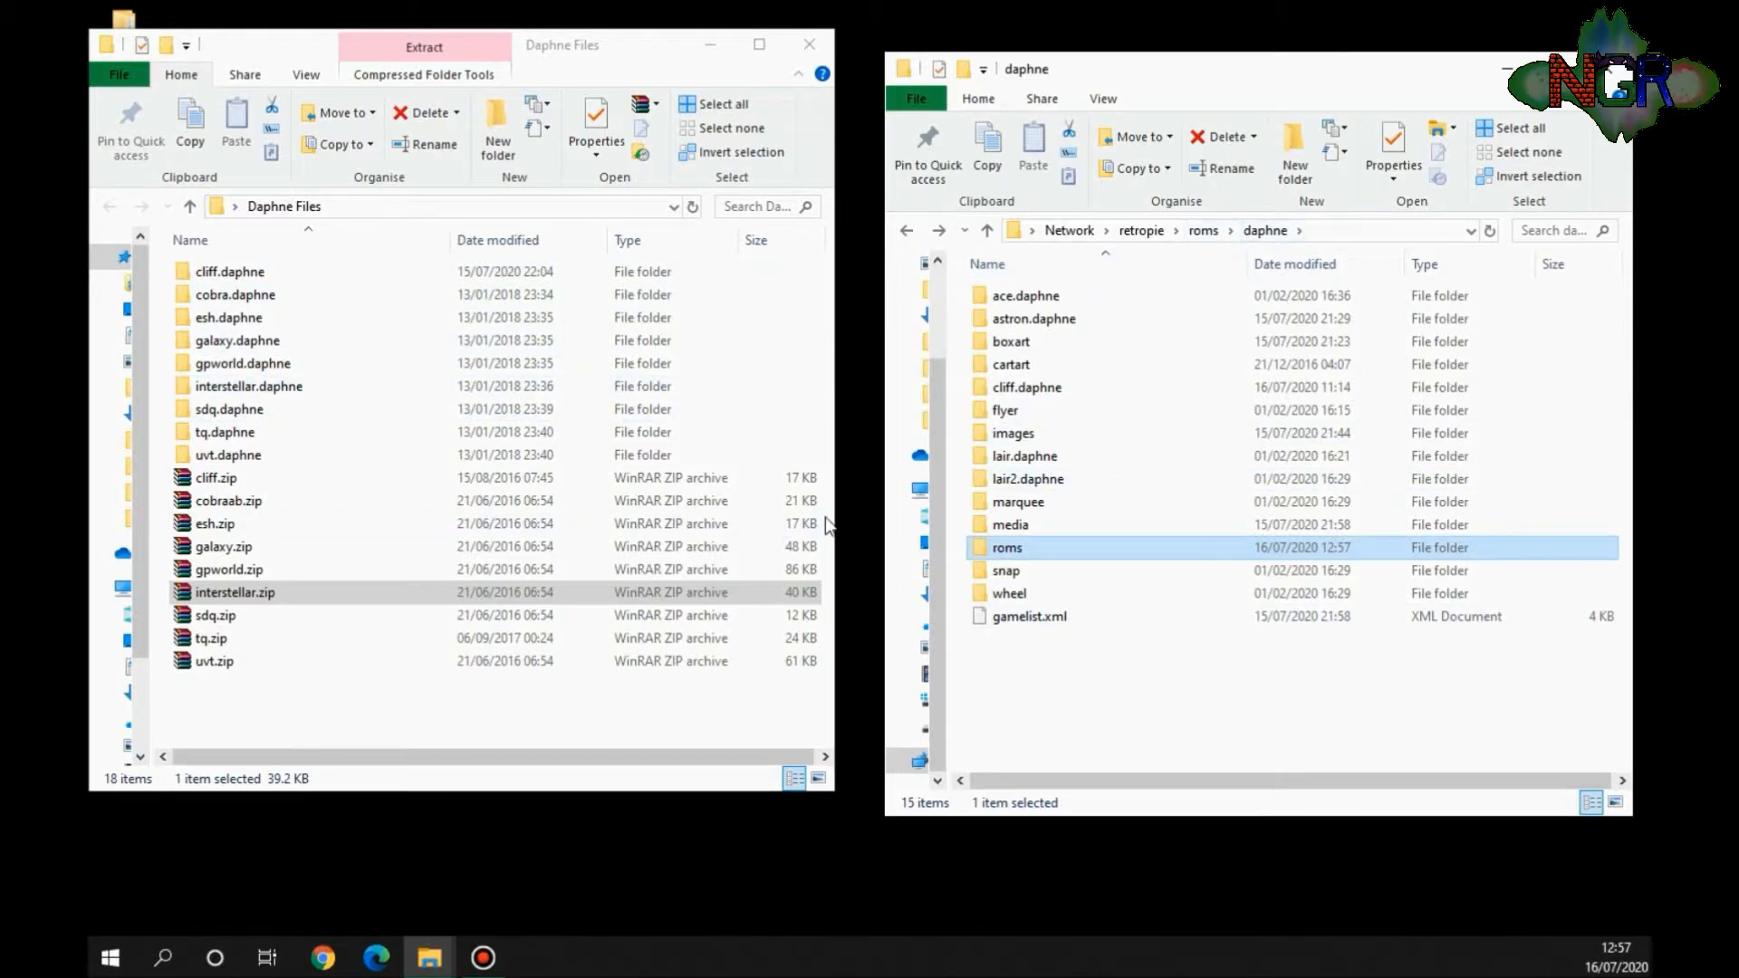
# Step: Drag interstellar.daphne into the share's daphne folder and check interstellar.zip sits in roms
pyautogui.click(248, 386)
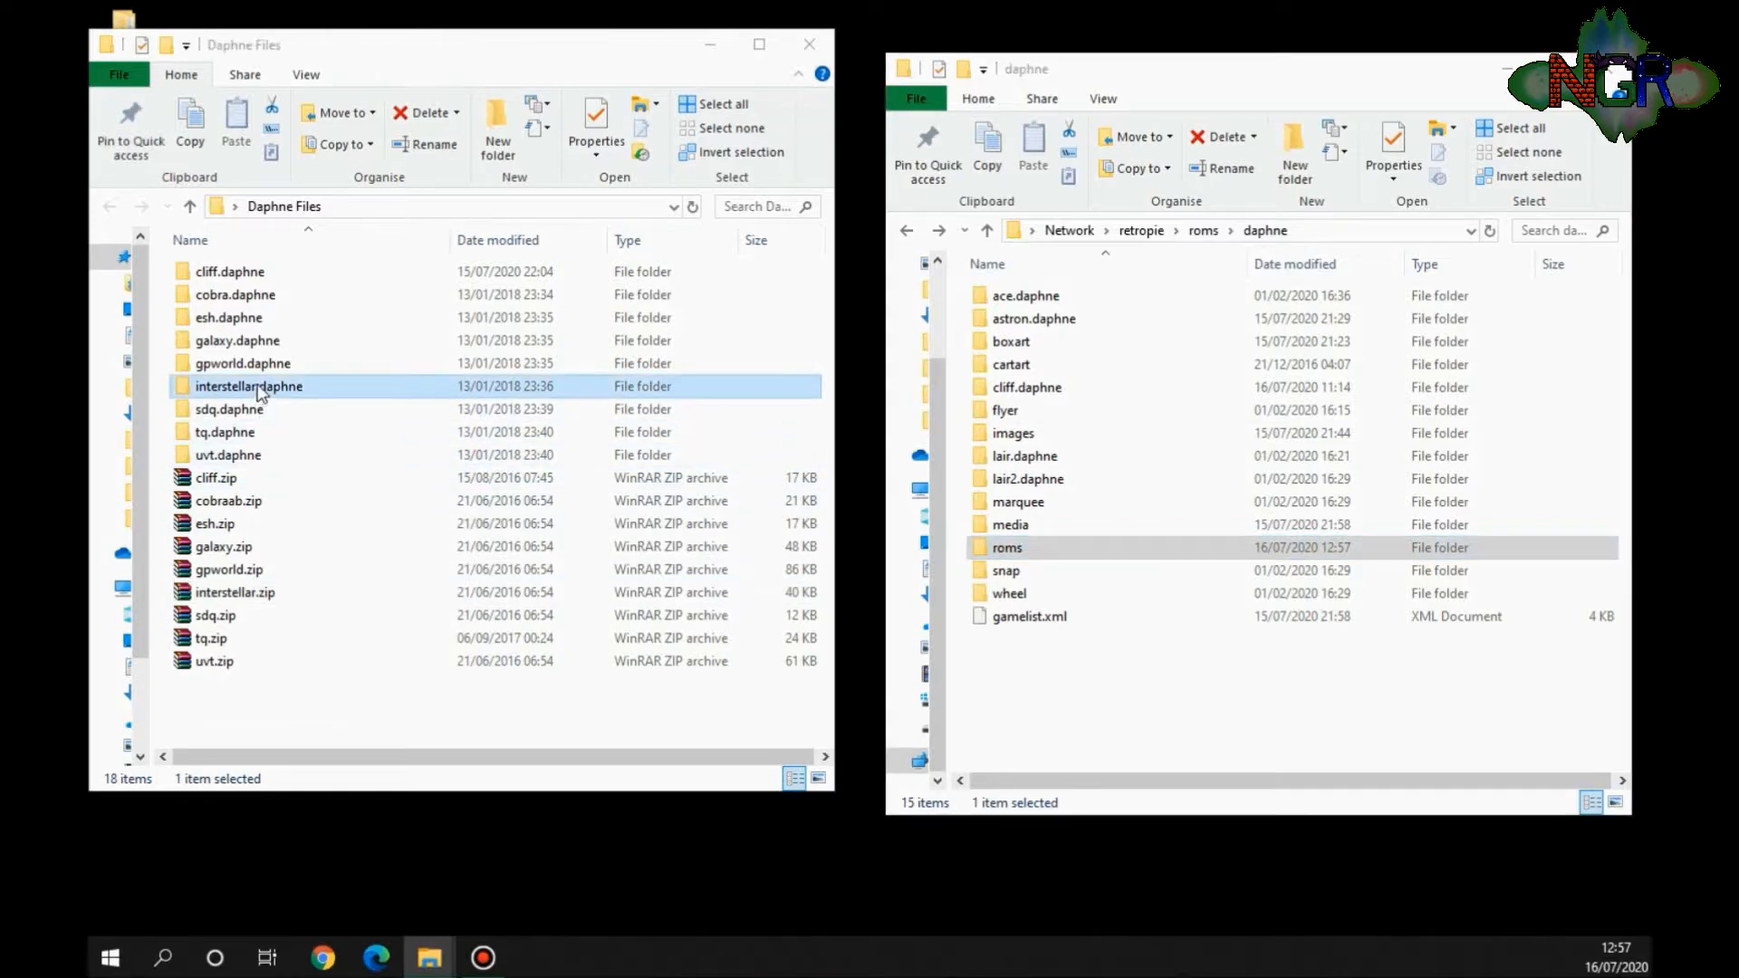
pyautogui.moveTo(259, 386); pyautogui.dragTo(1143, 683)
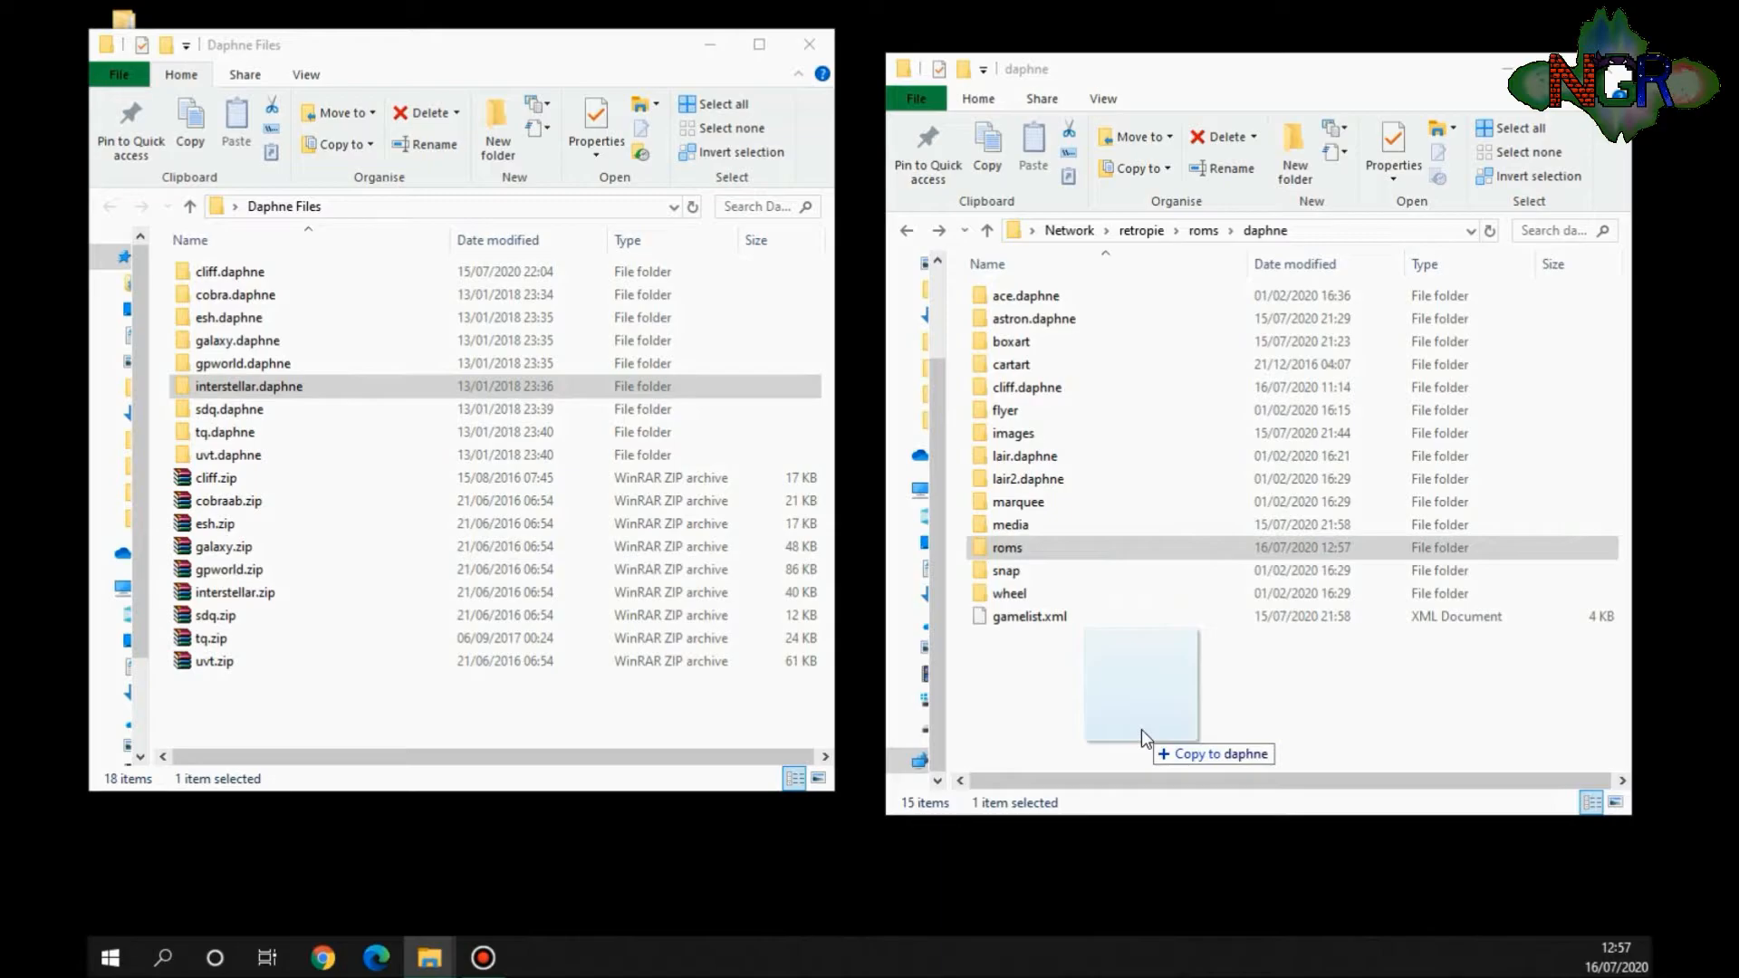
pyautogui.moveTo(256, 386); pyautogui.dragTo(1143, 694)
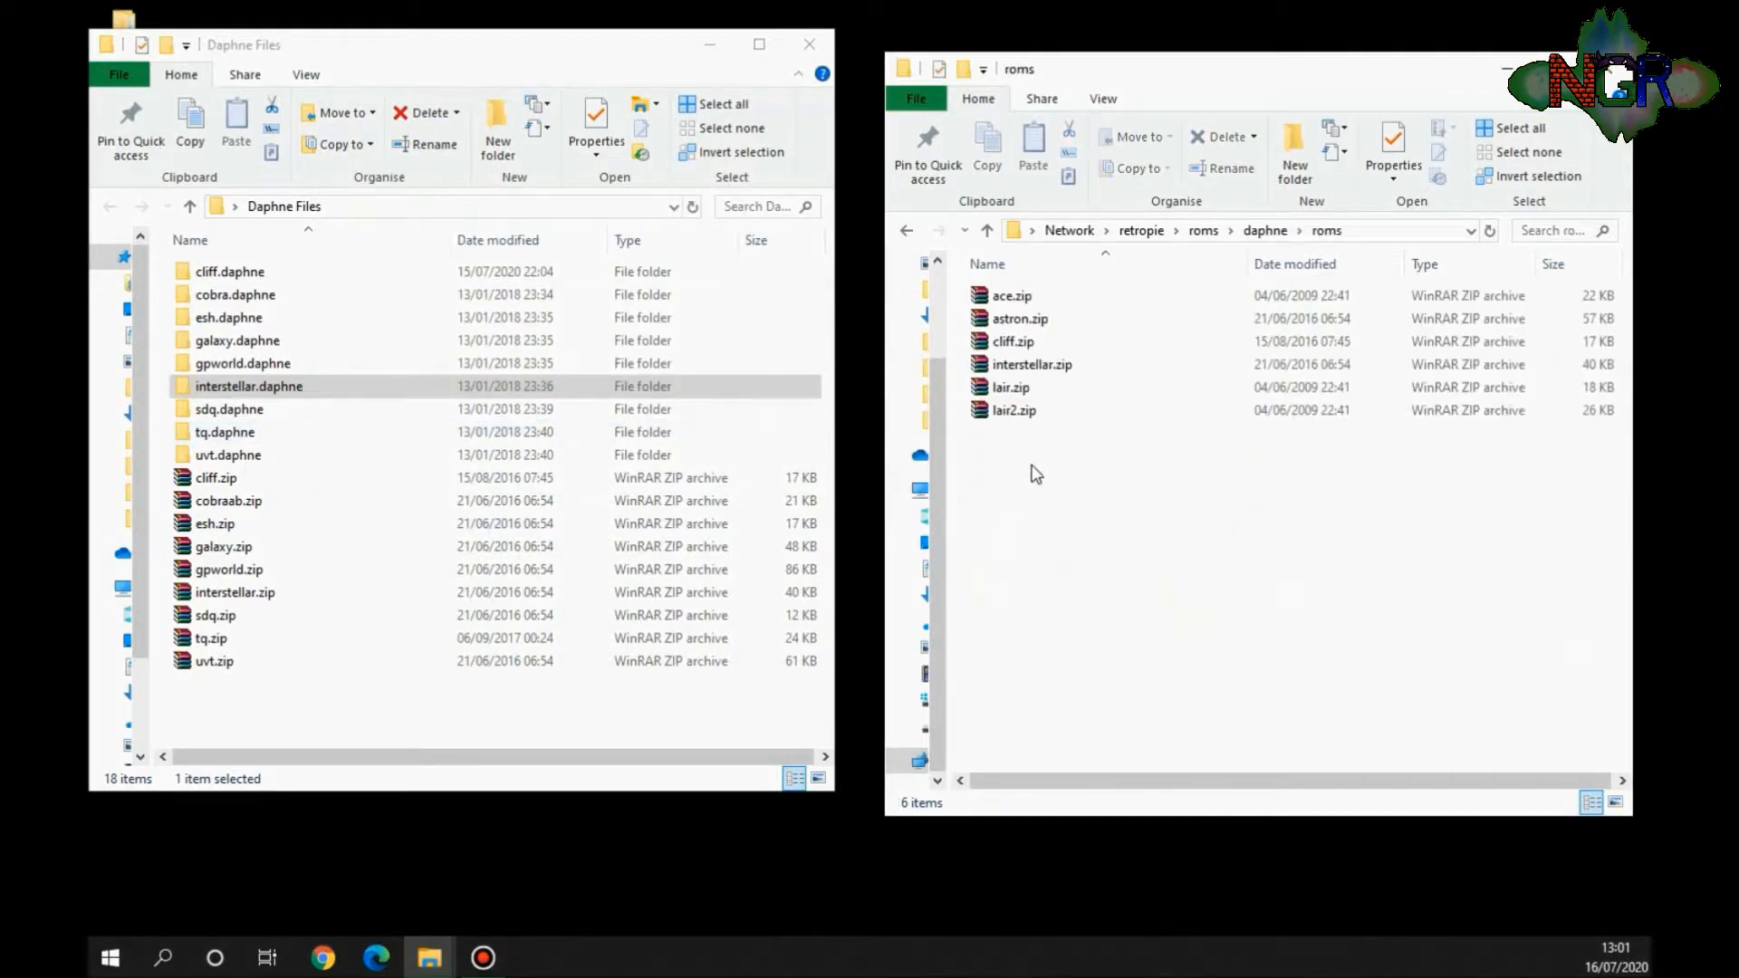
pyautogui.click(1029, 364)
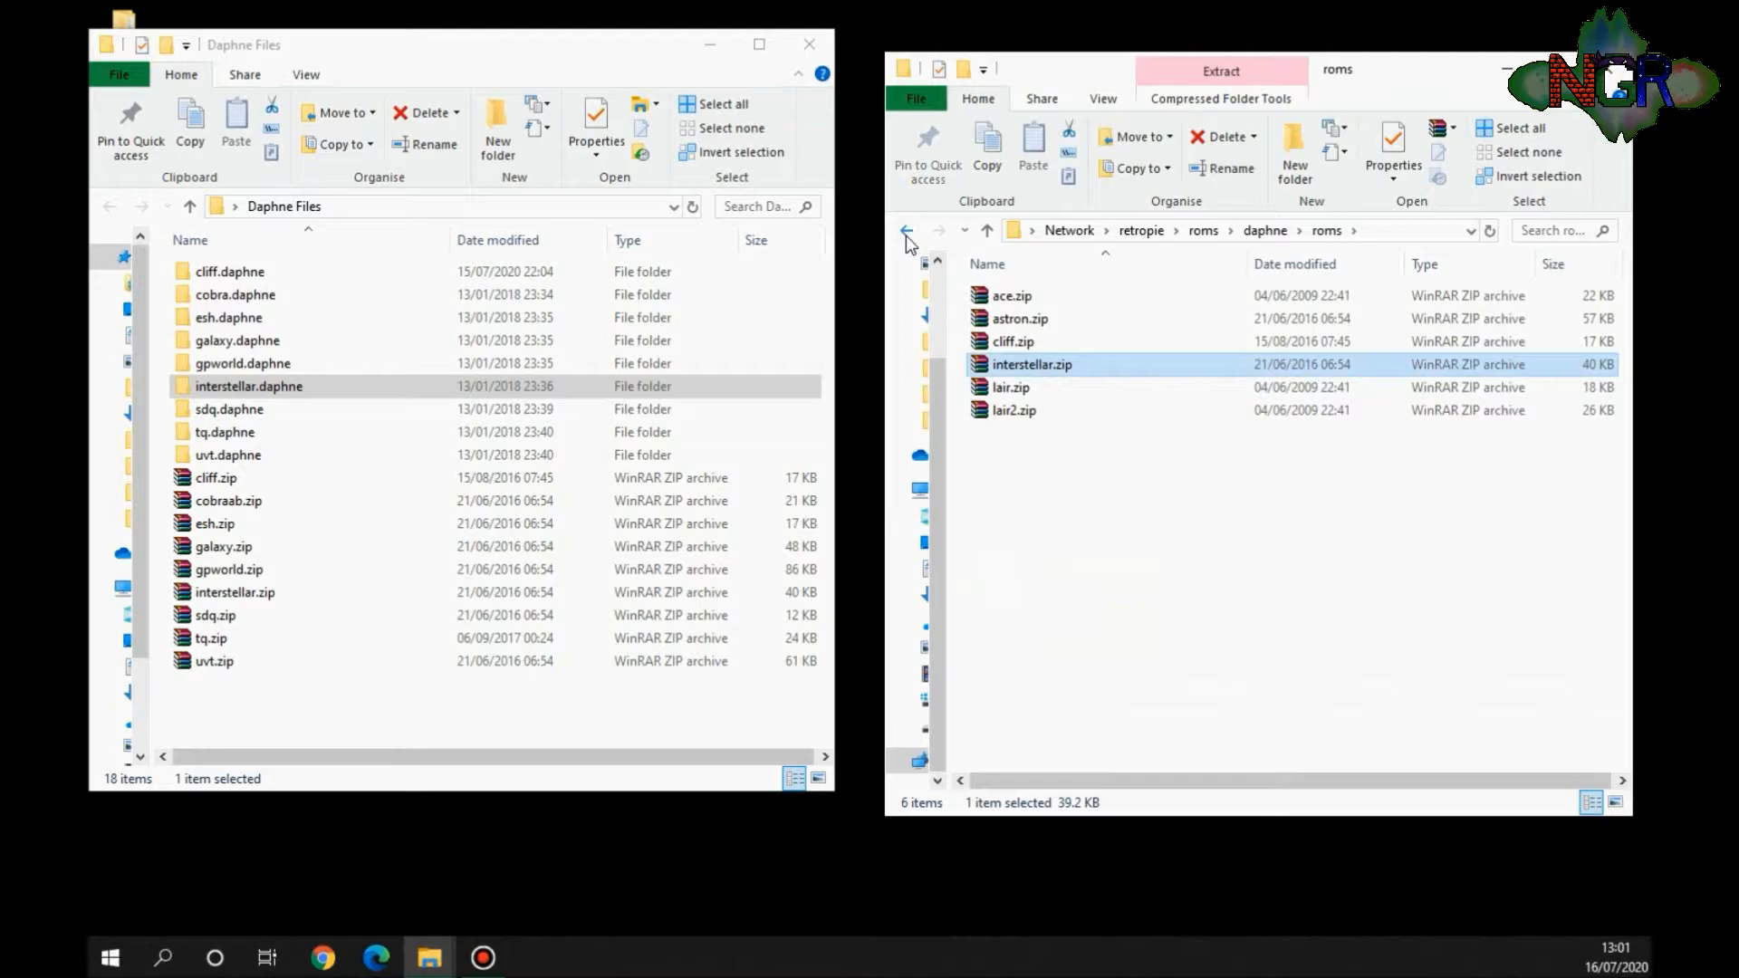
pyautogui.click(906, 230)
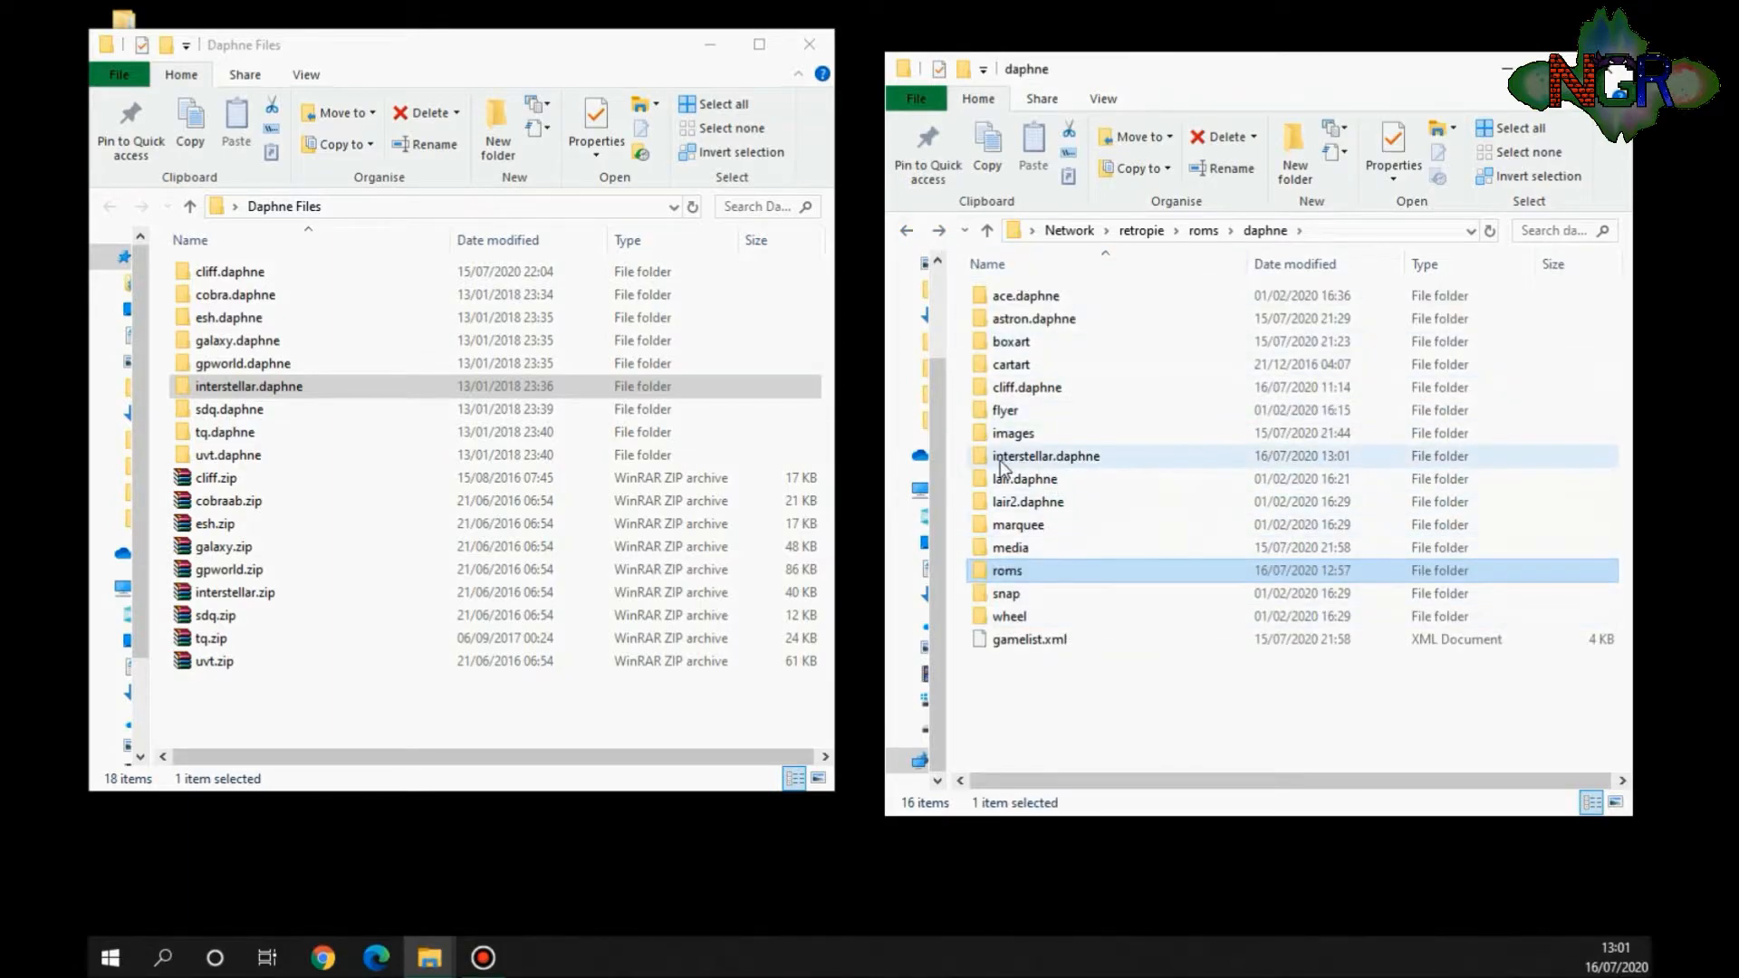
pyautogui.moveTo(1043, 457)
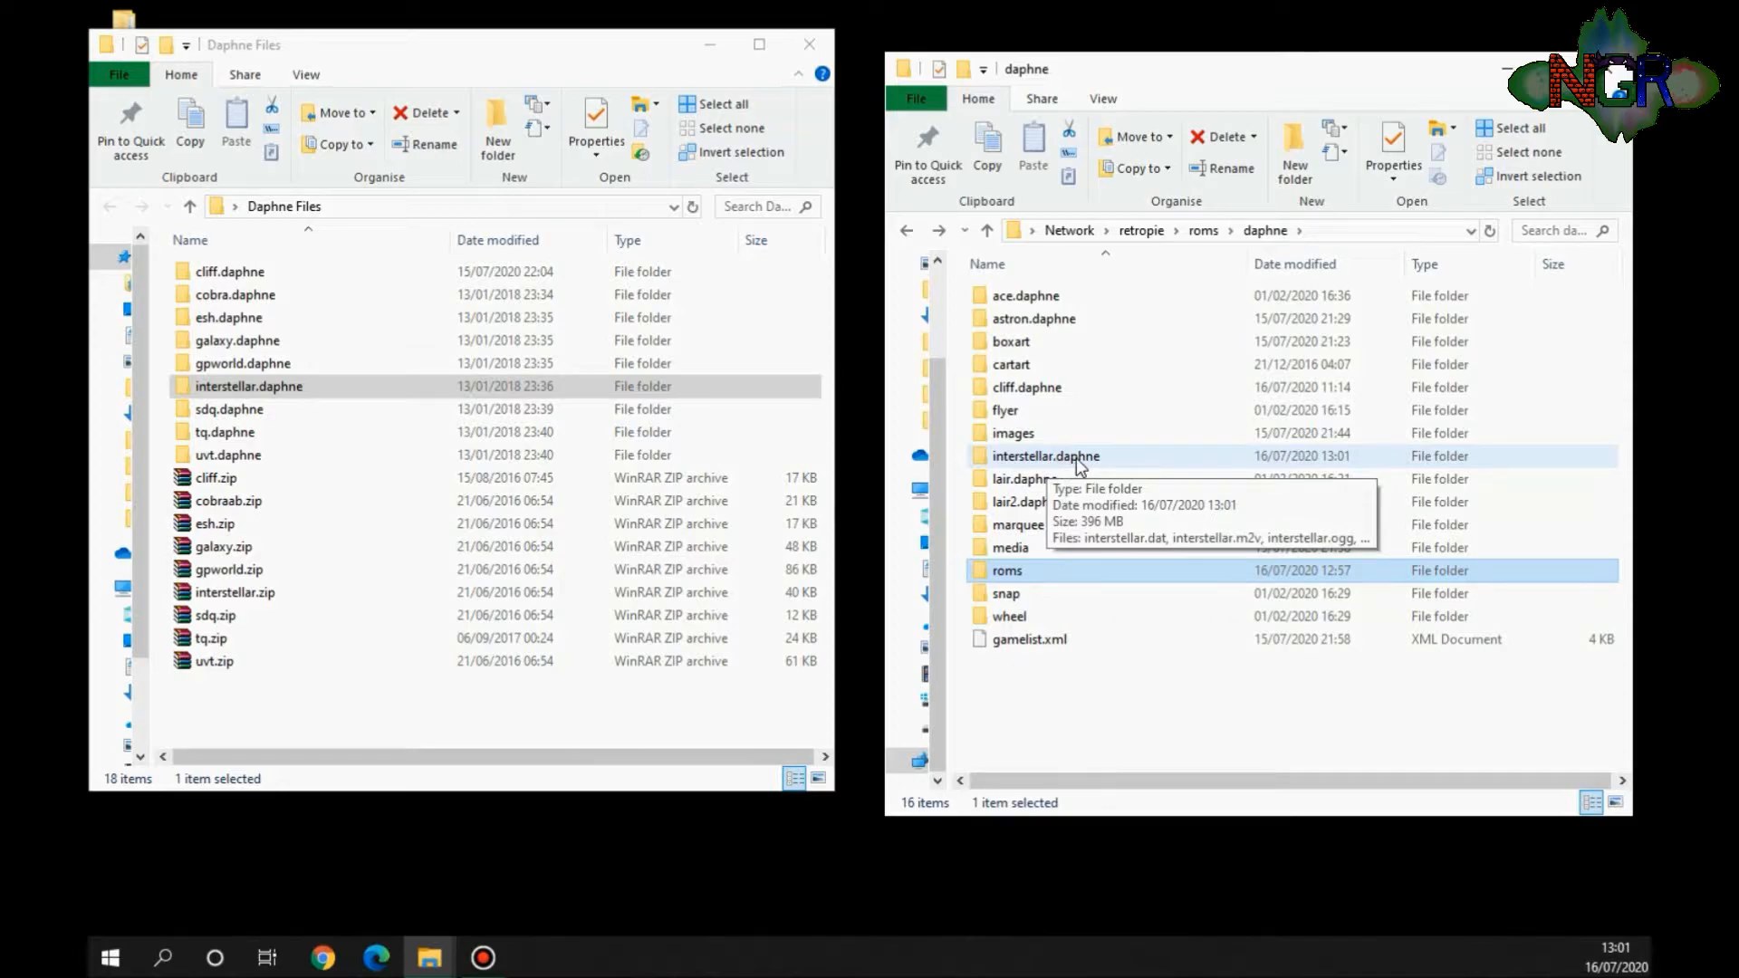
pyautogui.moveTo(1098, 464)
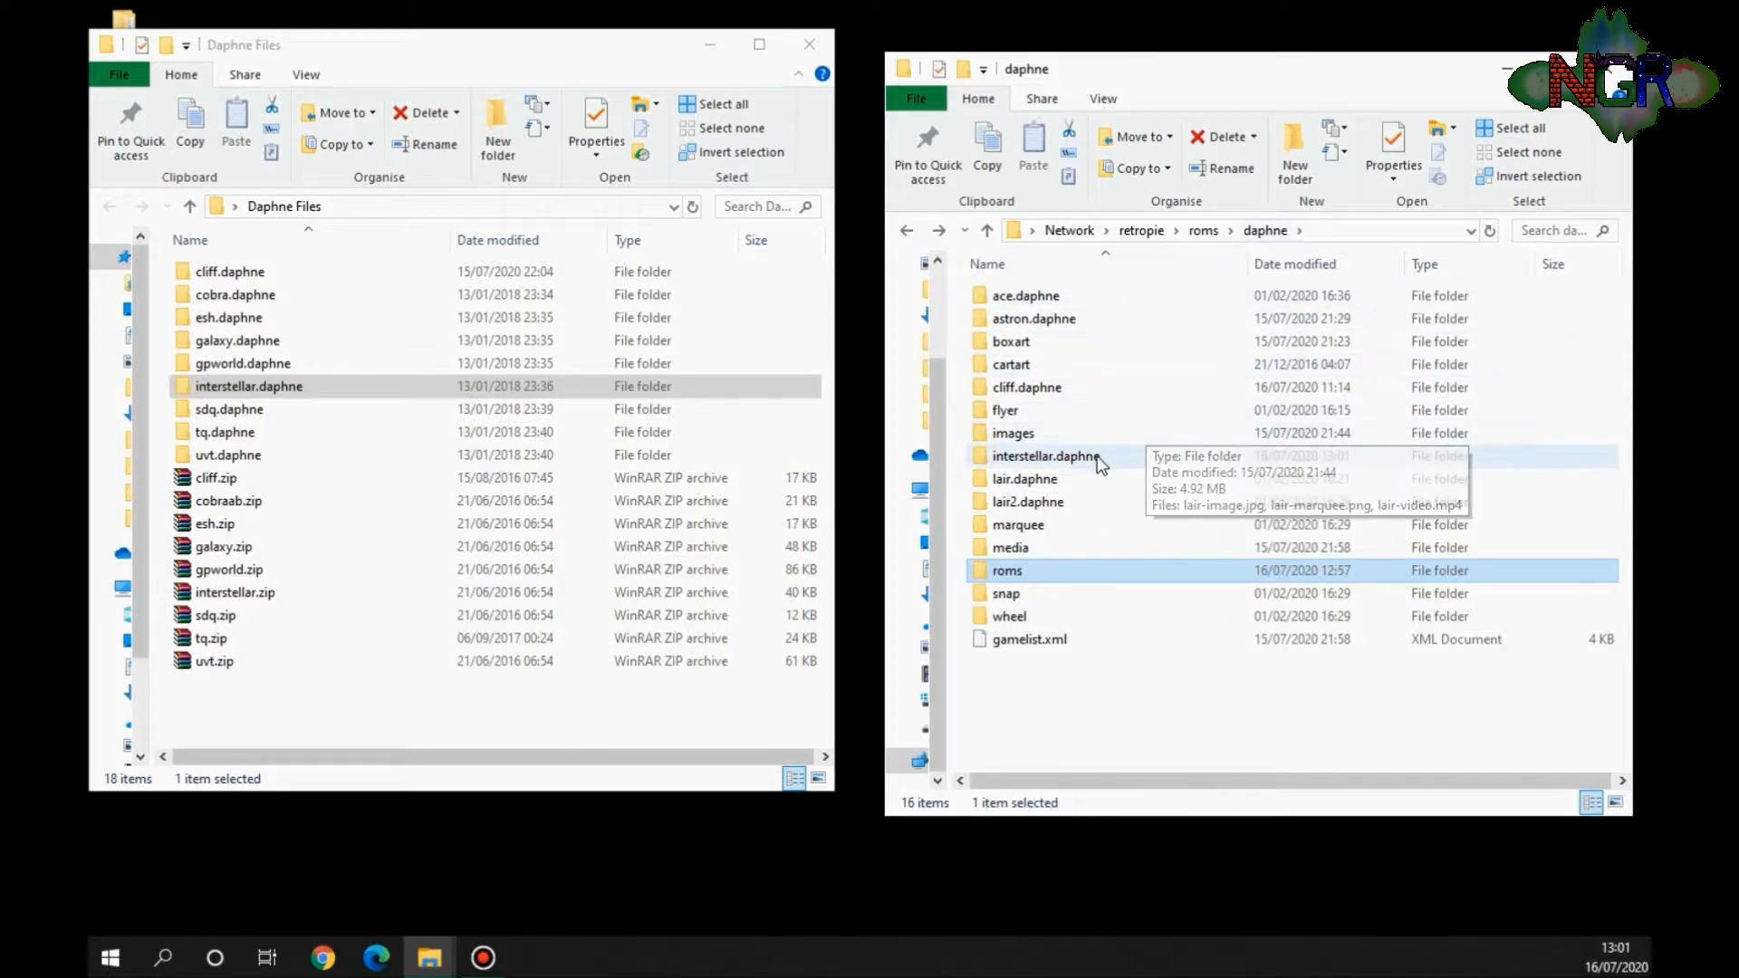
# Step: Read interstellar.txt in Notepad, showing 'interstellar.m2v' under an empty path line, then close it
pyautogui.doubleClick(1049, 457)
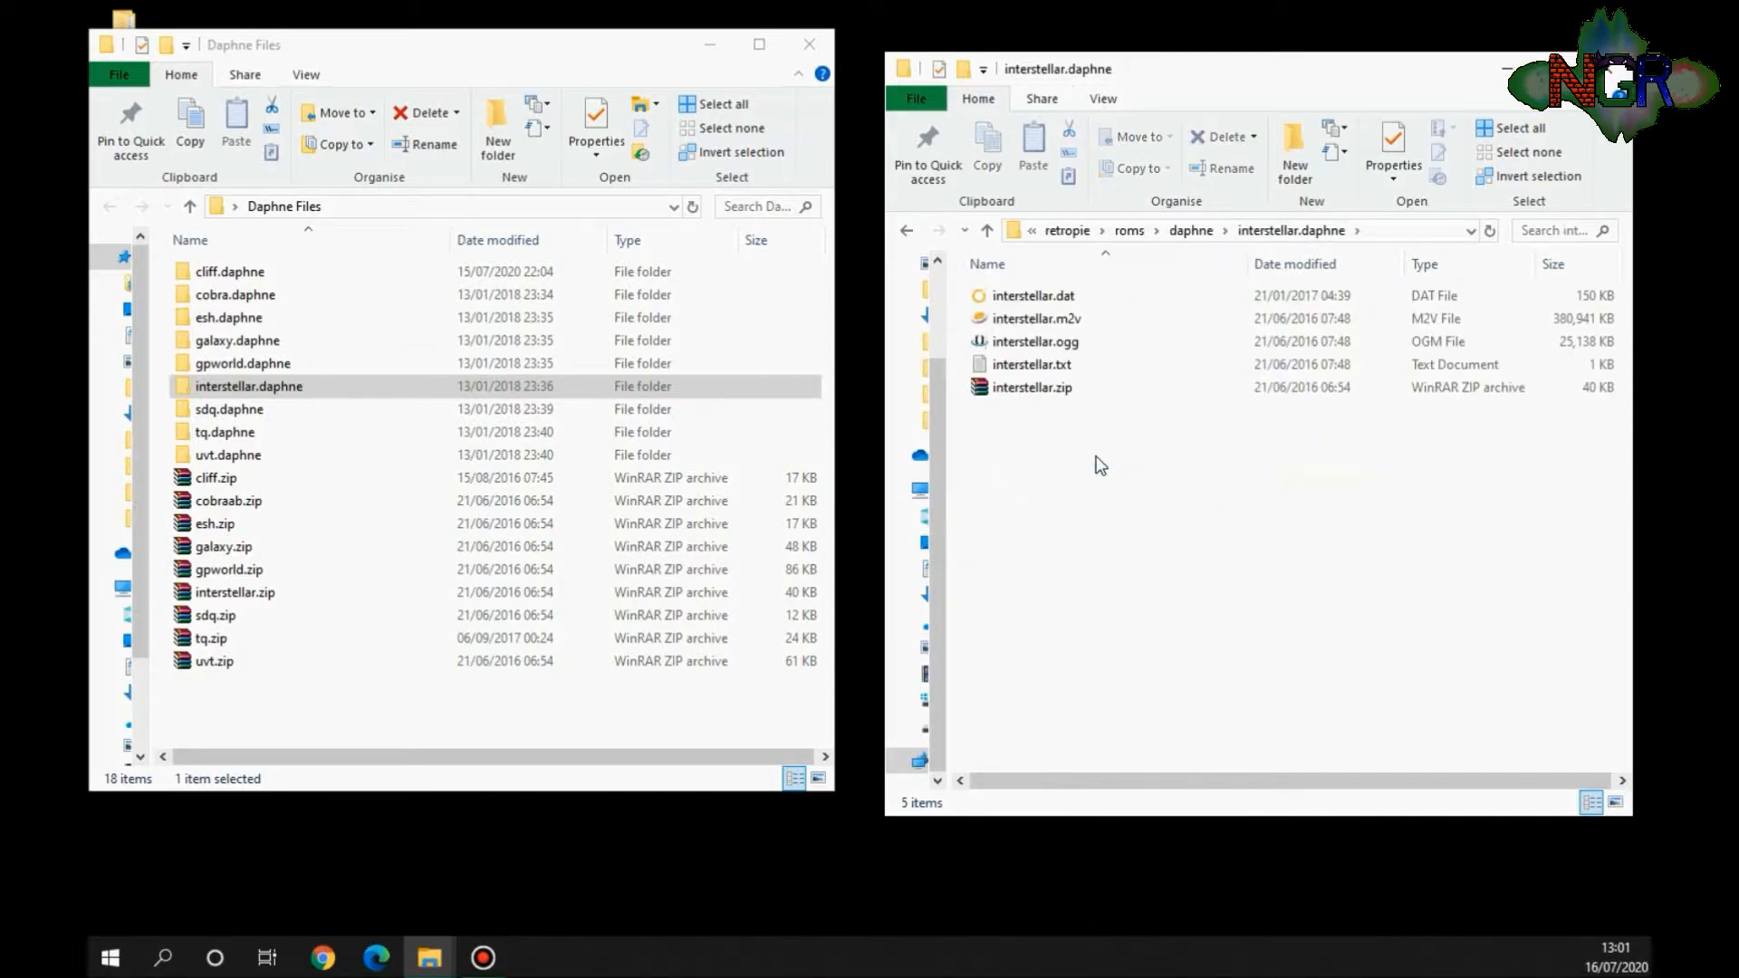
pyautogui.click(1040, 343)
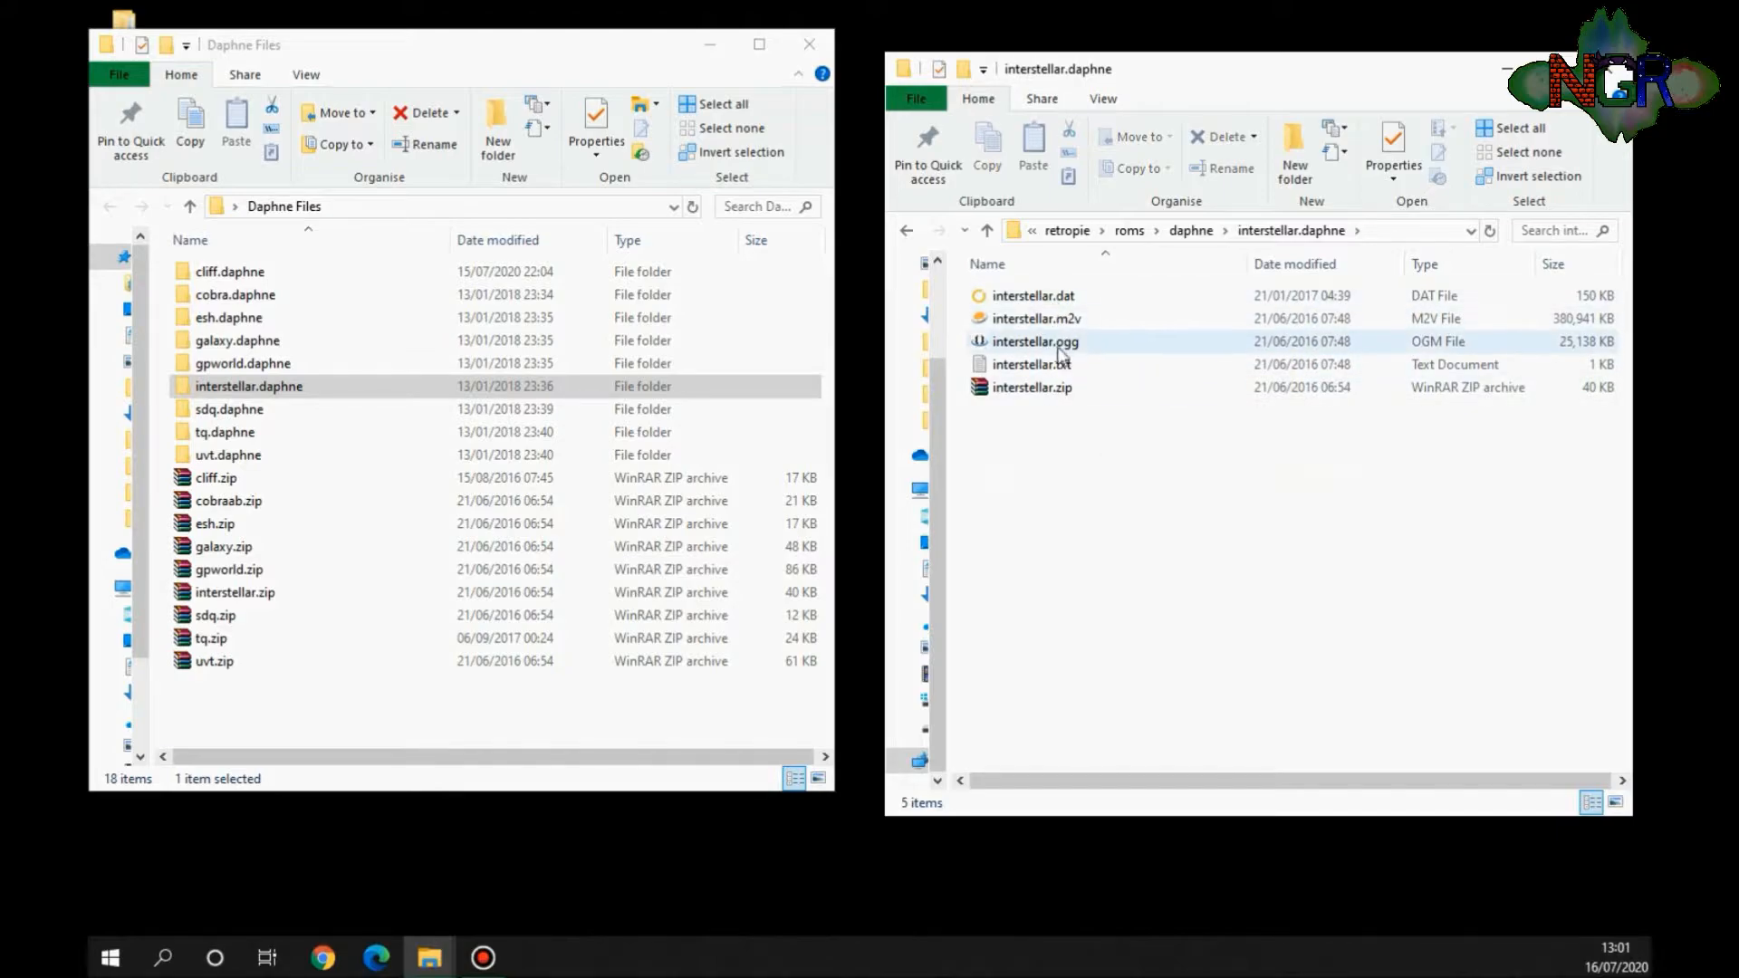
pyautogui.moveTo(1031, 364)
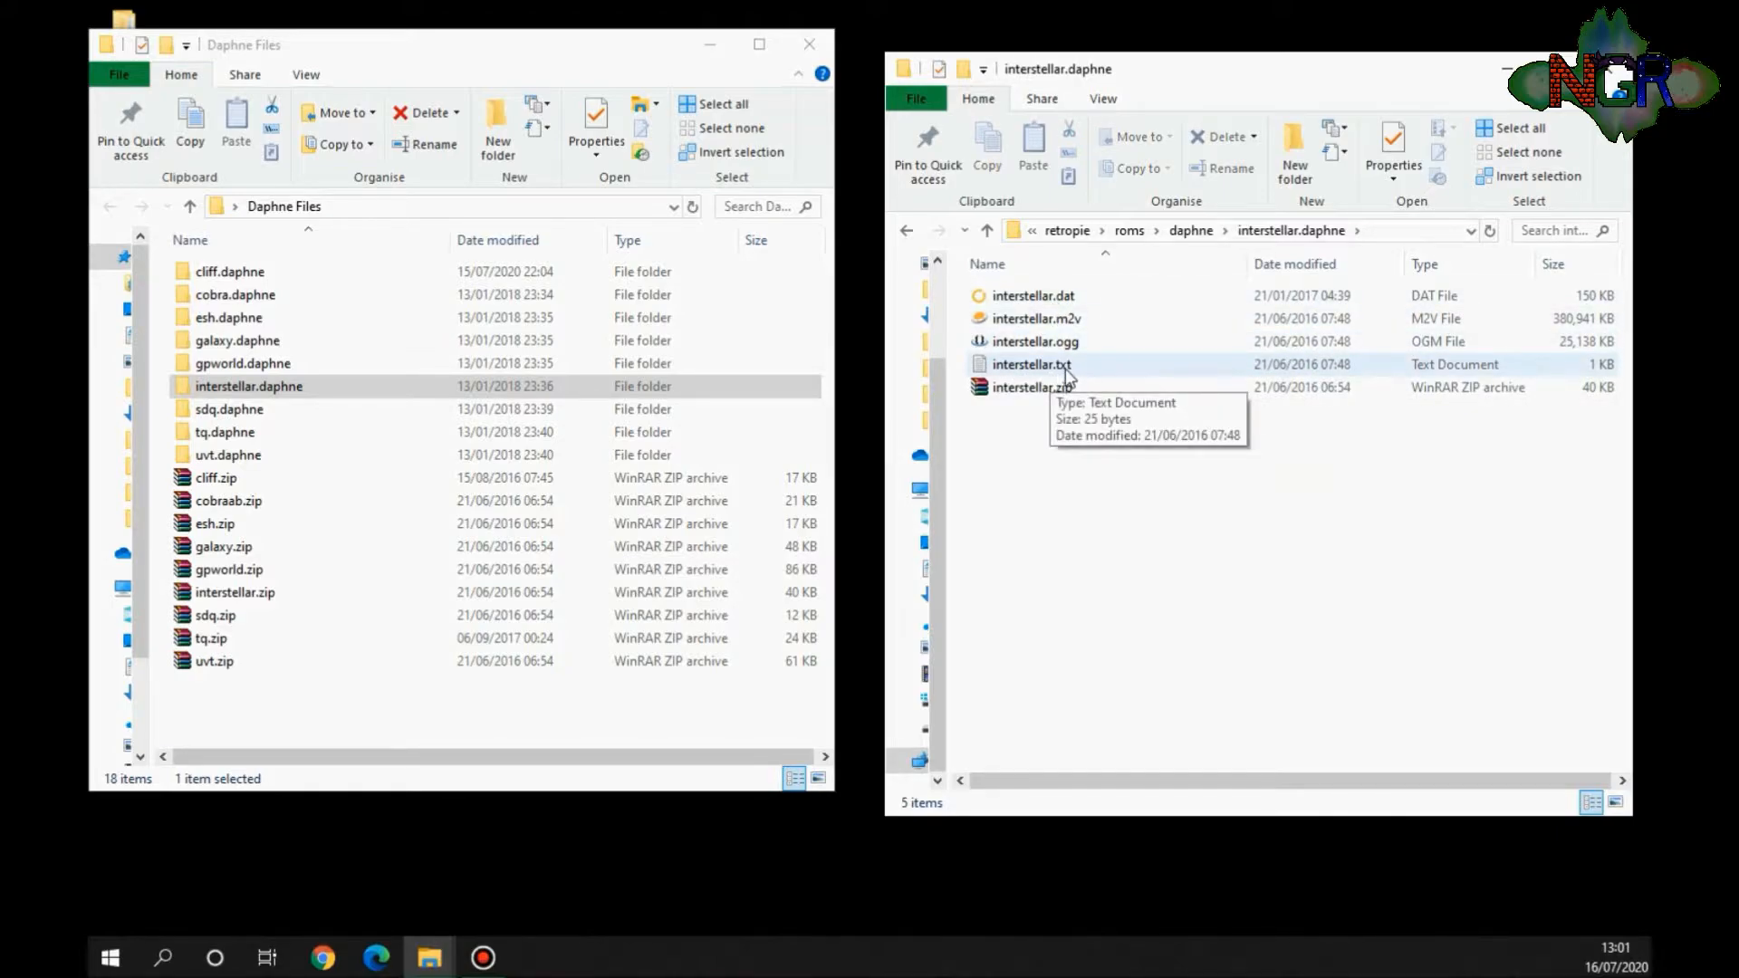
pyautogui.click(1026, 365)
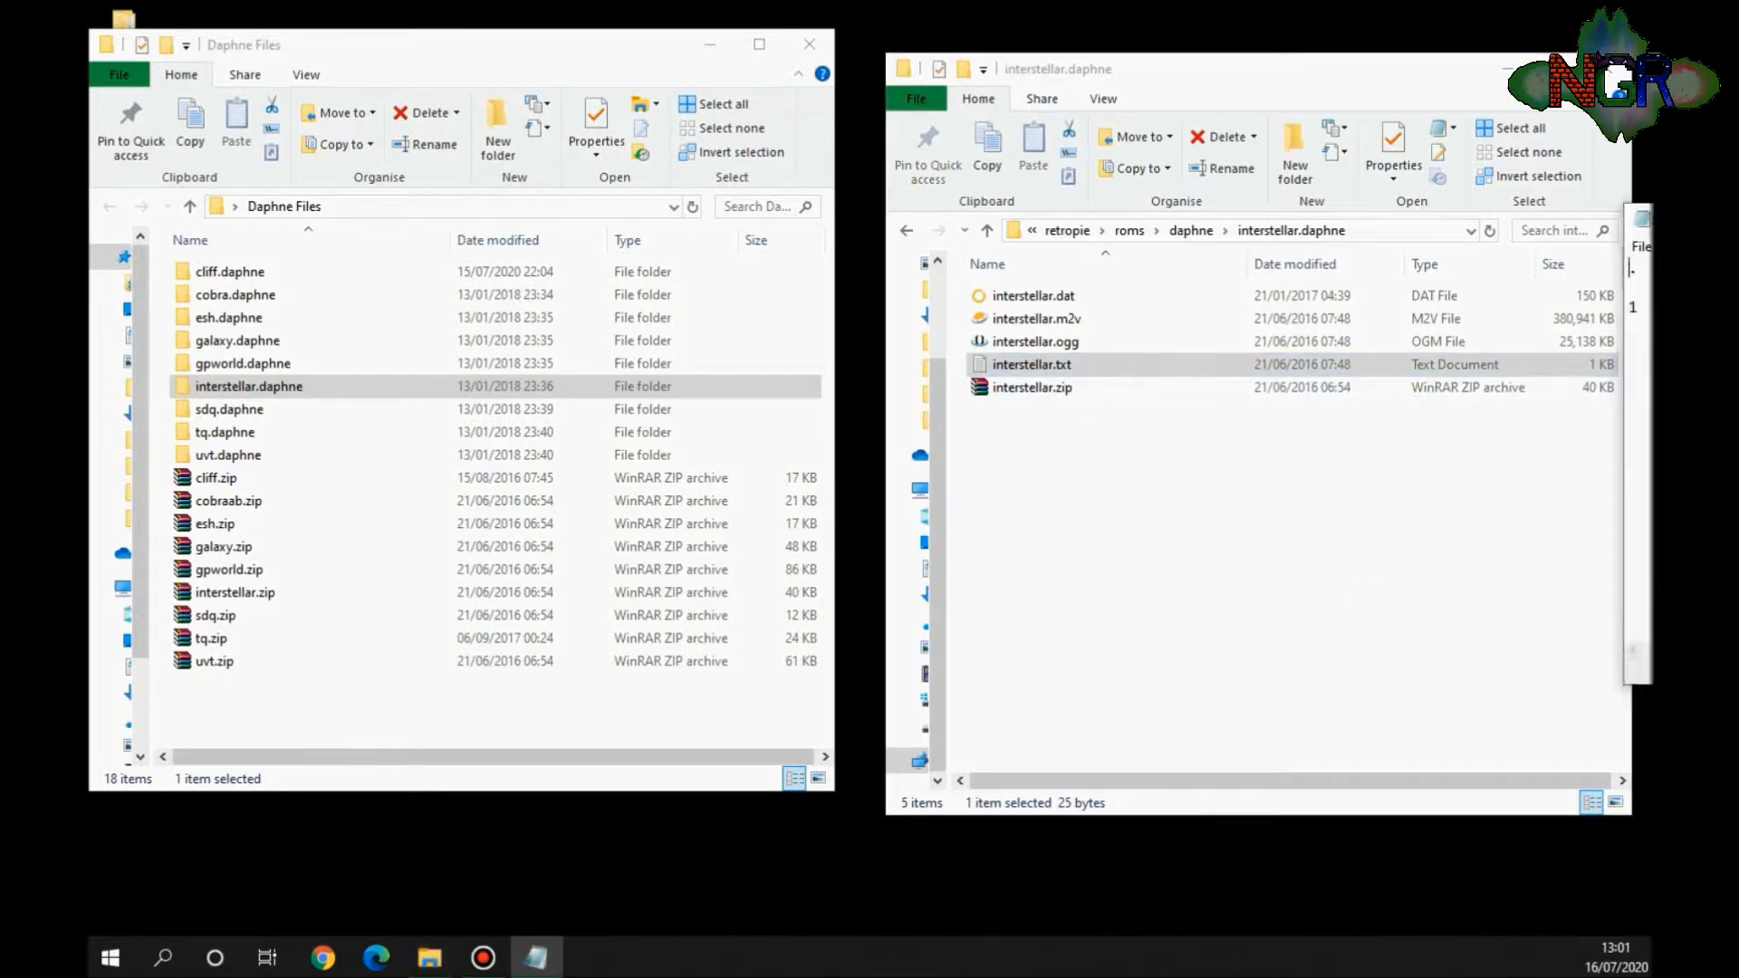
pyautogui.doubleClick(1031, 364)
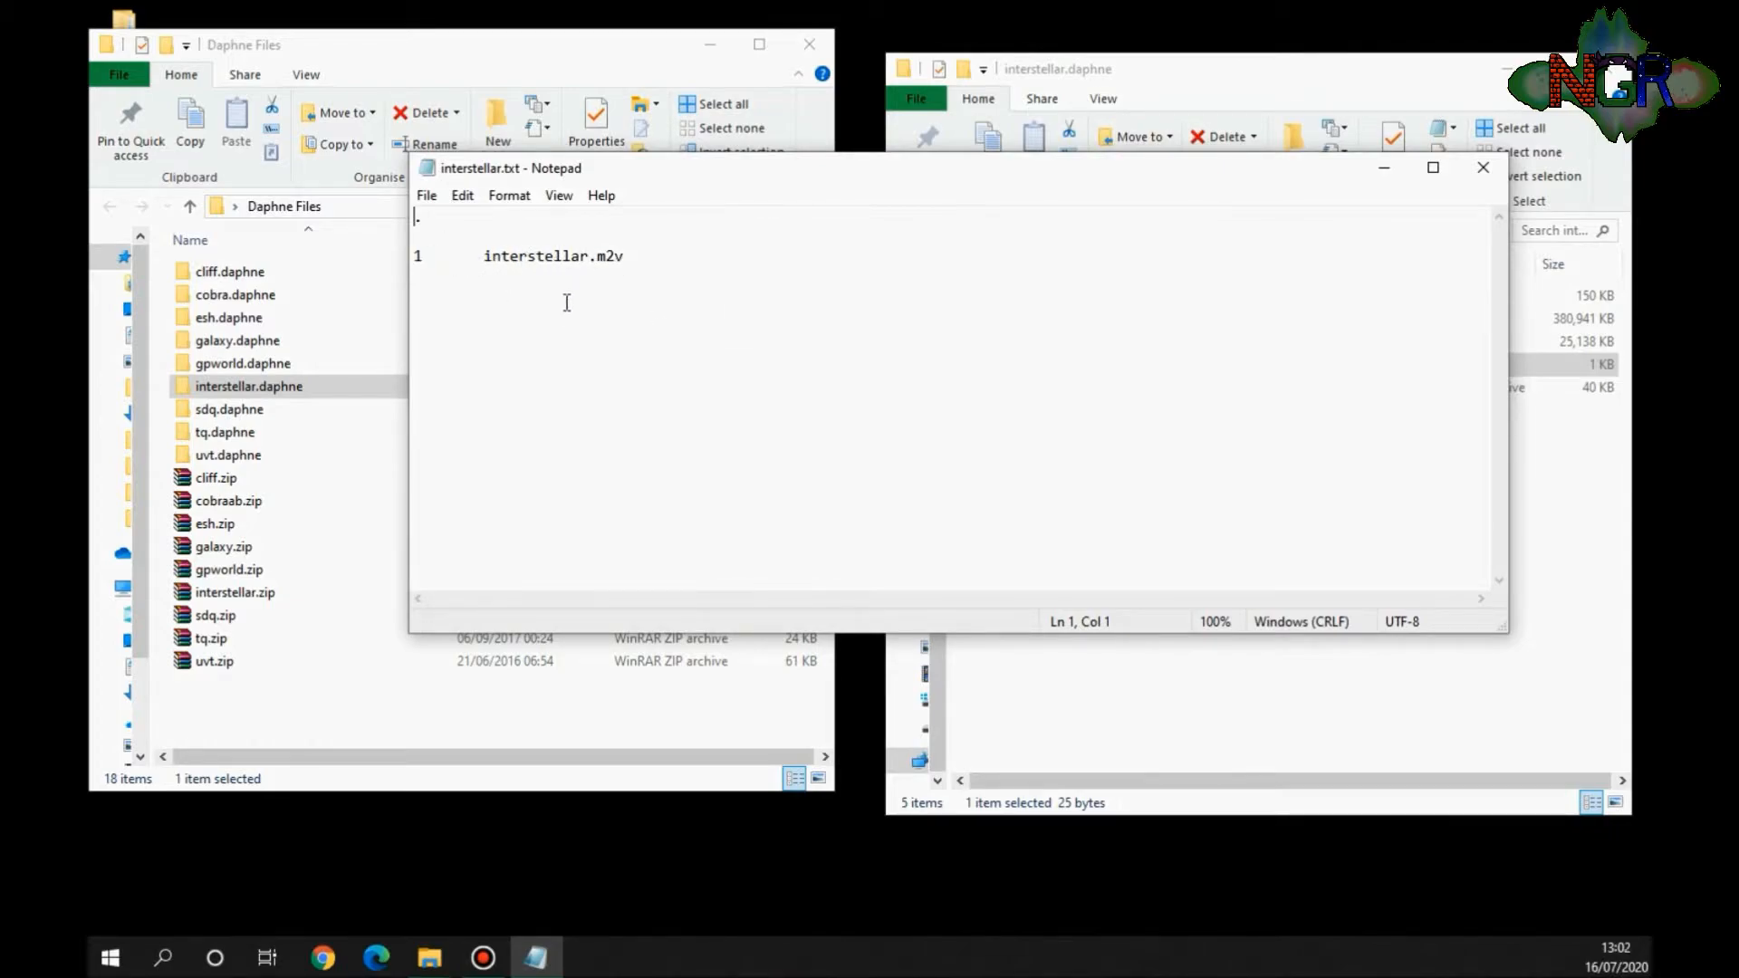
pyautogui.moveTo(663, 324)
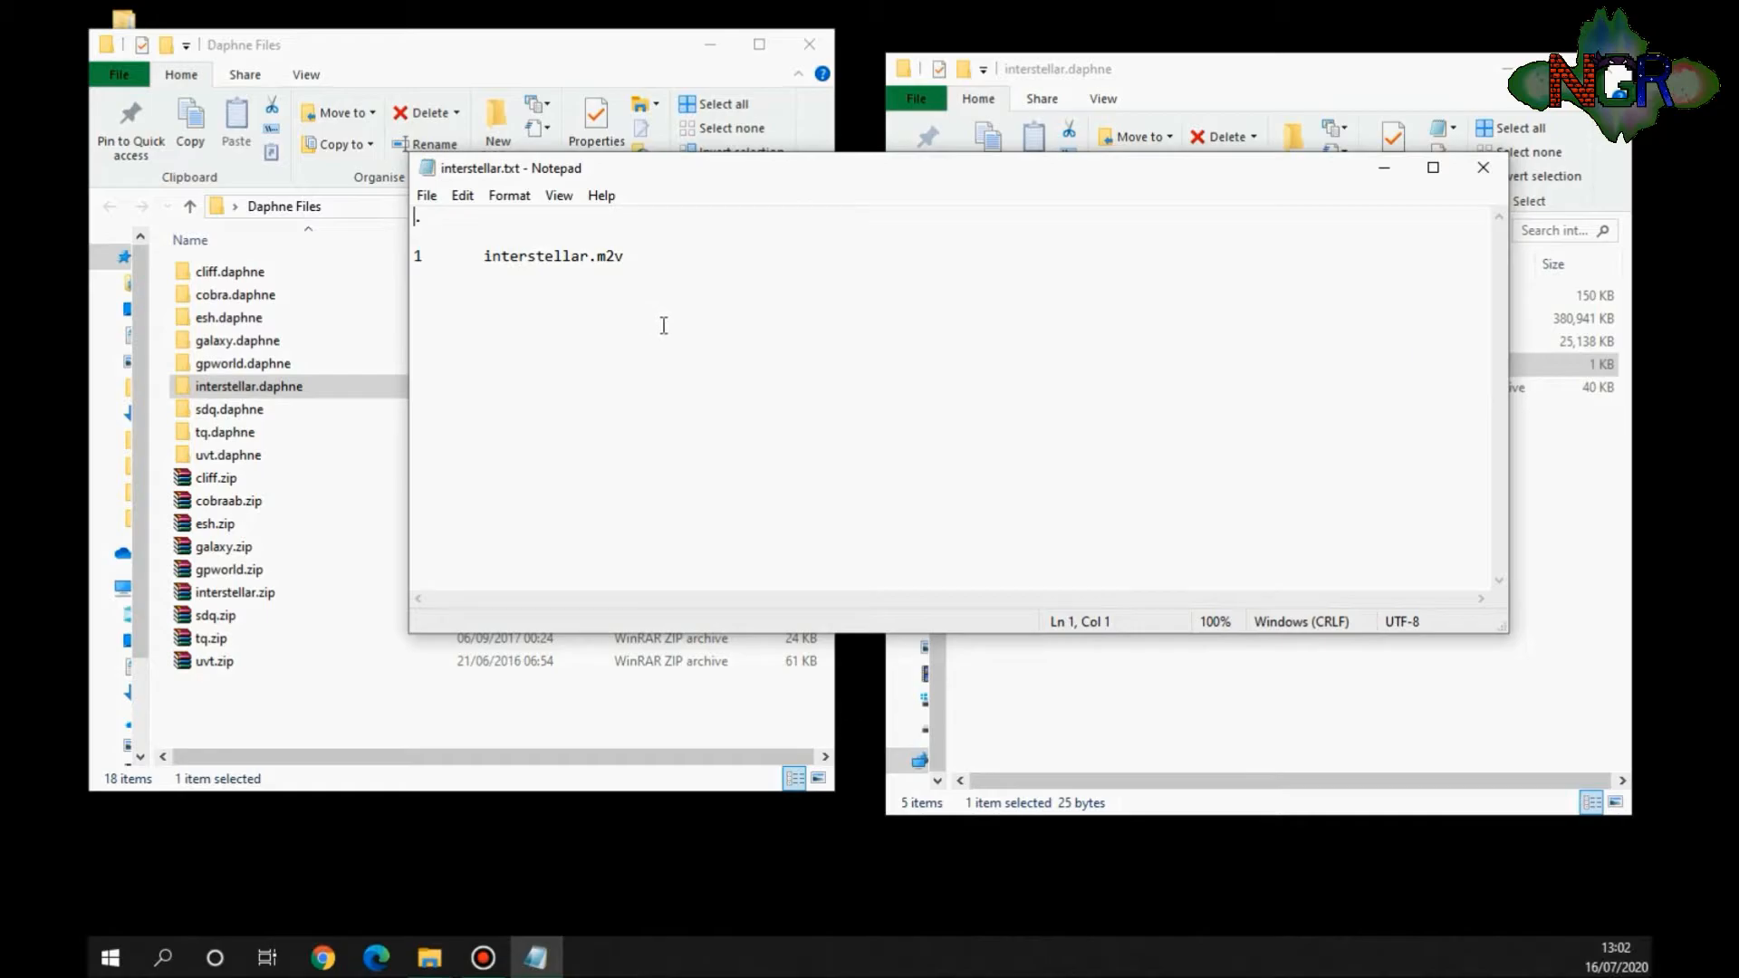
pyautogui.click(1484, 166)
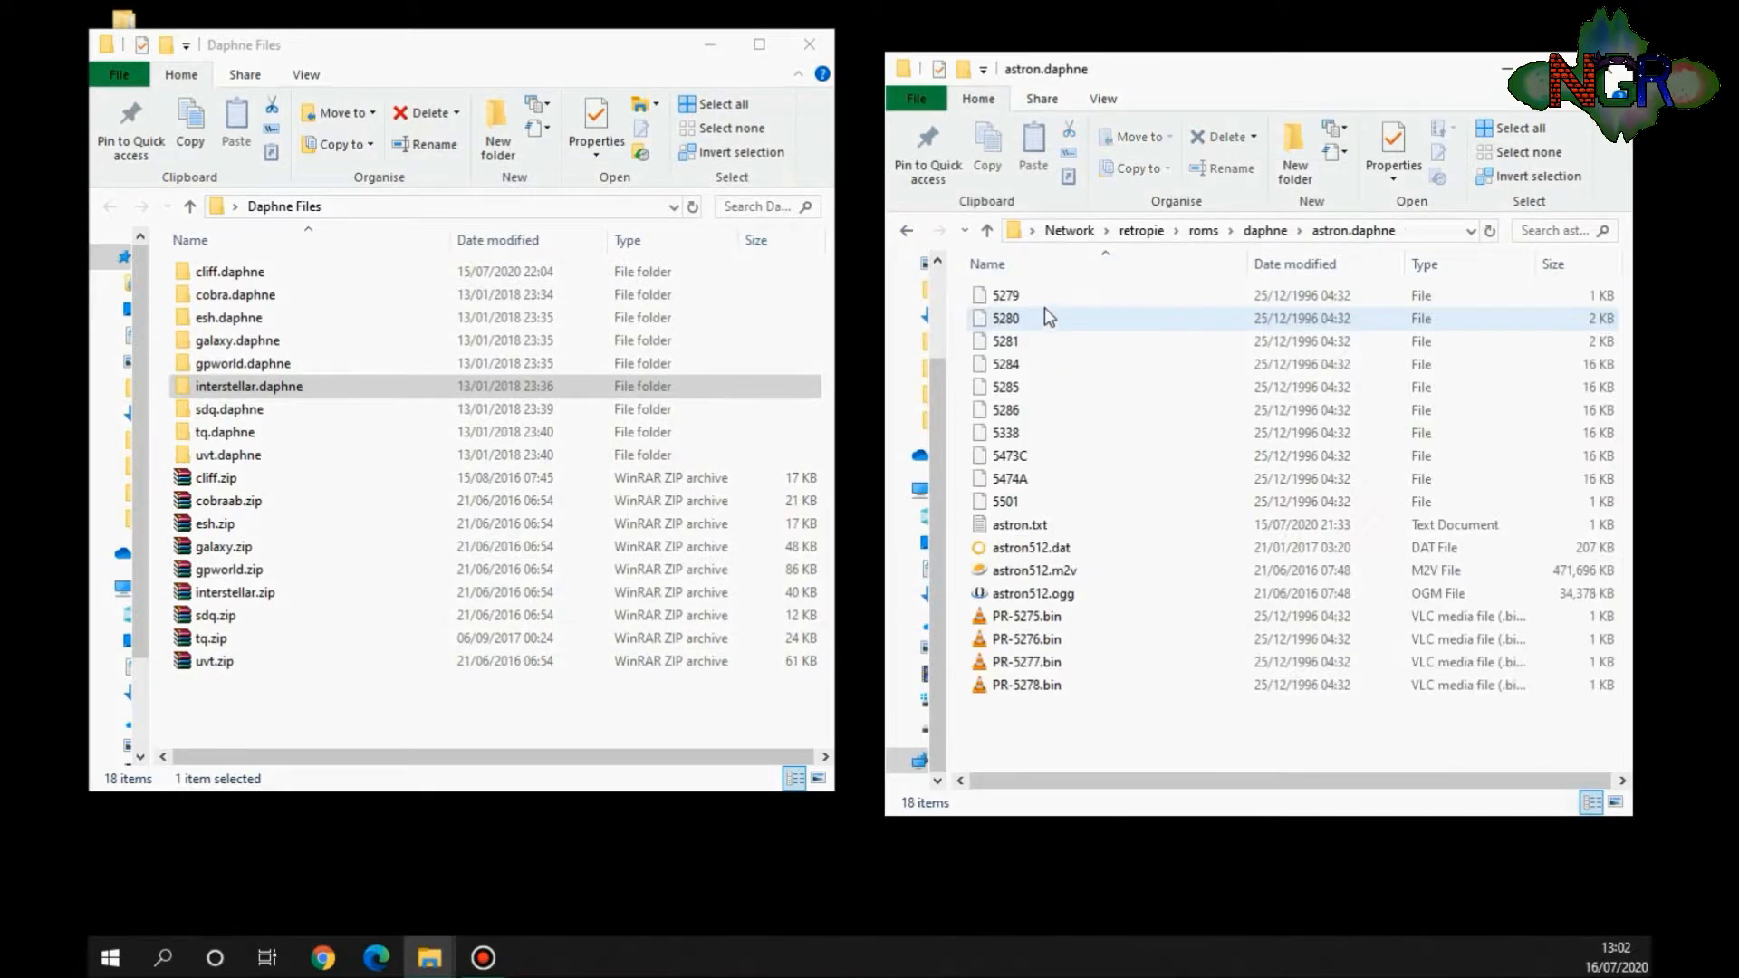
# Step: Read astron.txt with its /home/pi/RetroPie/roms/daphne/astron.daphne path line, then close Notepad
pyautogui.click(1018, 525)
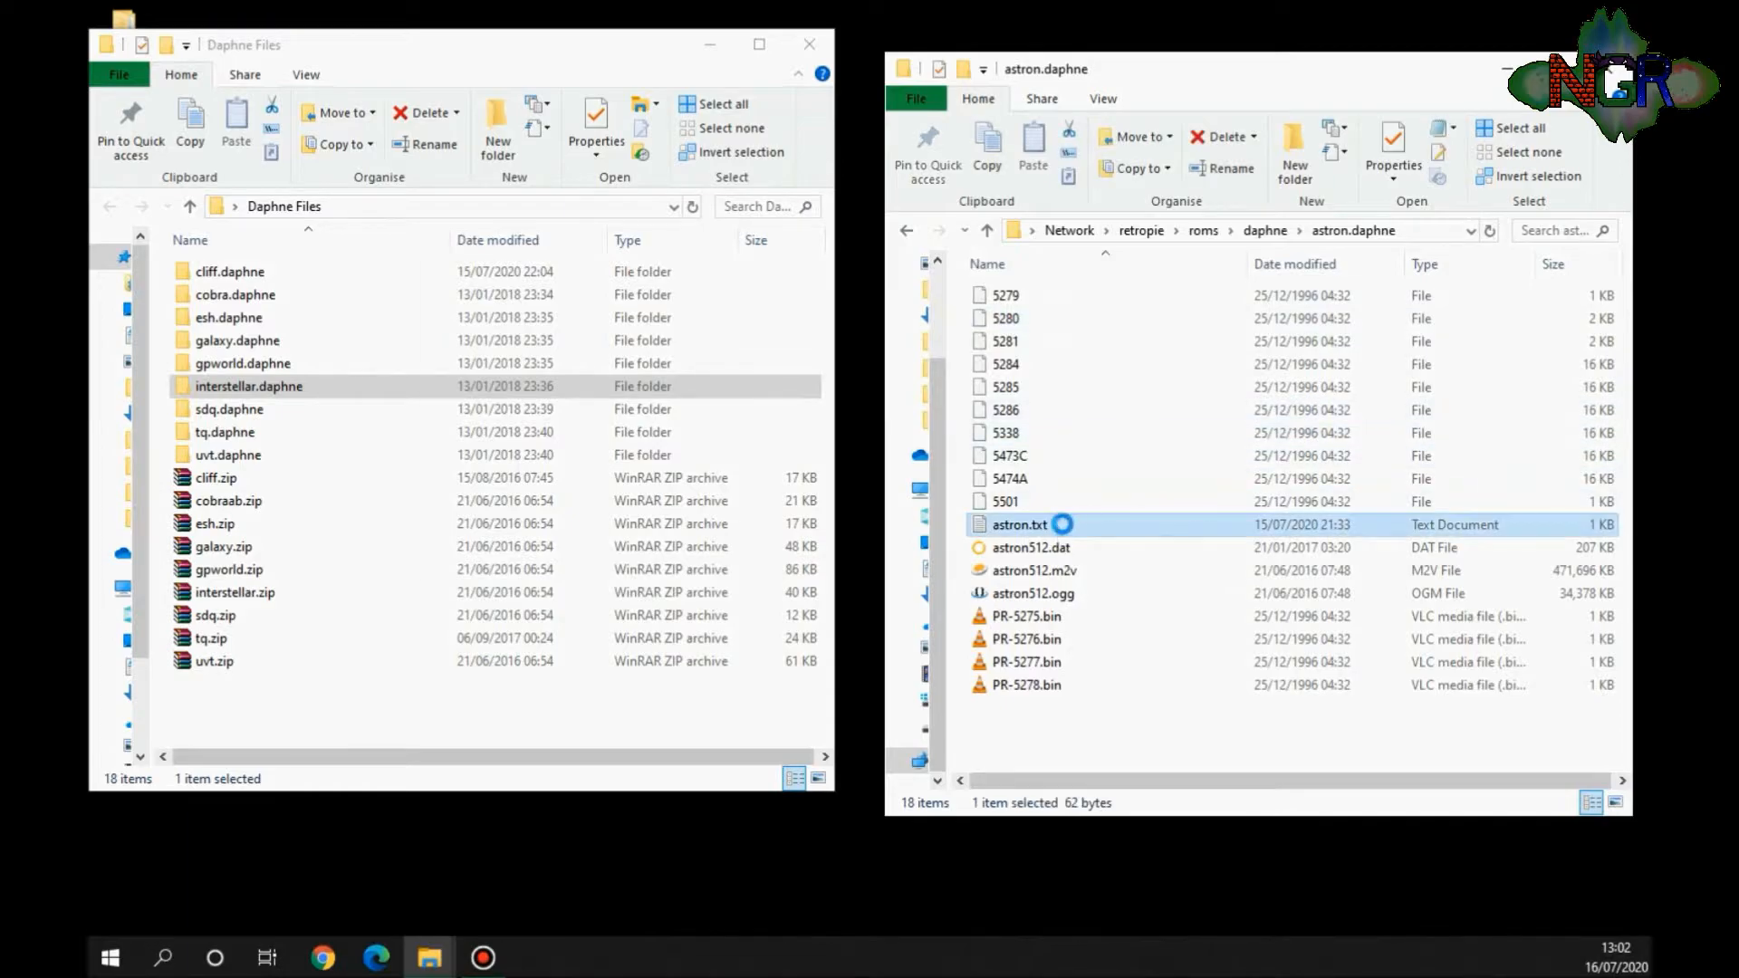
pyautogui.doubleClick(1016, 525)
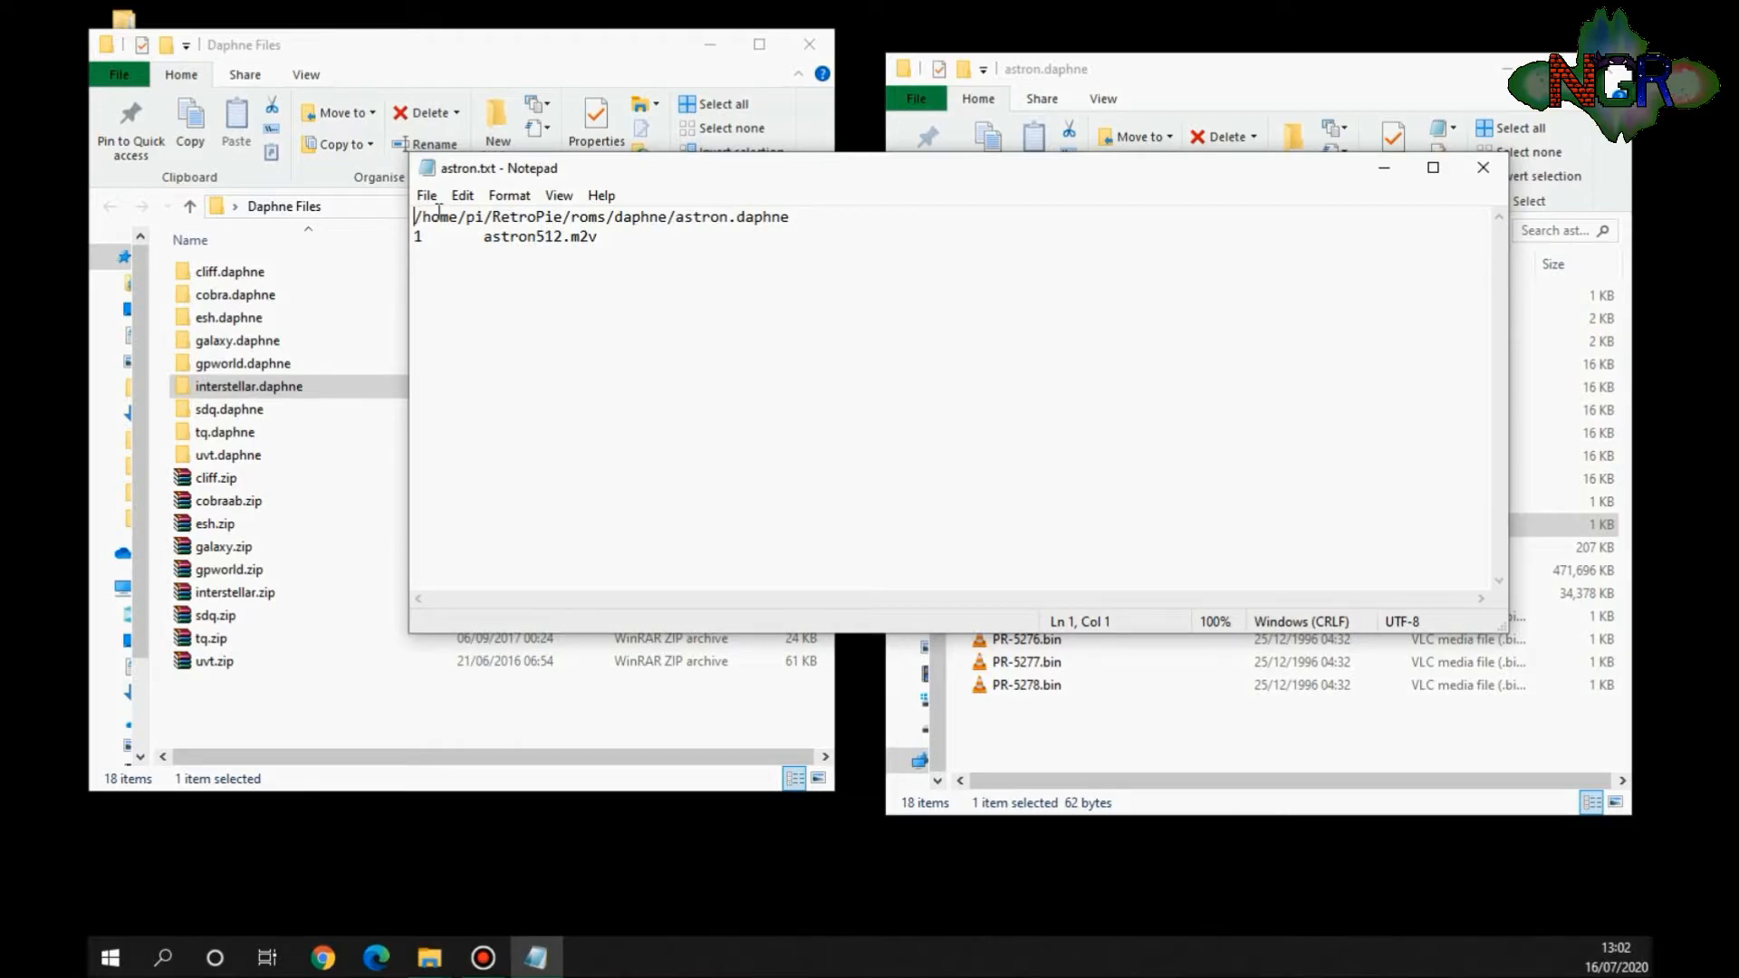
pyautogui.moveTo(616, 331)
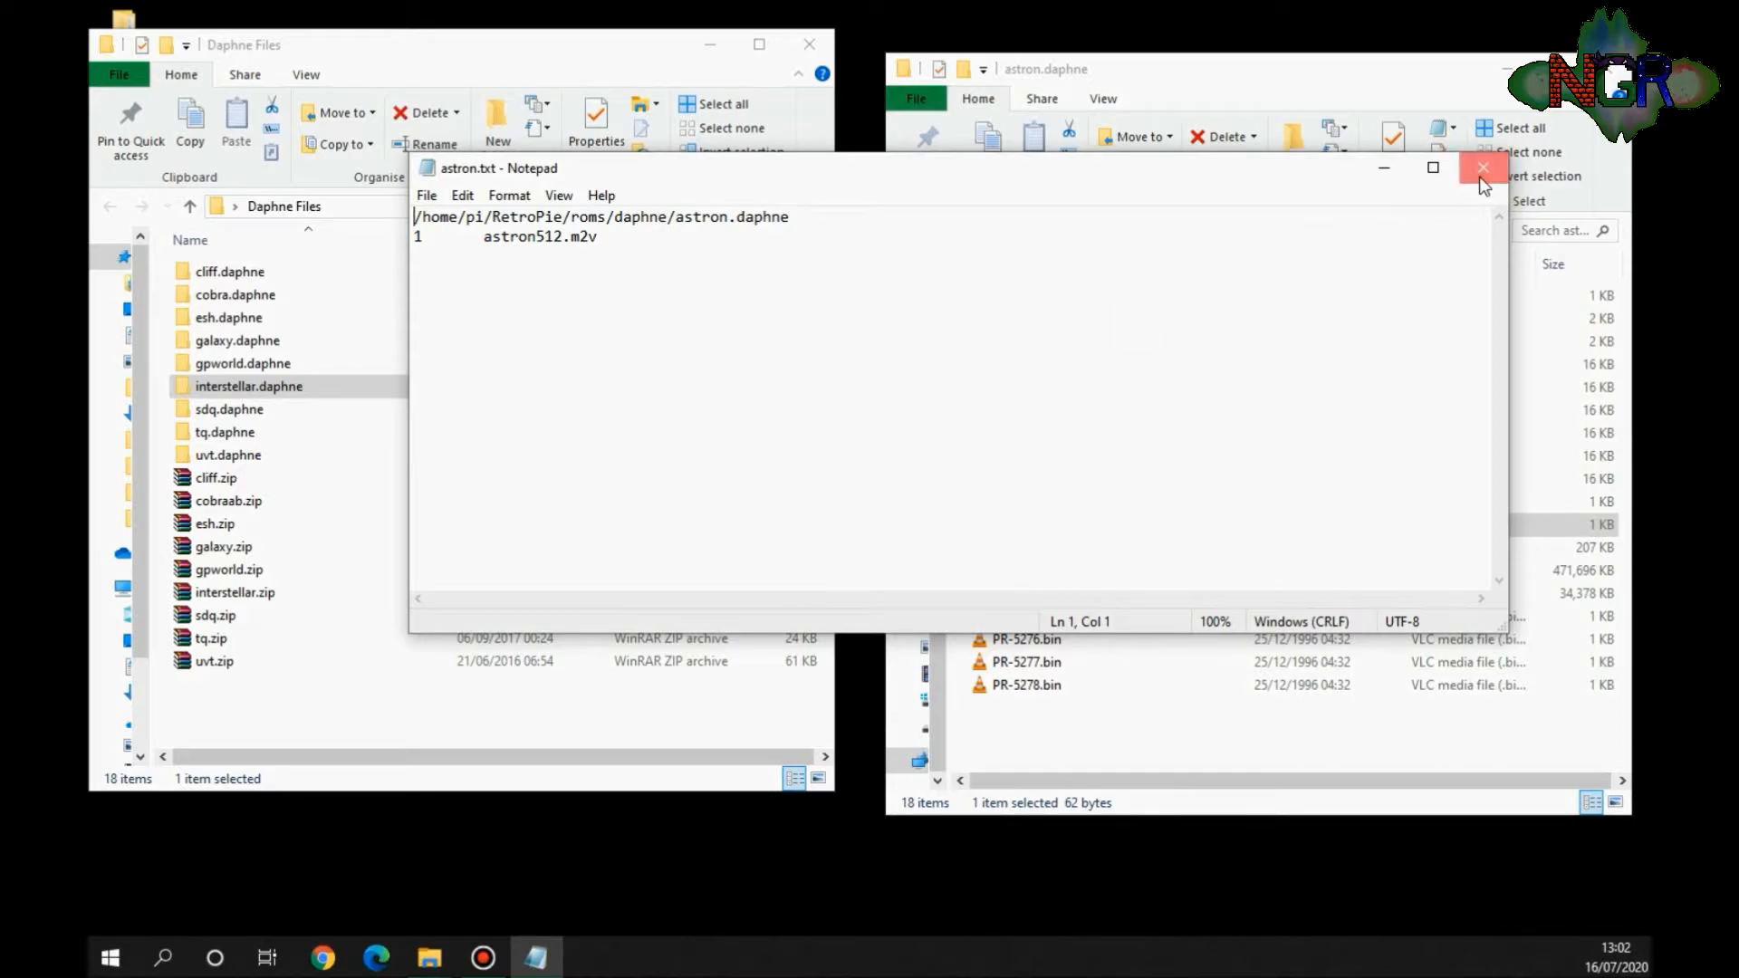
pyautogui.click(1484, 167)
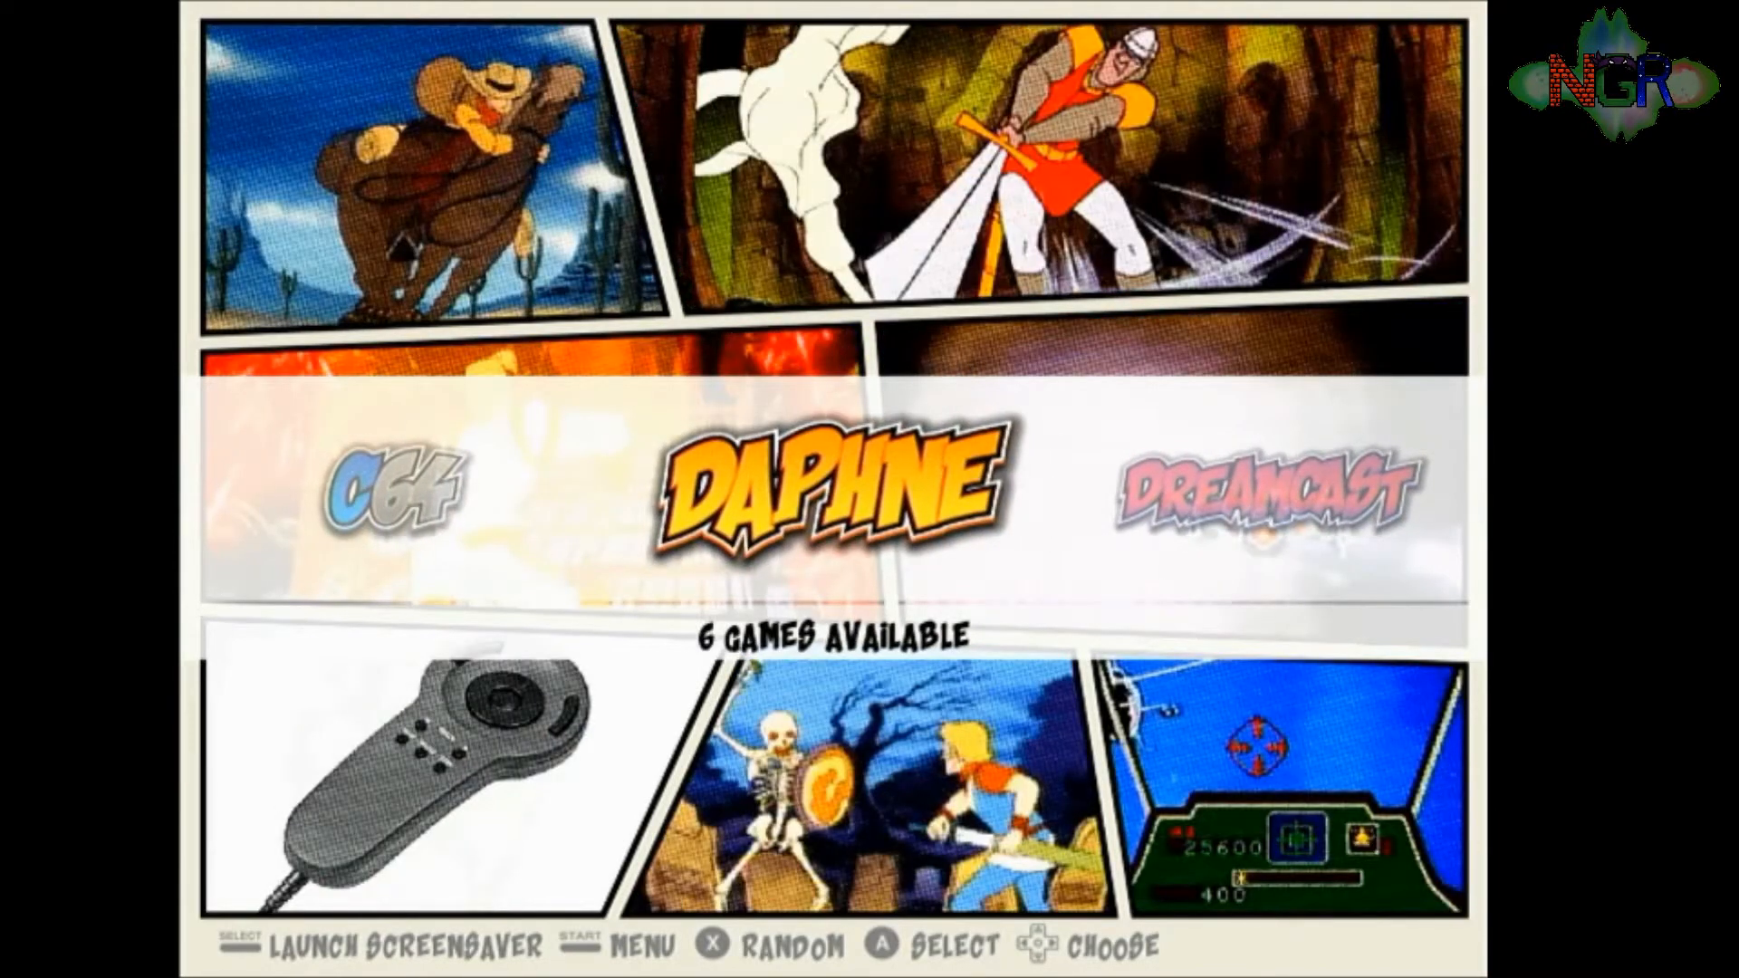
# Step: Enter the DAPHNE system (6 games) from the carousel to show its game list with Interstellar
pyautogui.click(817, 488)
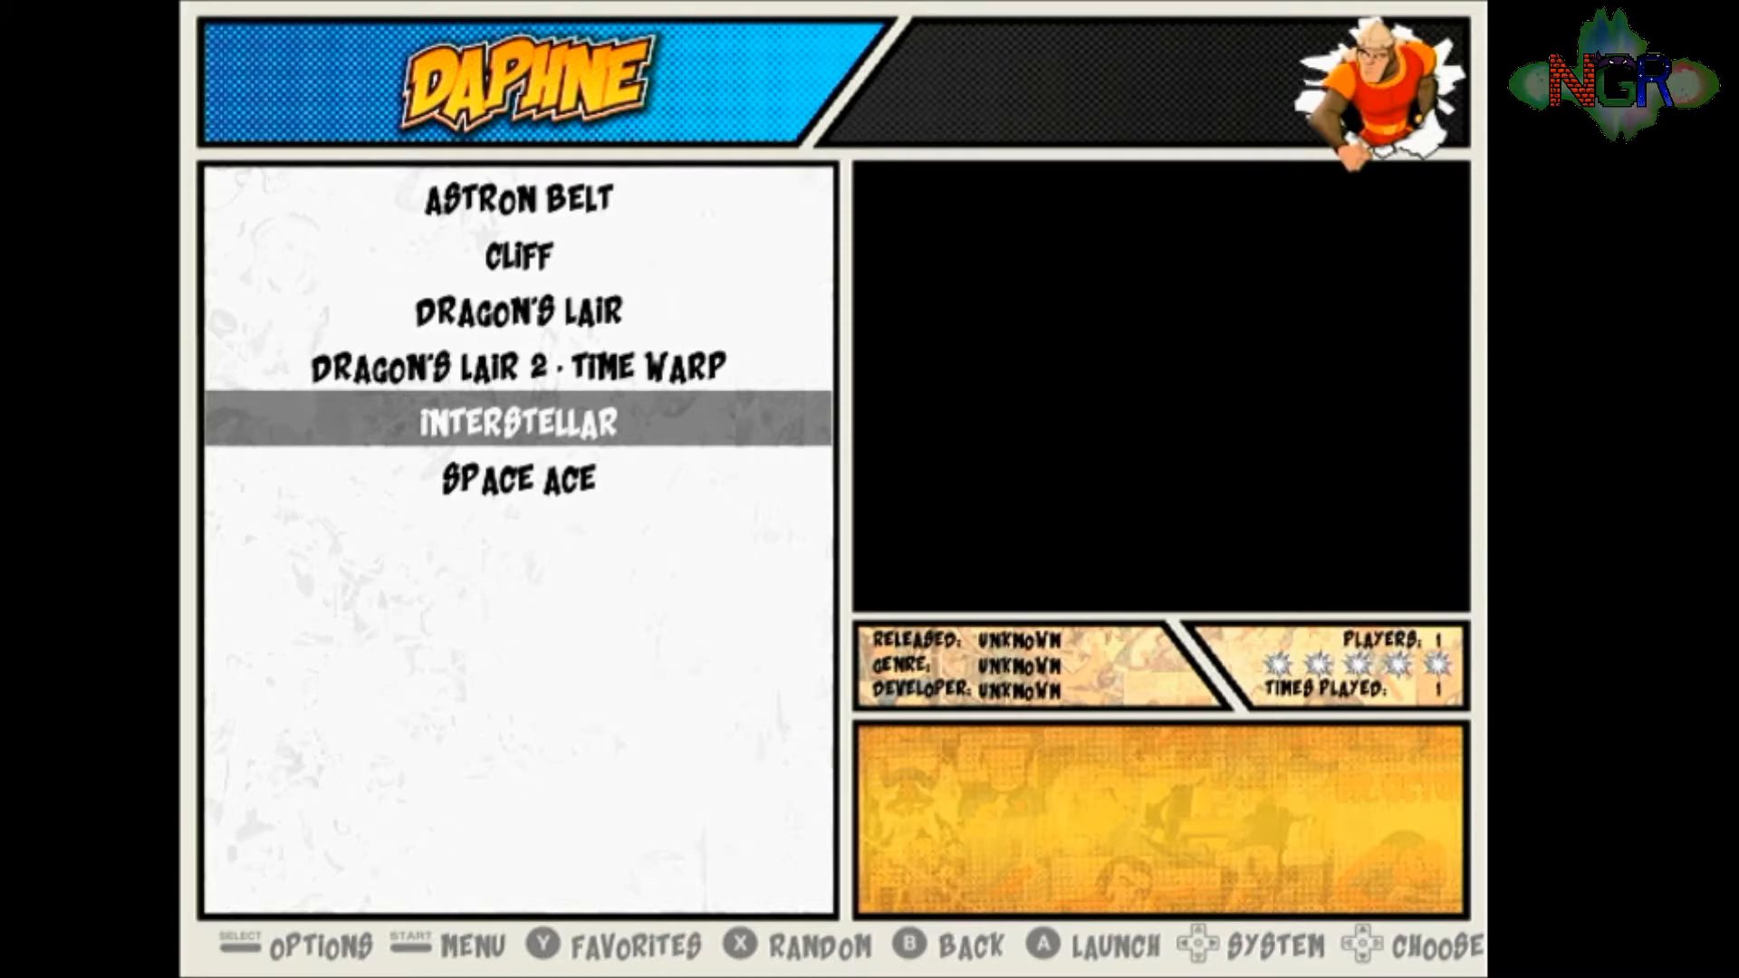
pyautogui.press('up')
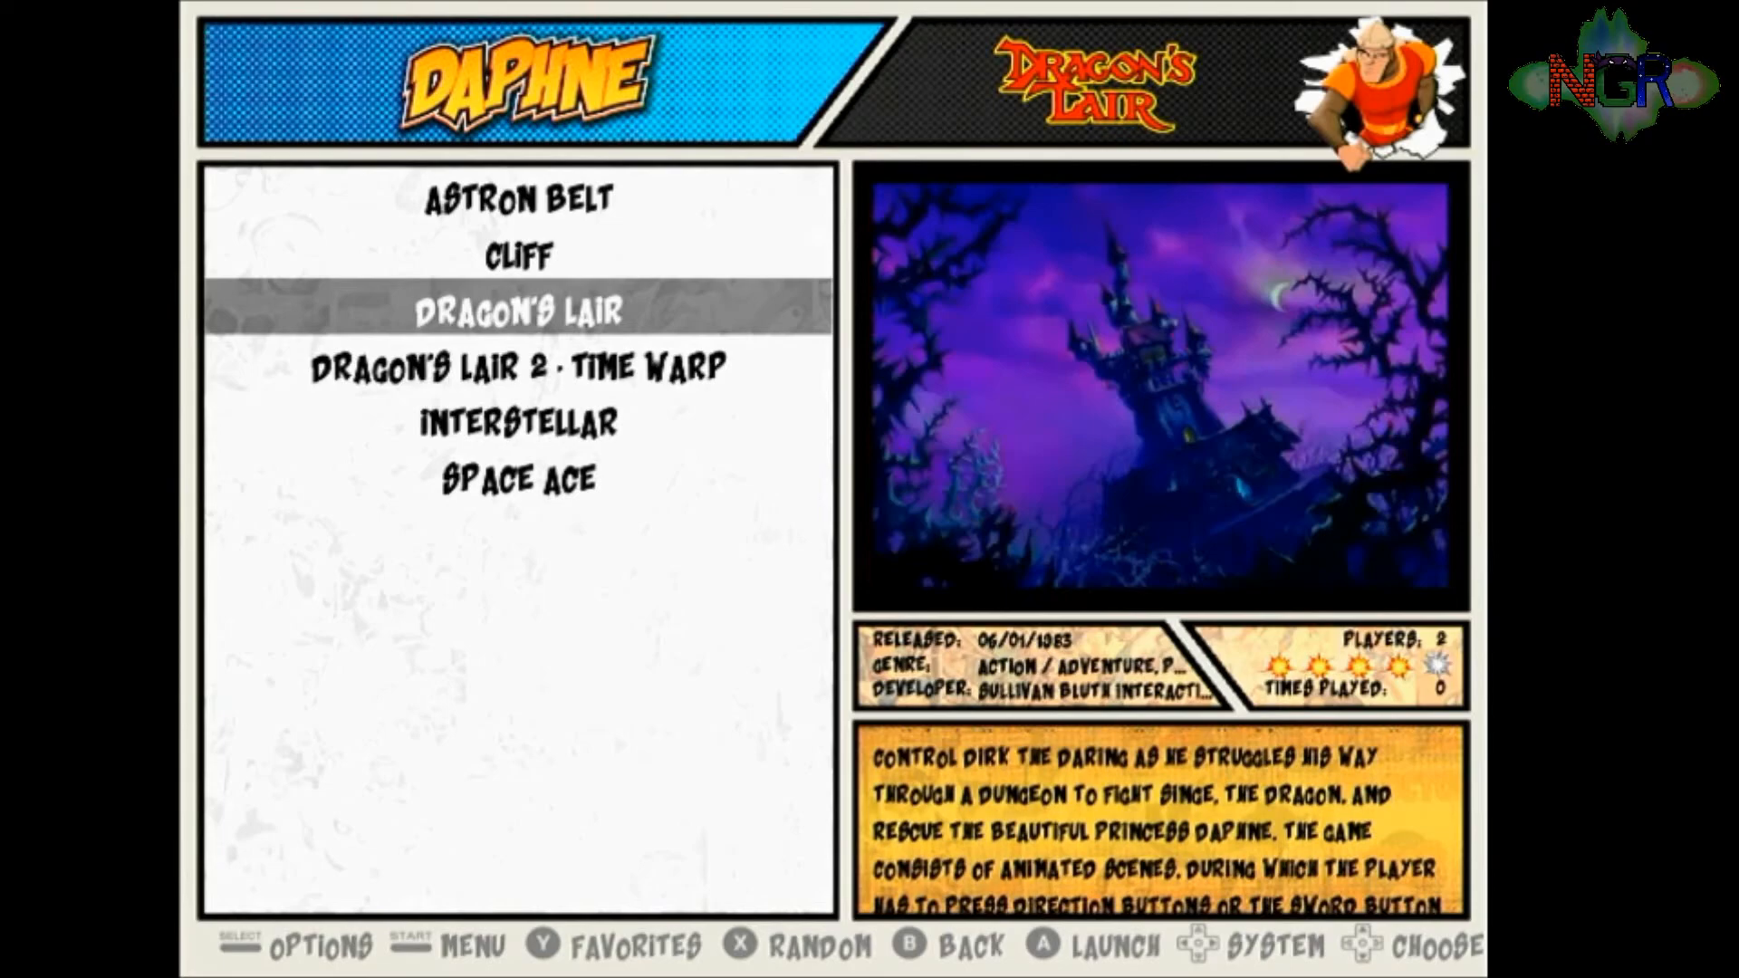
pyautogui.press('down')
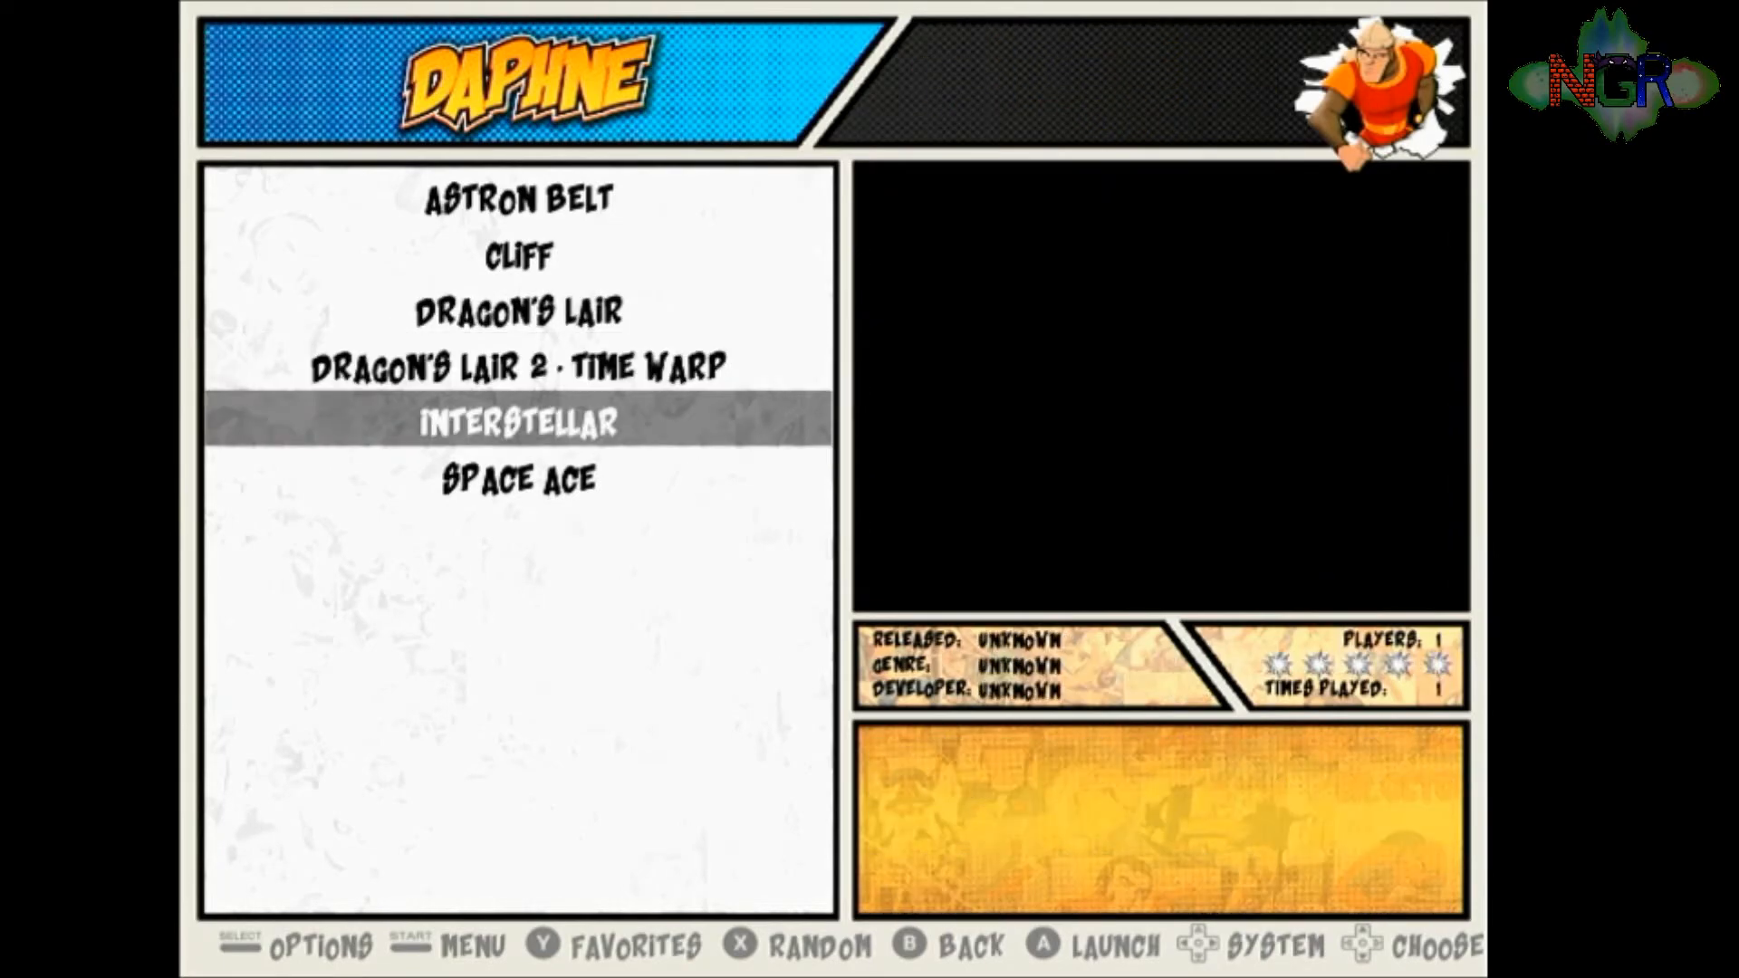